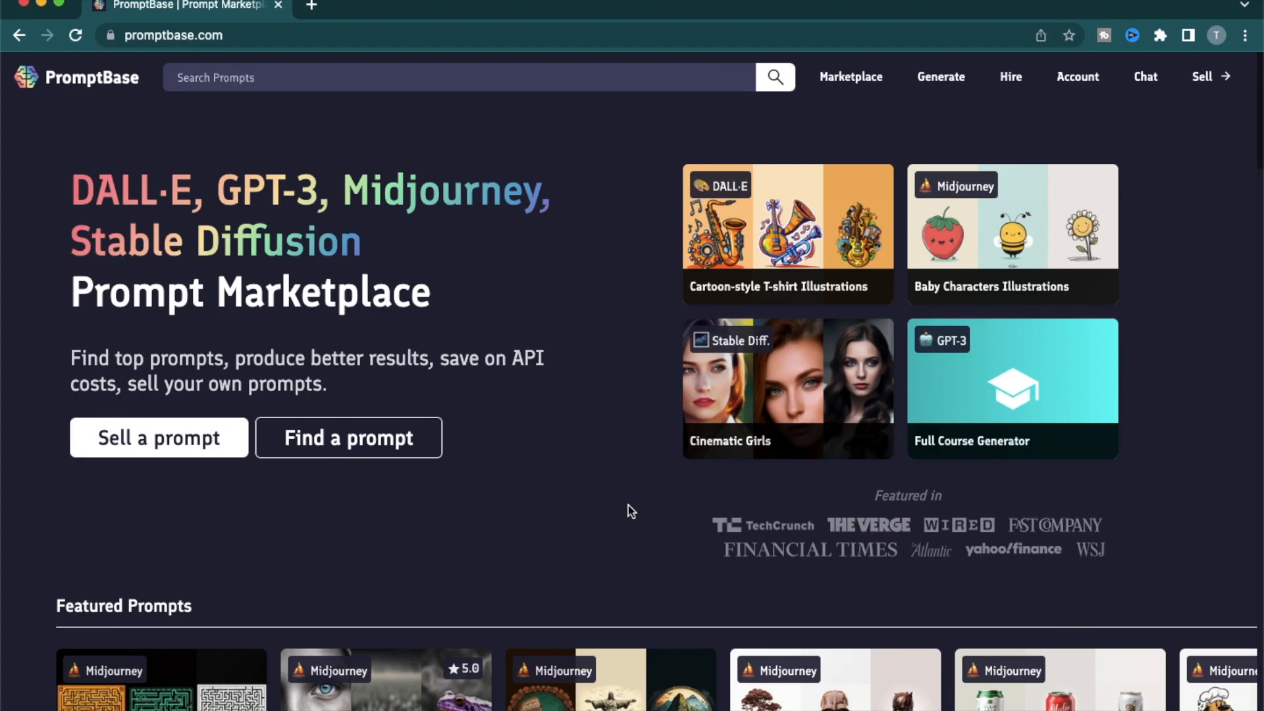
Open the prompt marketplace from the PromptBase homepage
scroll(down, 3)
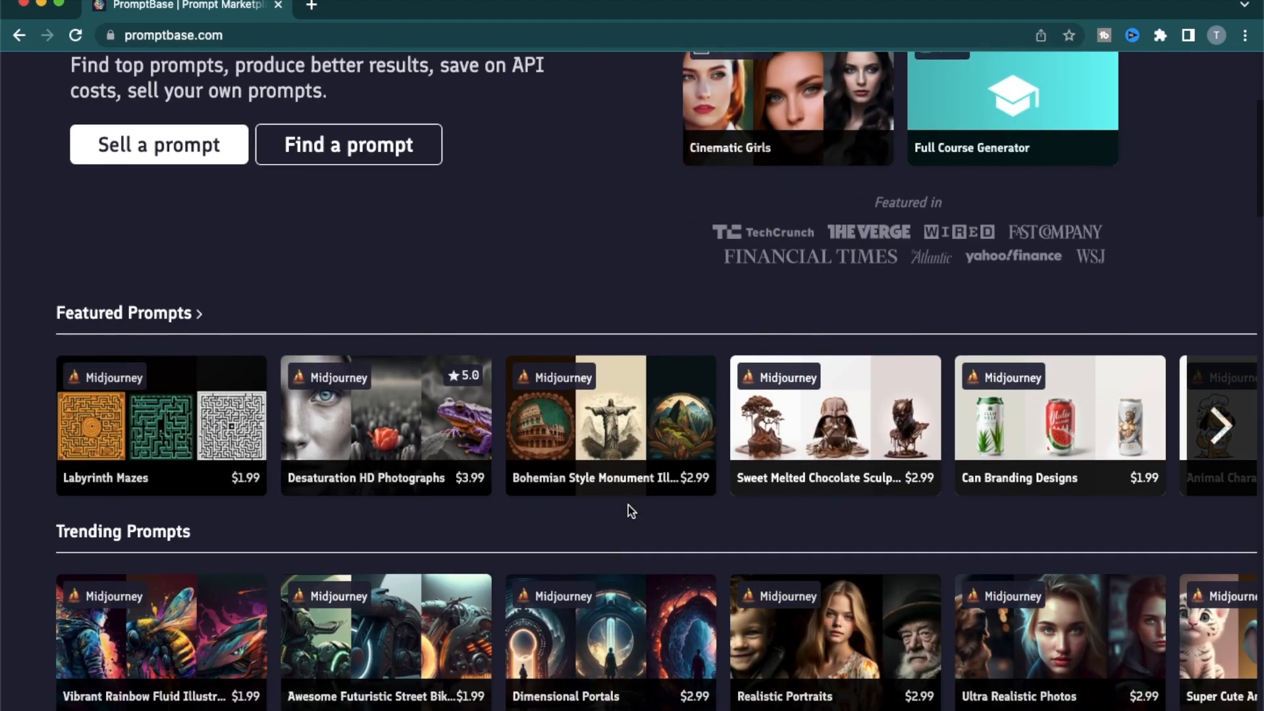
scroll(down, 3)
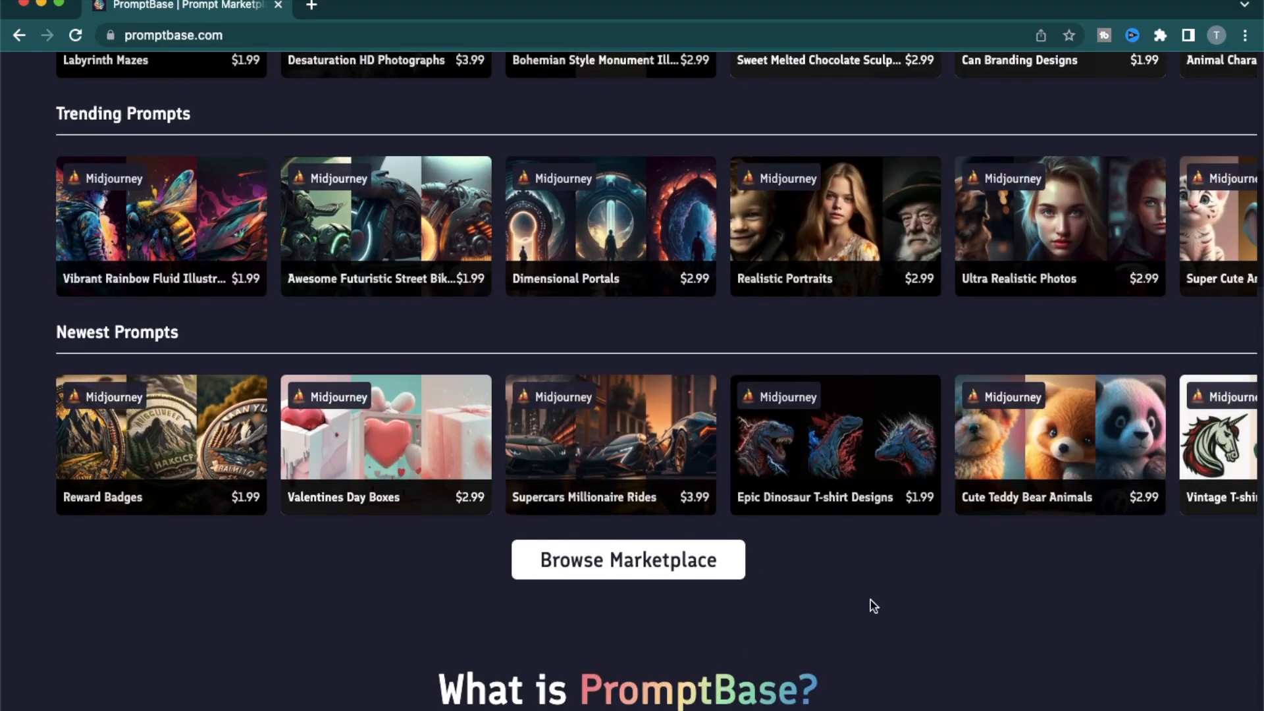
scroll(up, 3)
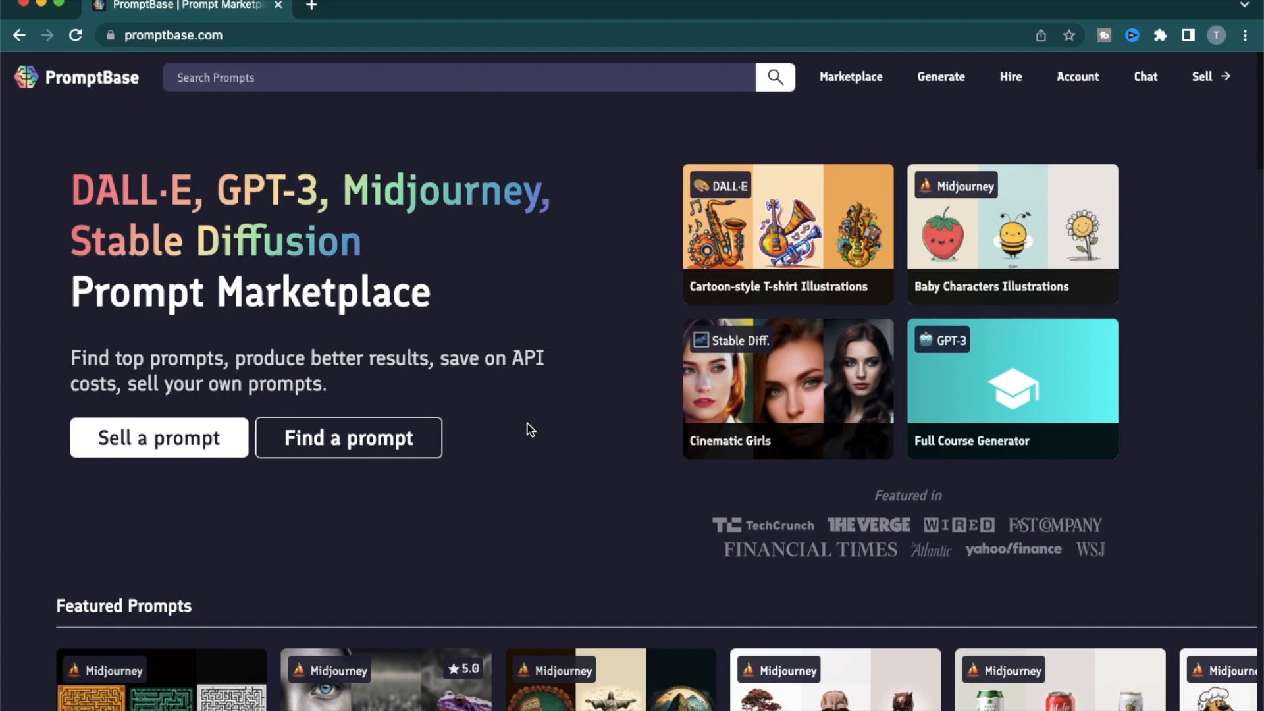
mouse_move(536, 498)
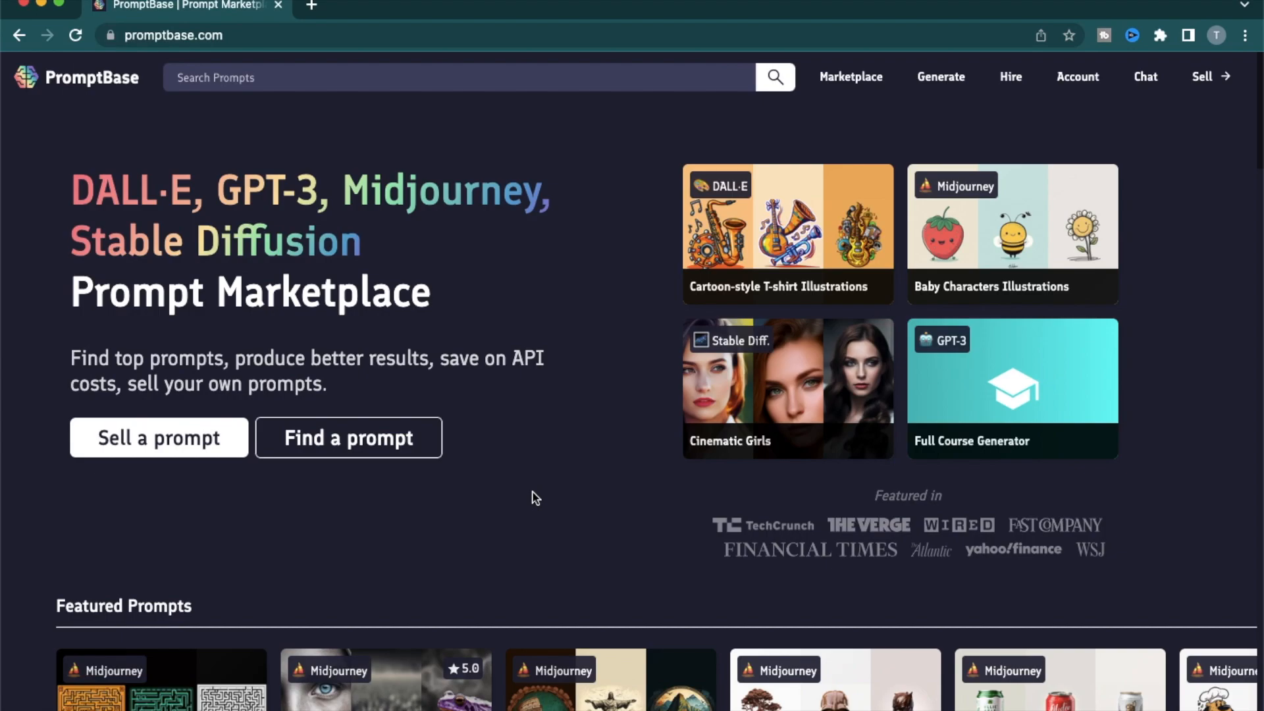
scroll(down, 3)
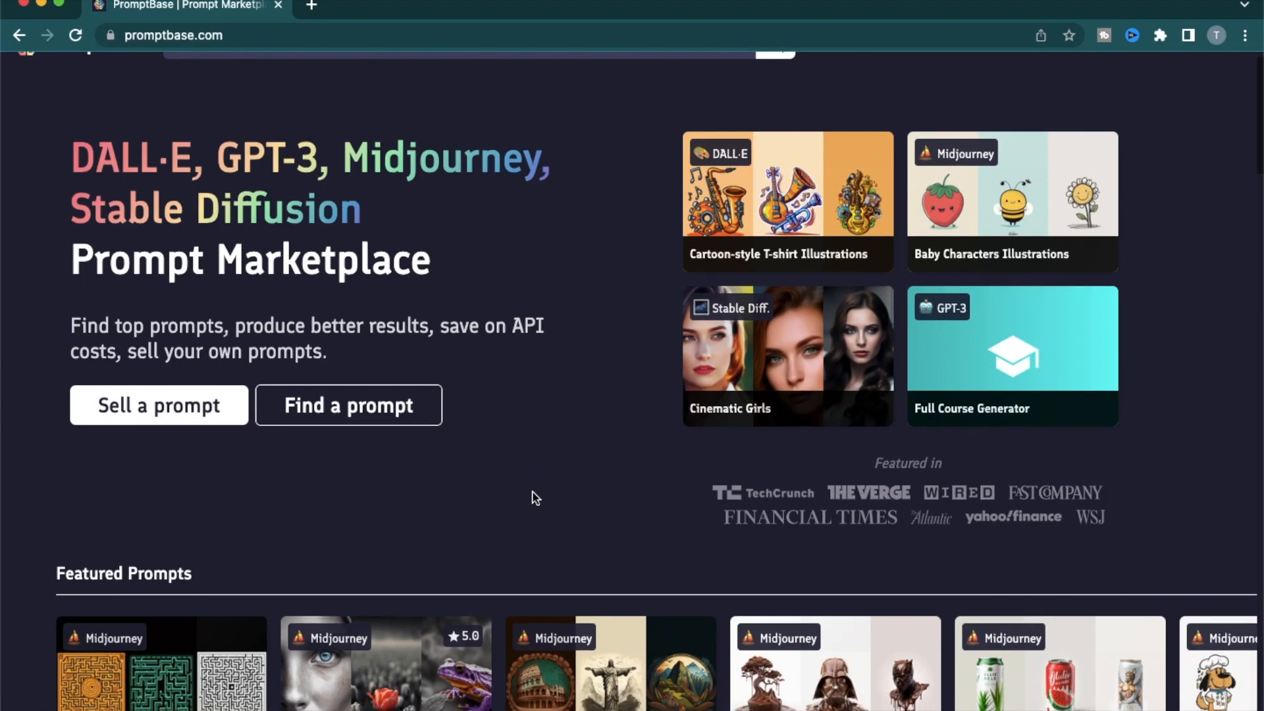
click(347, 405)
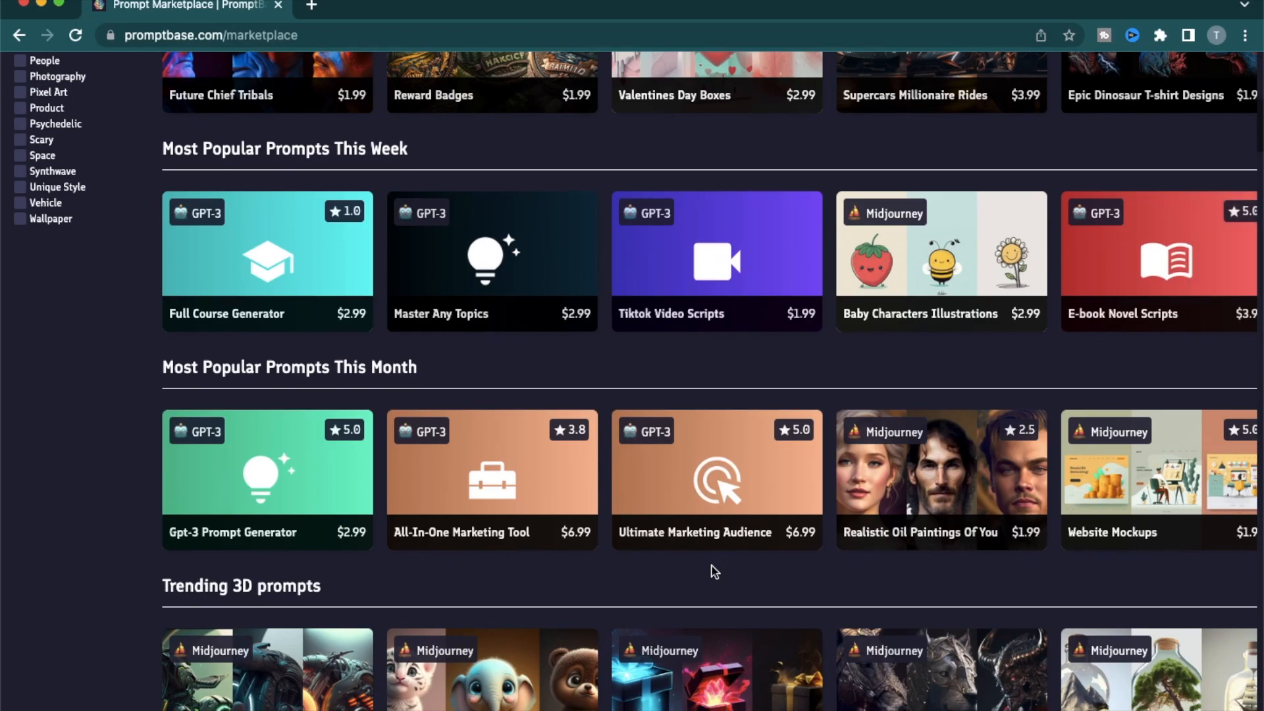
scroll(up, 3)
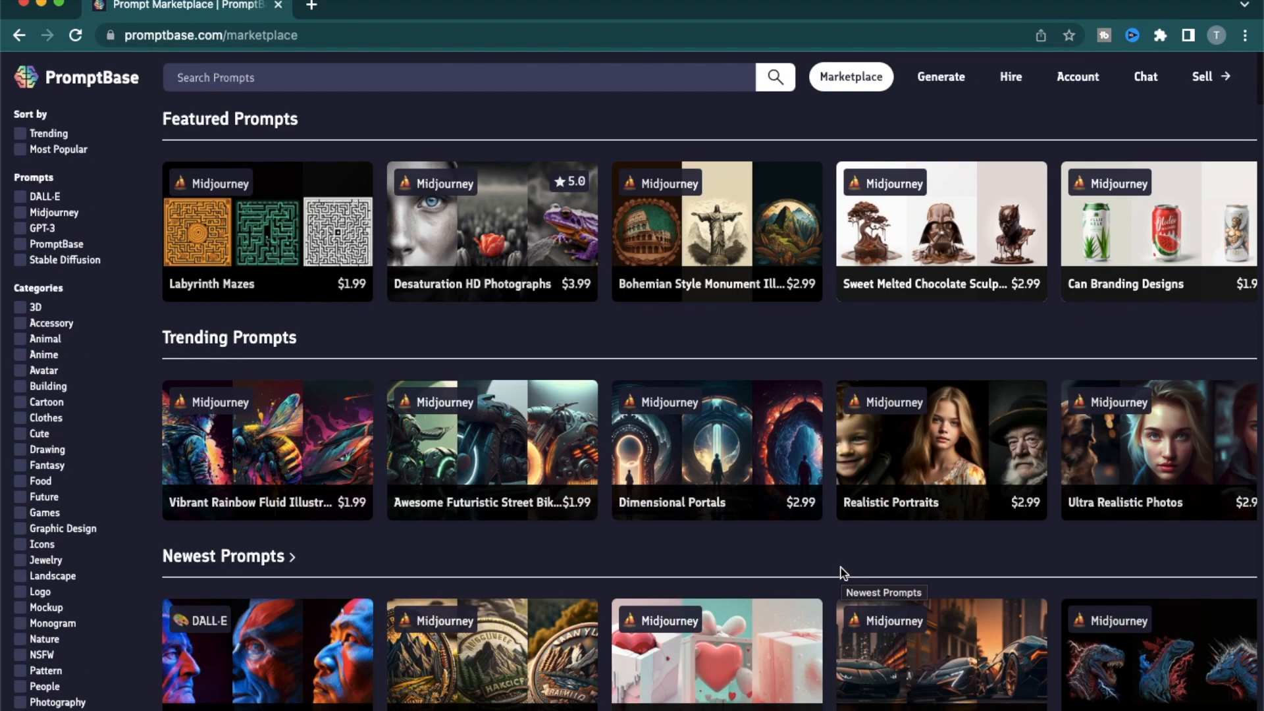
mouse_move(268, 417)
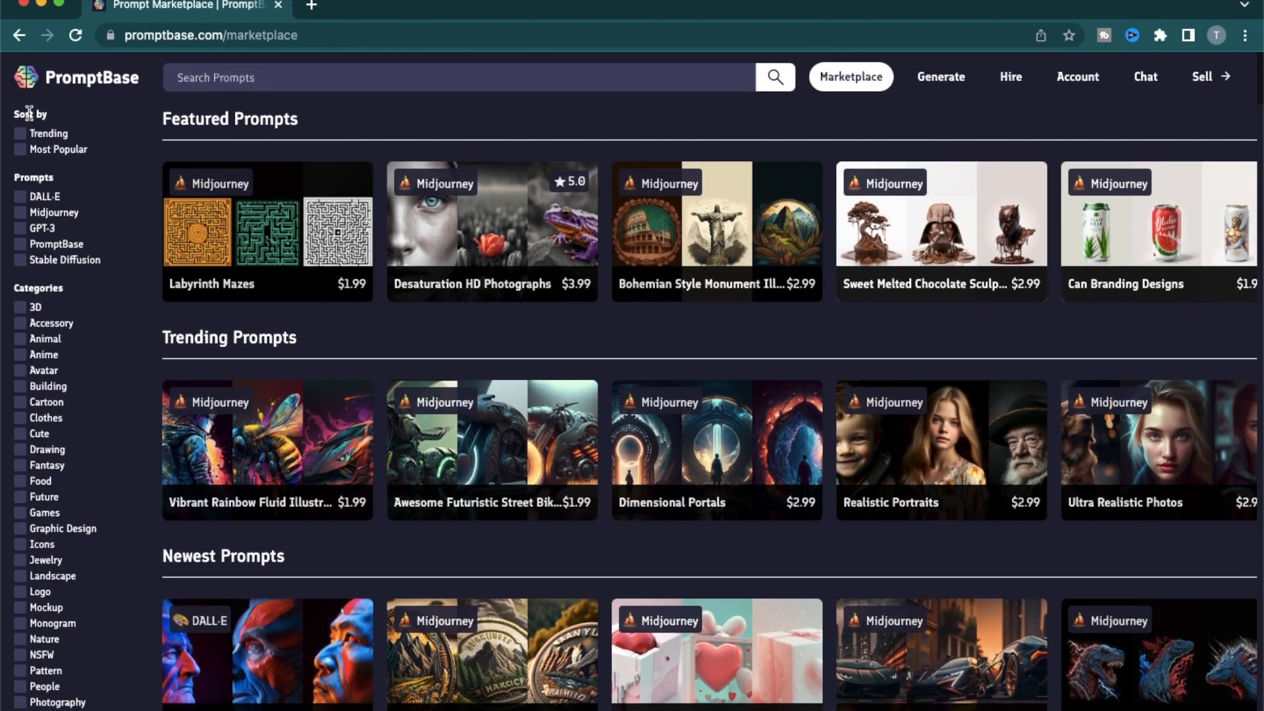
Filter the marketplace by Trending, then switch to Most Popular sorting
click(49, 133)
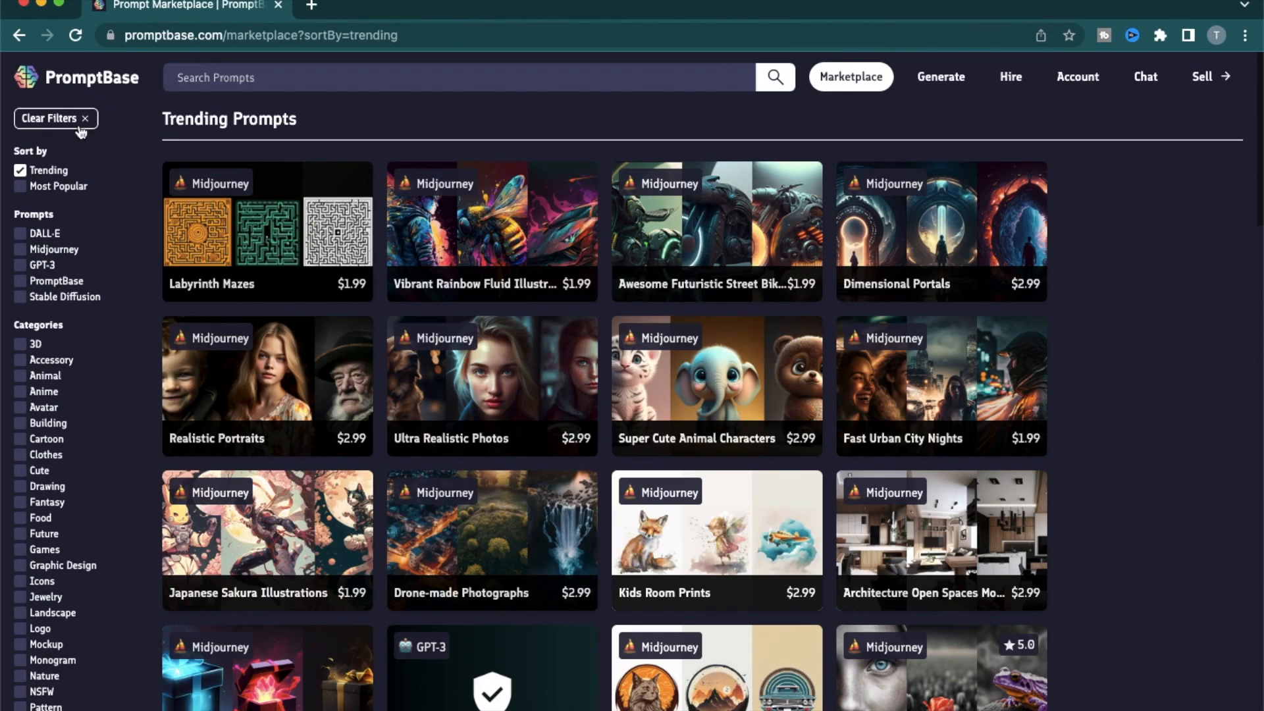
click(51, 118)
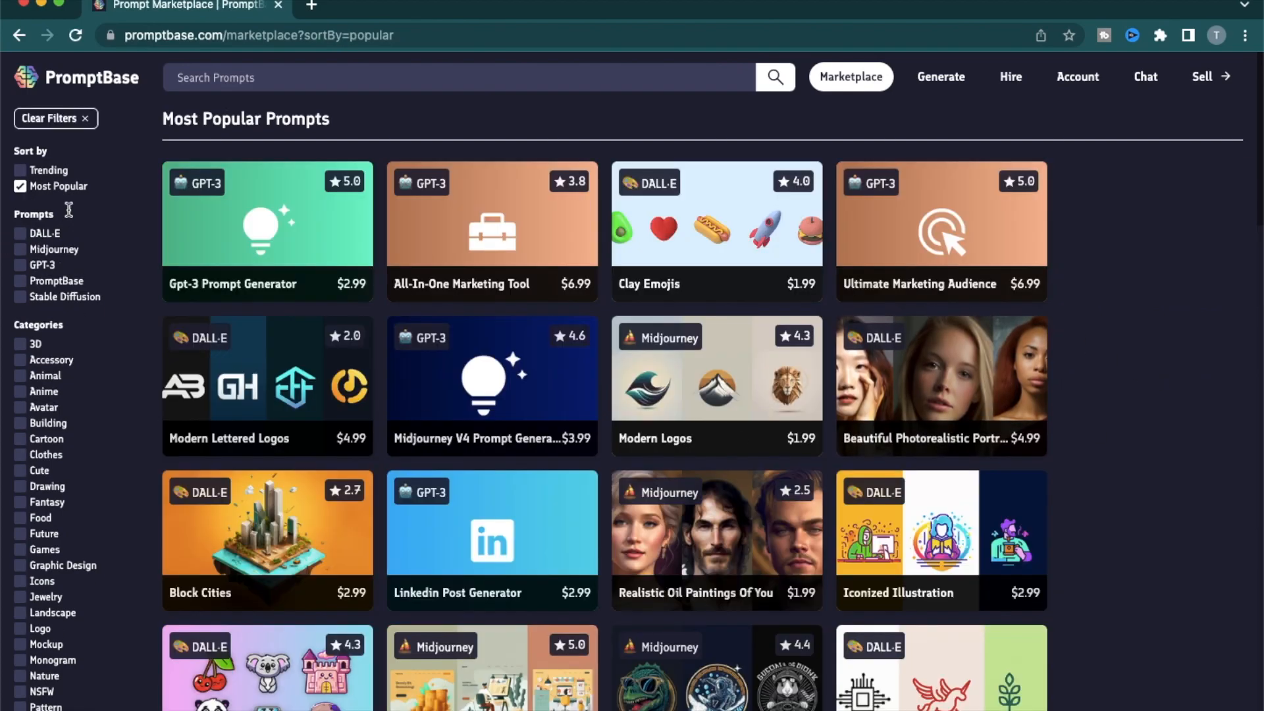
mouse_move(204, 244)
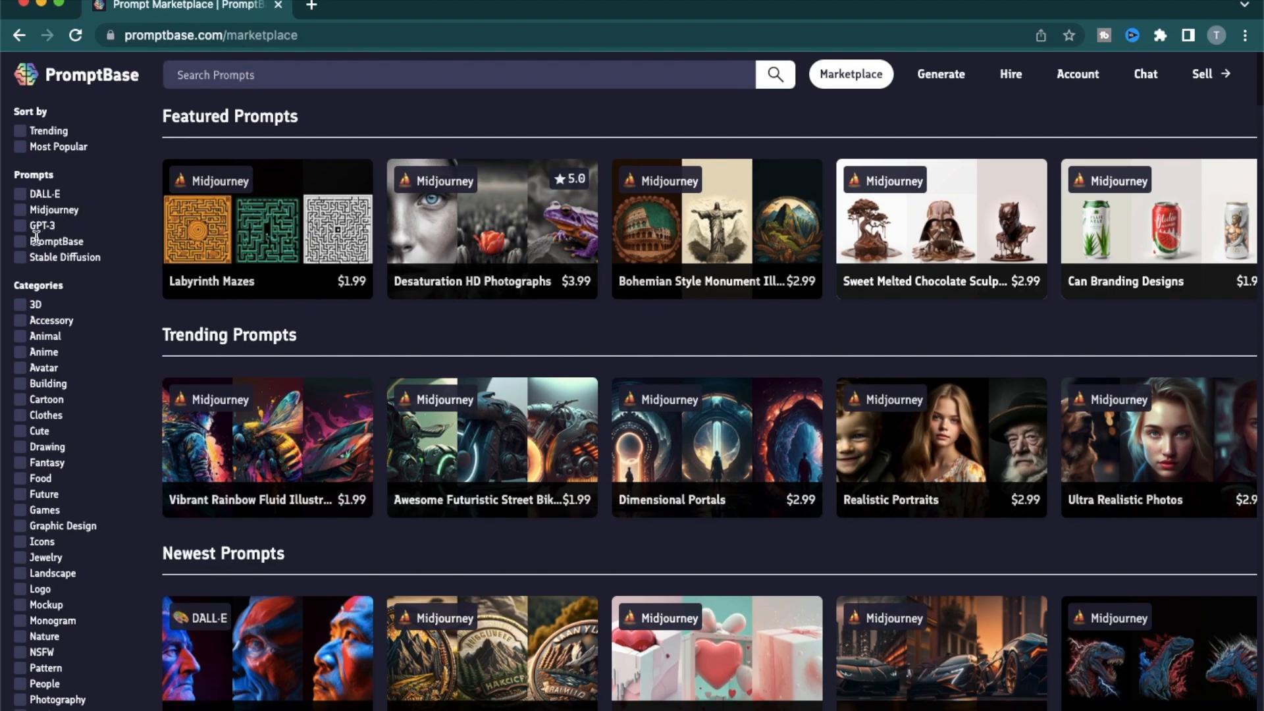
mouse_move(138, 254)
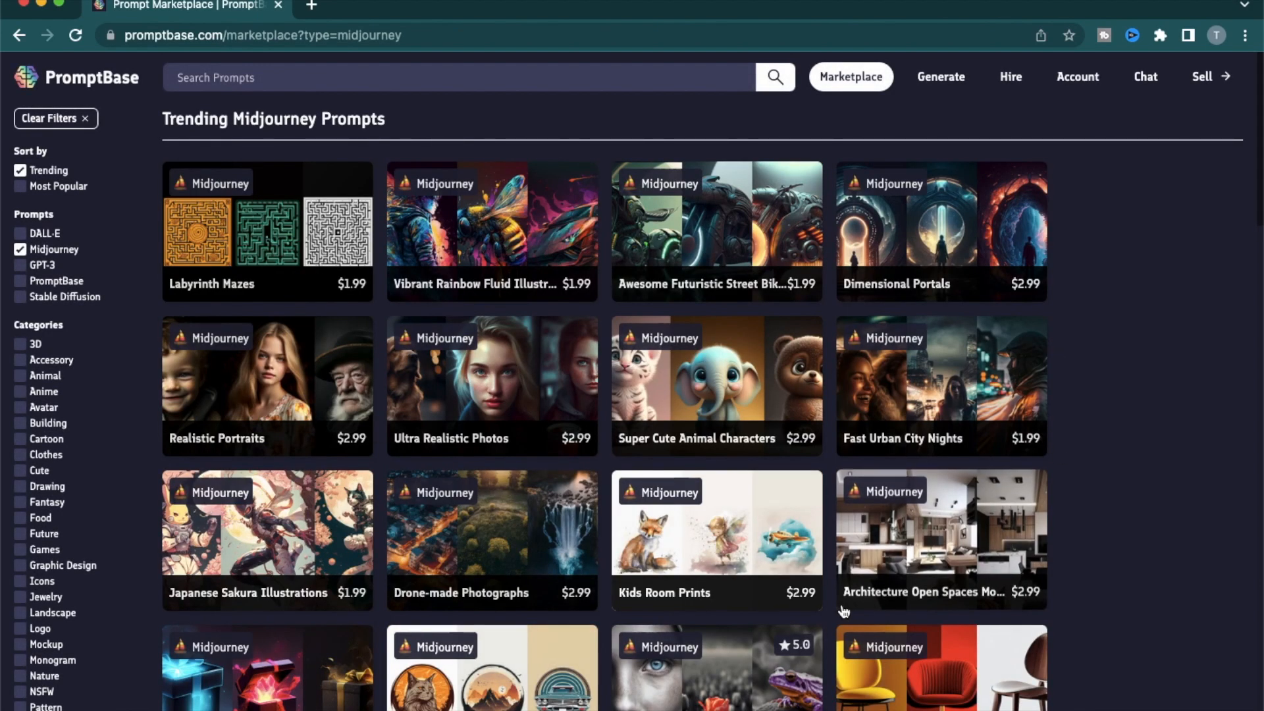
scroll(down, 3)
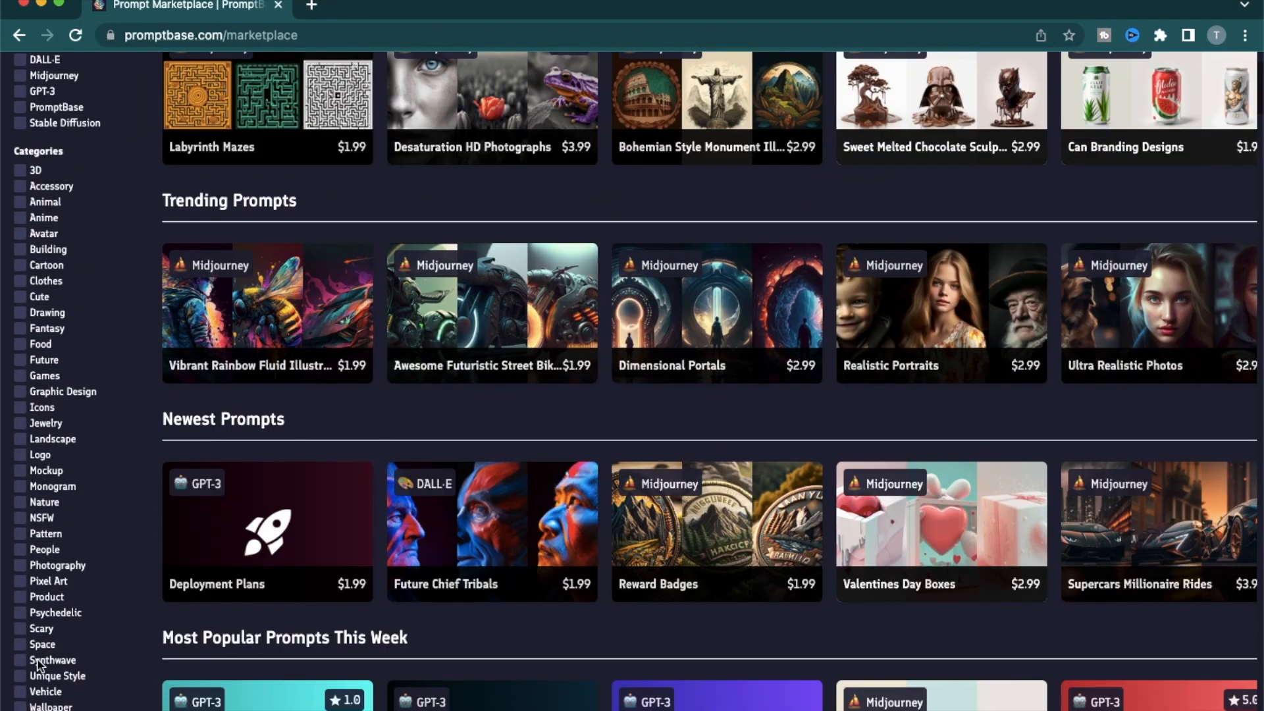
mouse_move(69, 435)
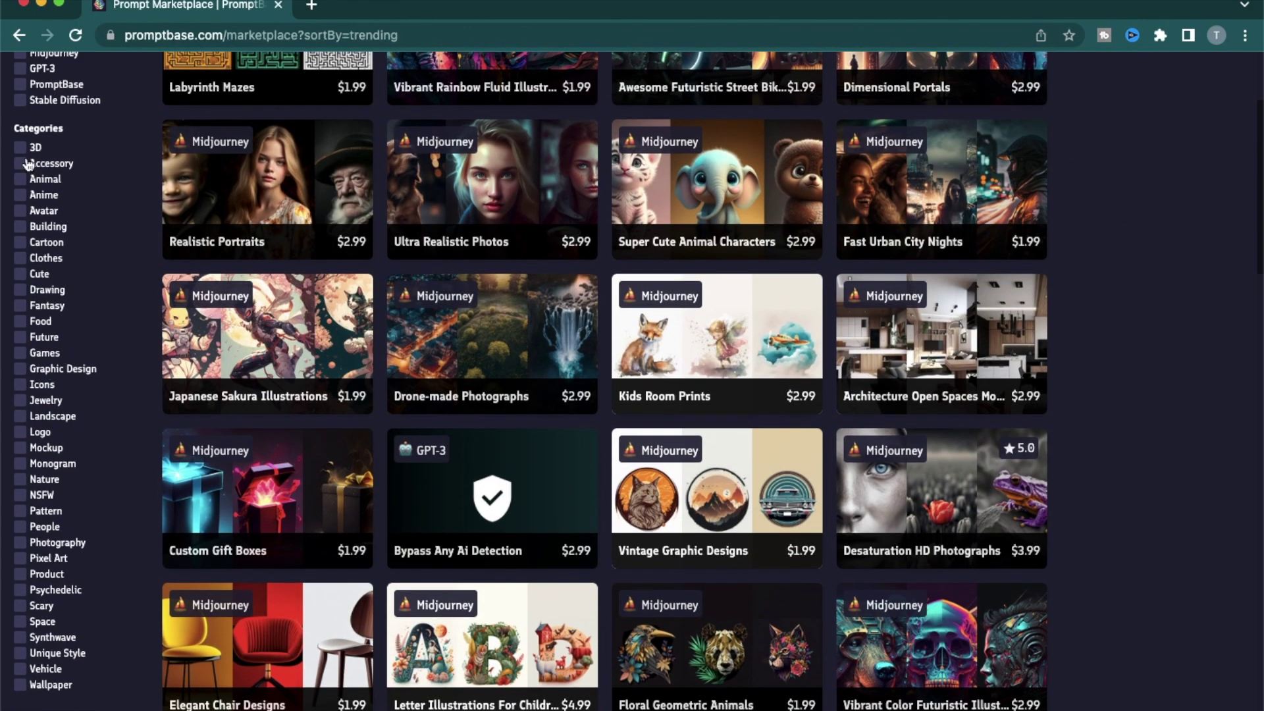
Filter trending prompts to the Building category and view the Low-poly Buildings prompt
click(21, 226)
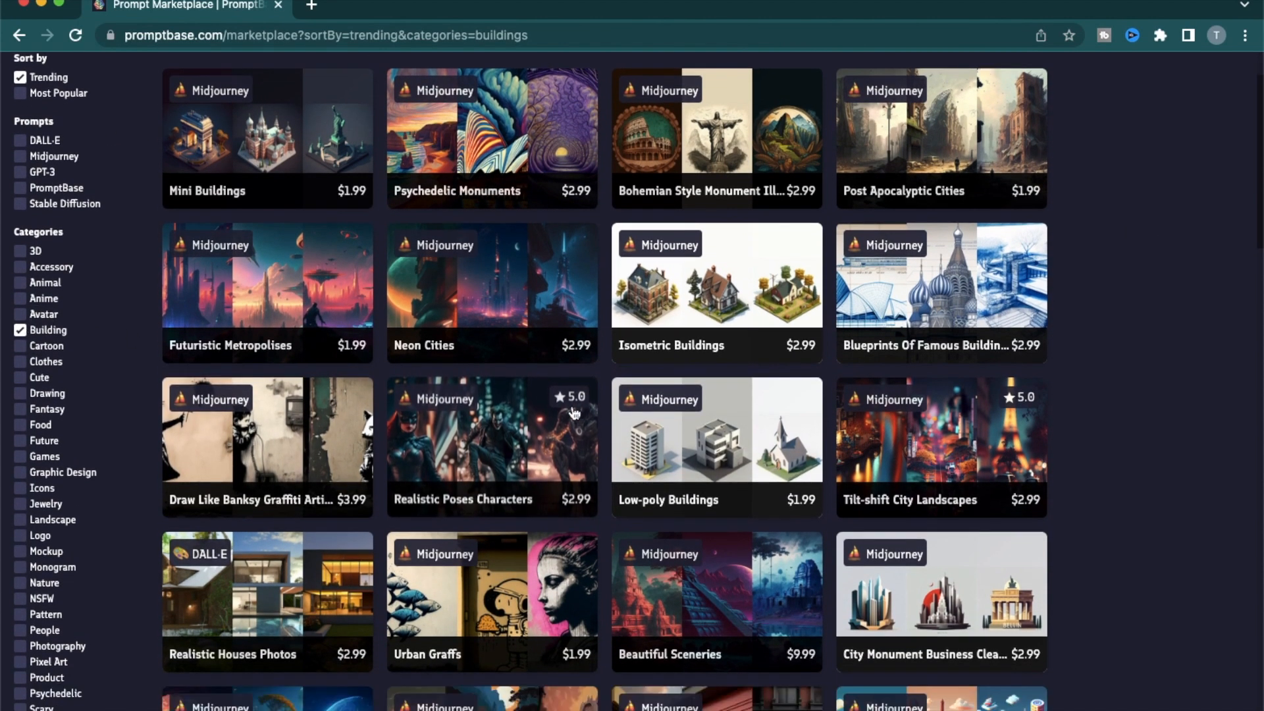
click(715, 432)
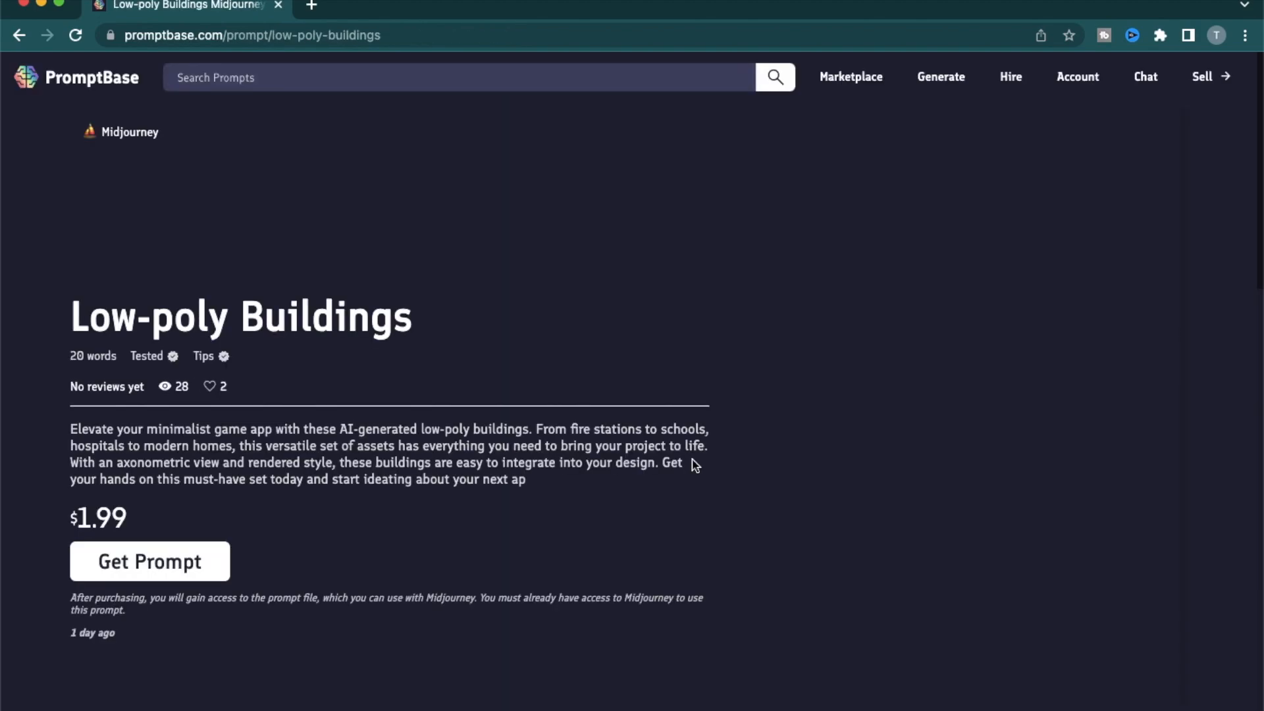
click(849, 76)
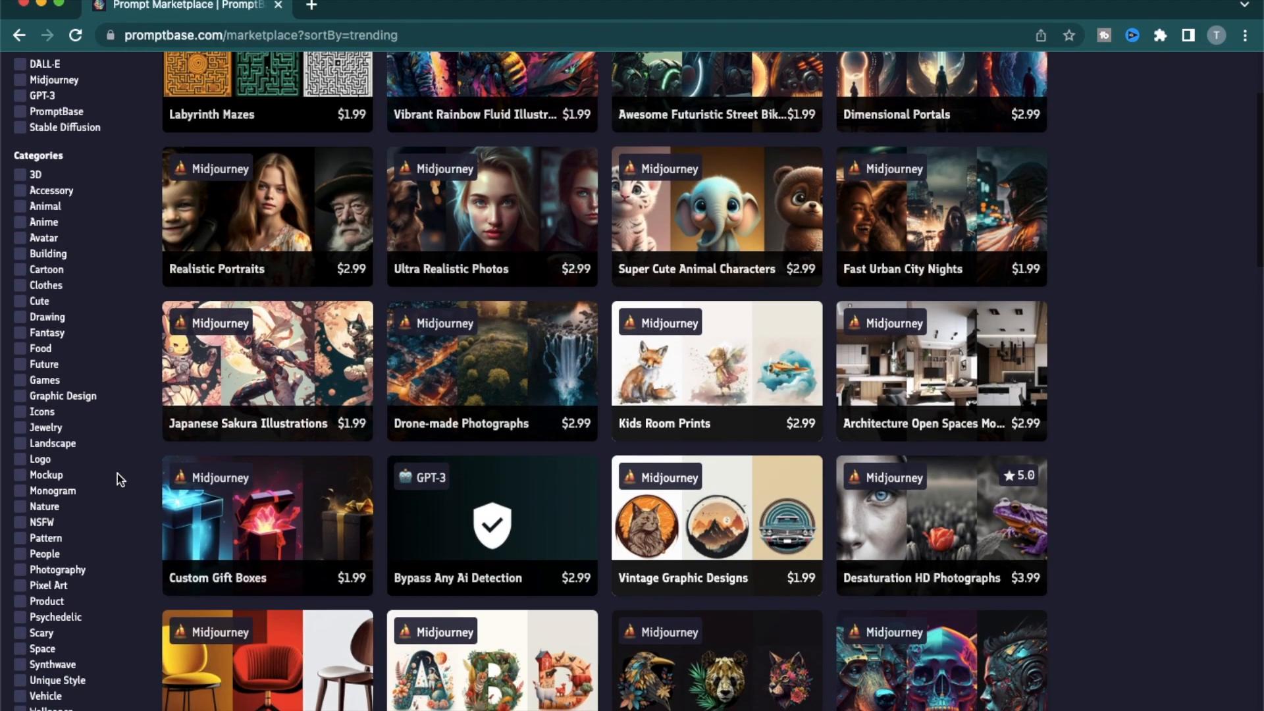
Switch to the Pixel Art category and open the Awesome Futuristic Street Bikes prompt
scroll(down, 3)
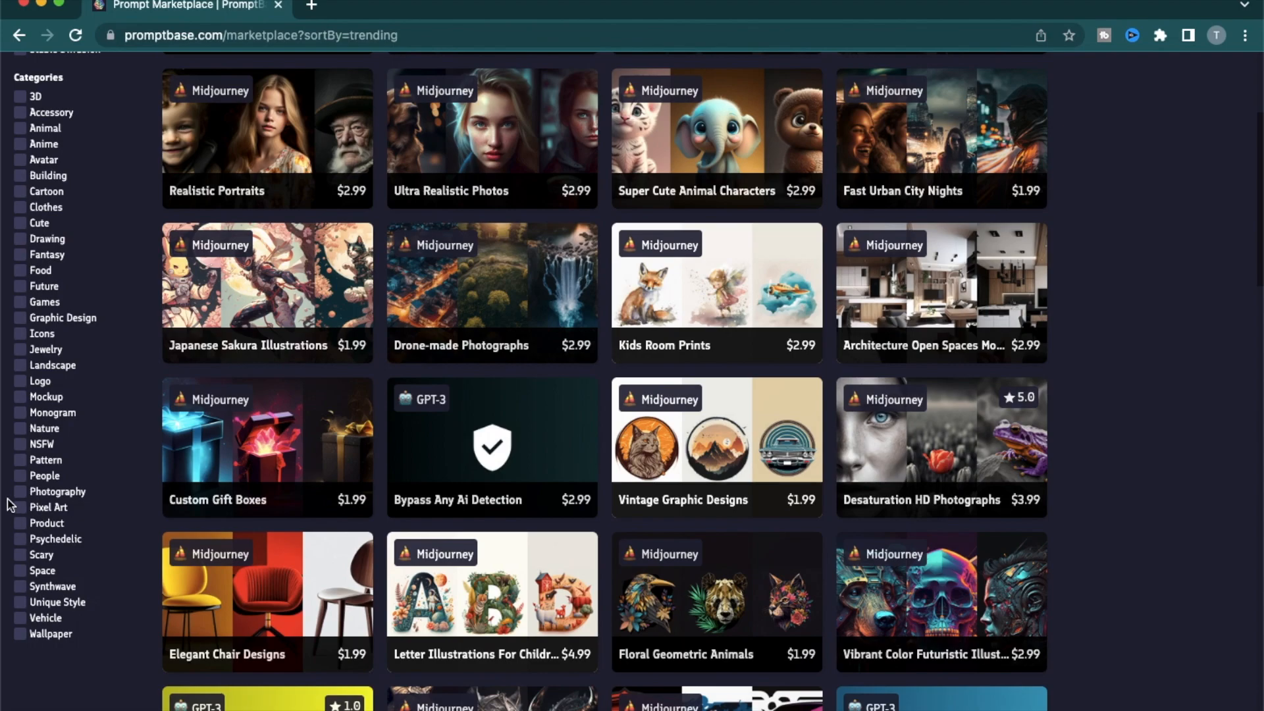
click(17, 507)
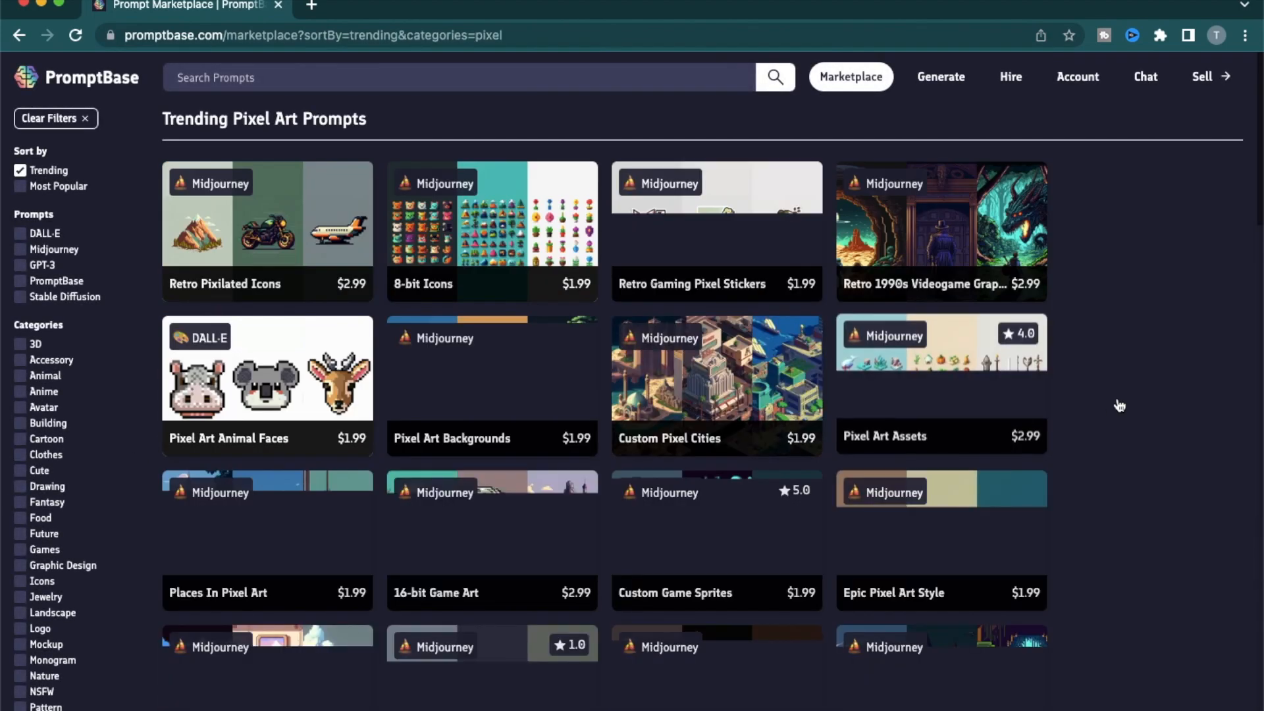
scroll(down, 3)
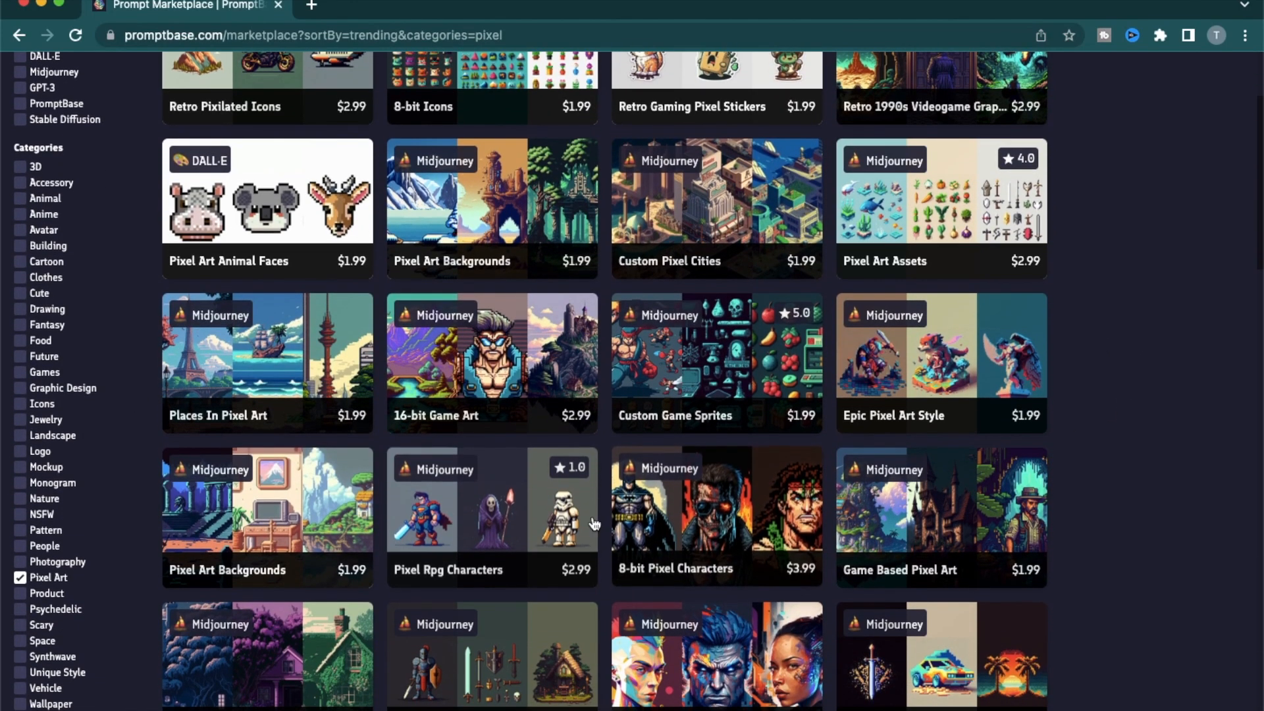
click(715, 516)
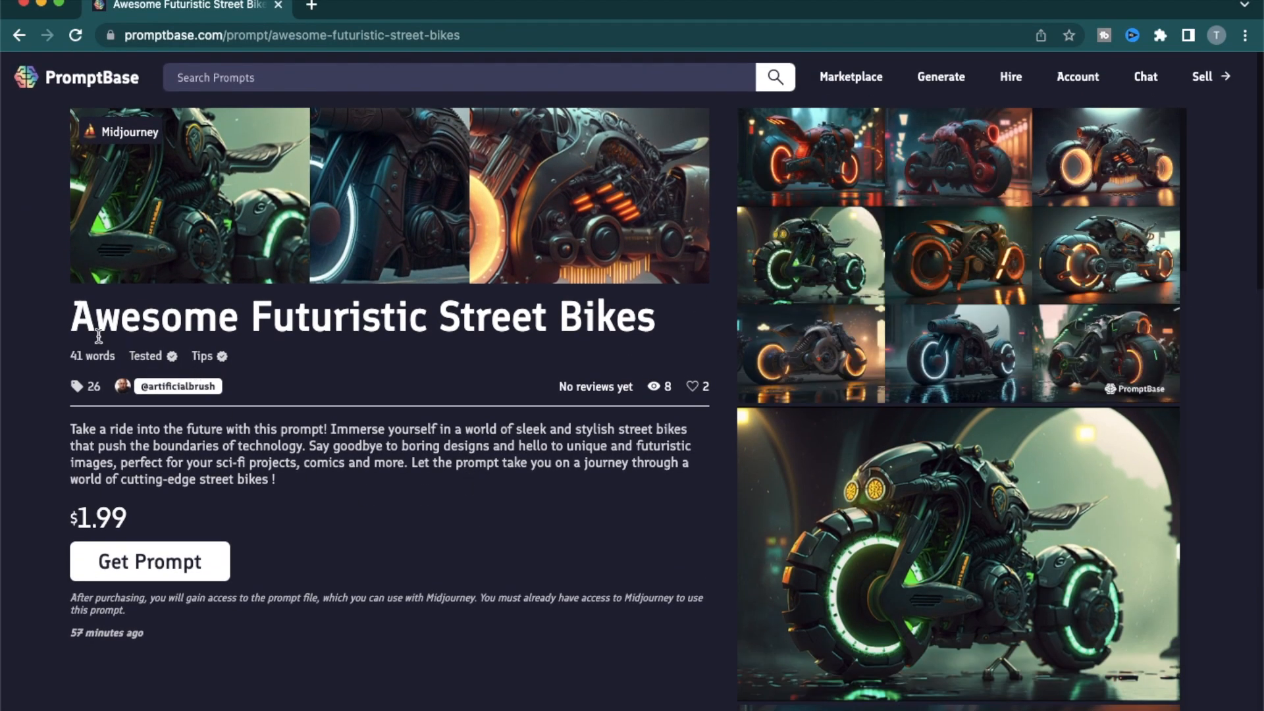
mouse_move(379, 542)
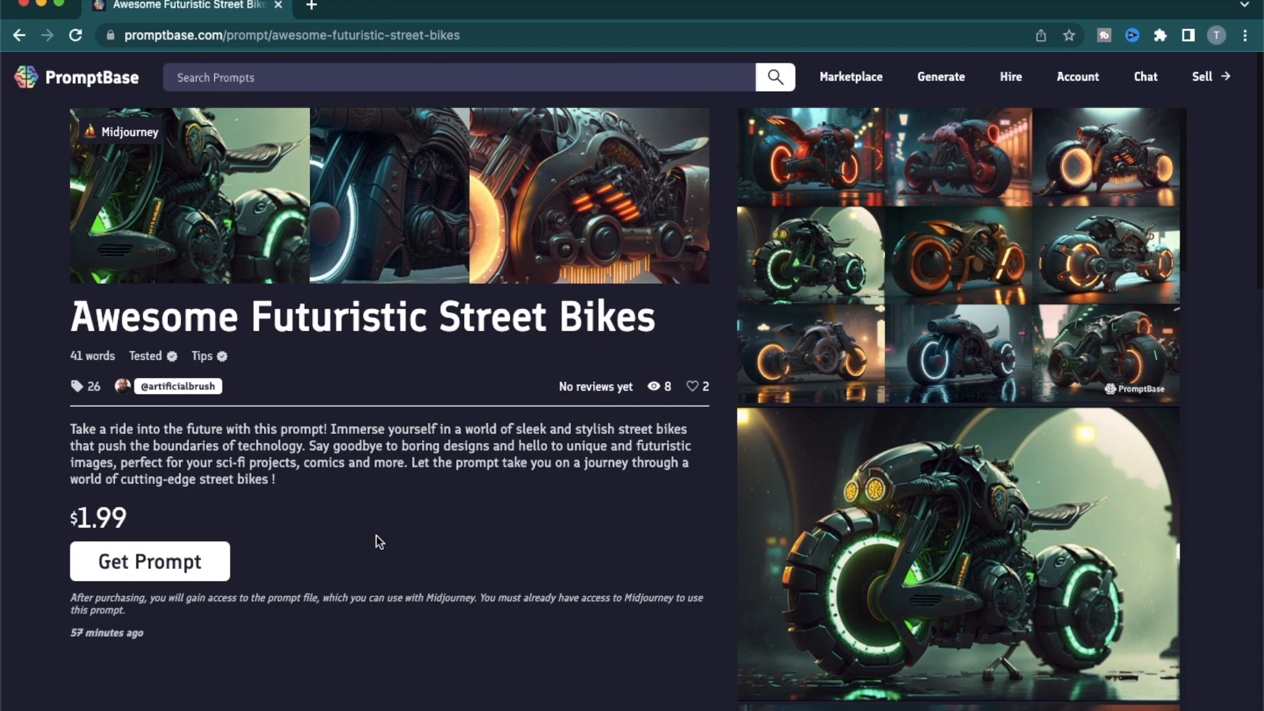
Review the Street Bikes prompt's description, $1.99 price and Midjourney purchase note
scroll(down, 3)
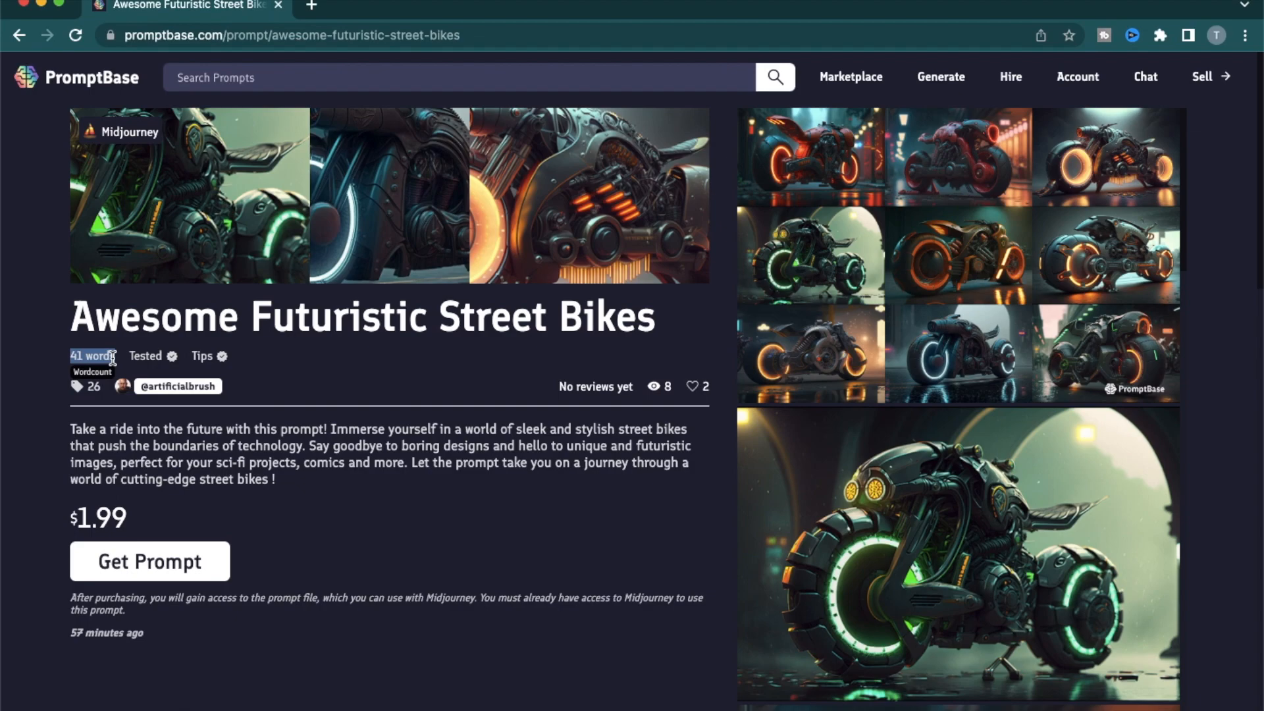
mouse_move(436, 520)
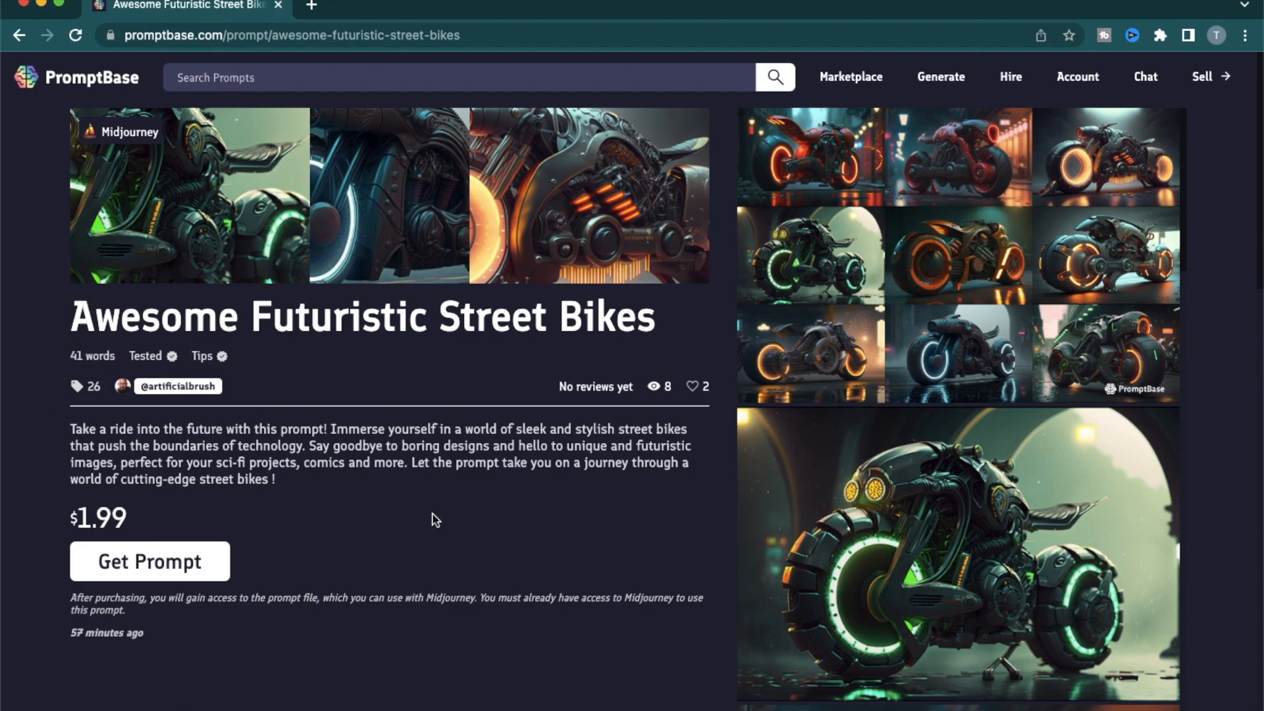
mouse_move(82, 356)
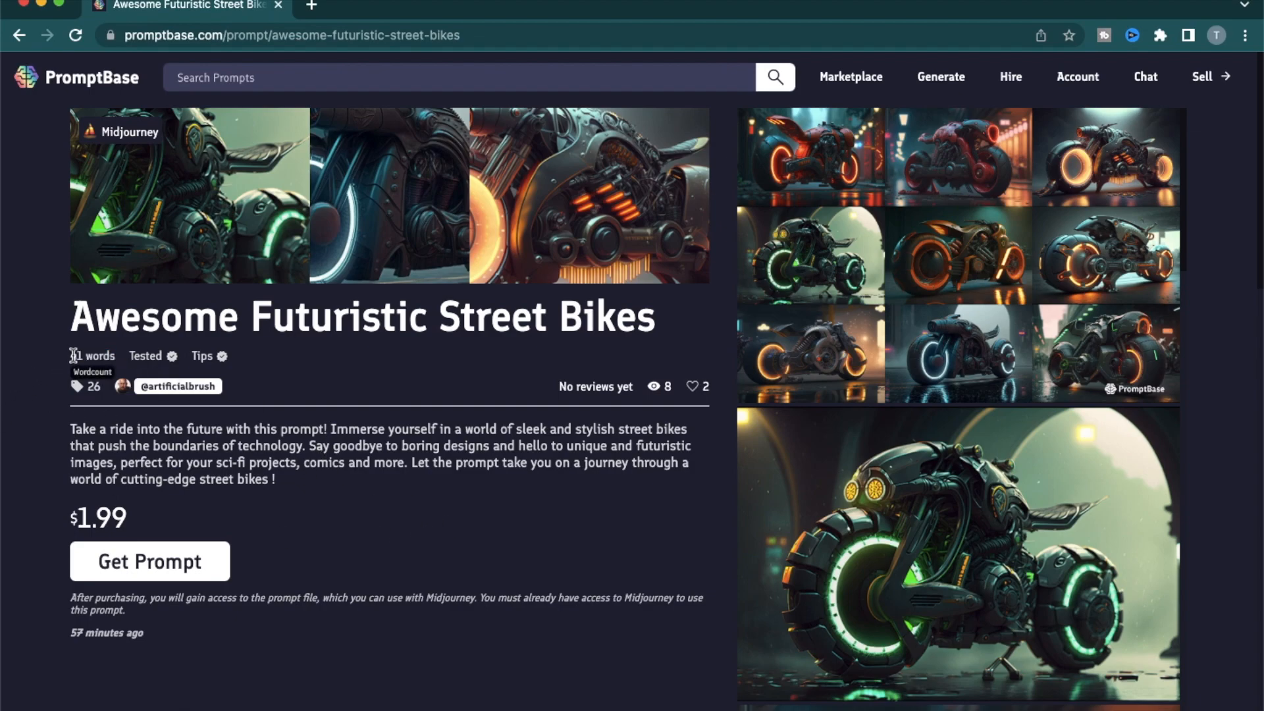
mouse_move(439, 439)
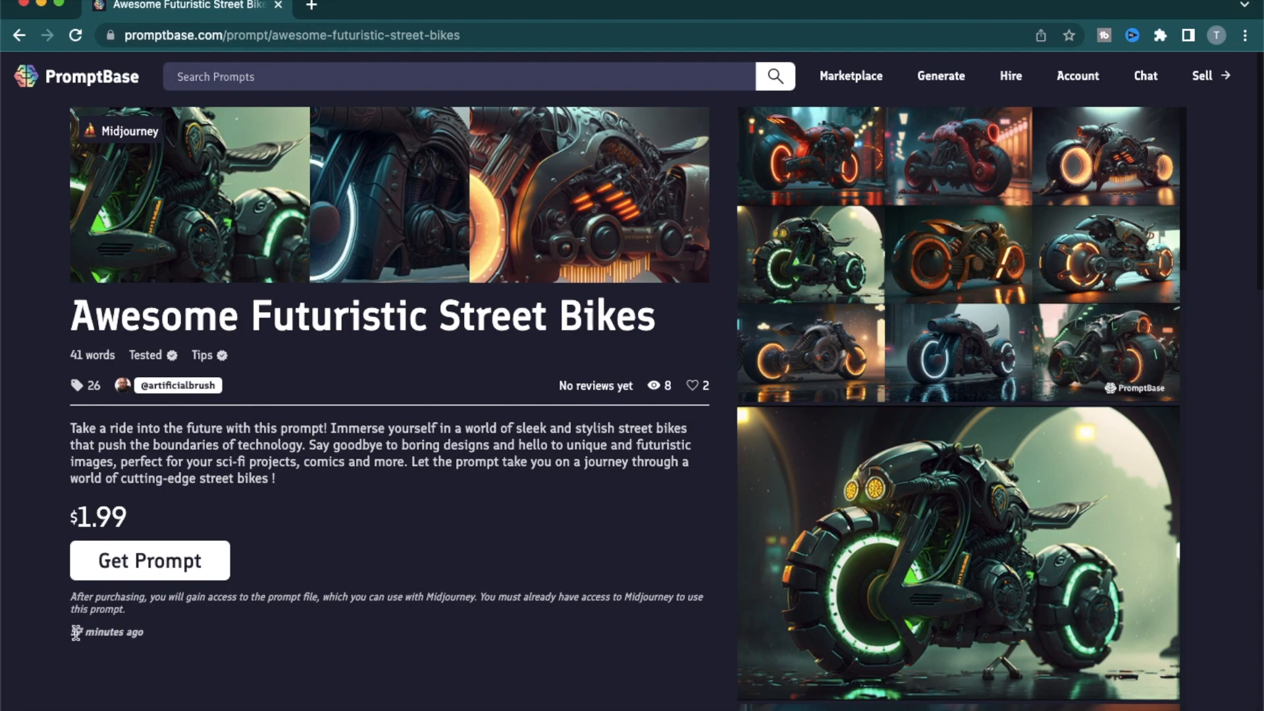
mouse_move(654, 339)
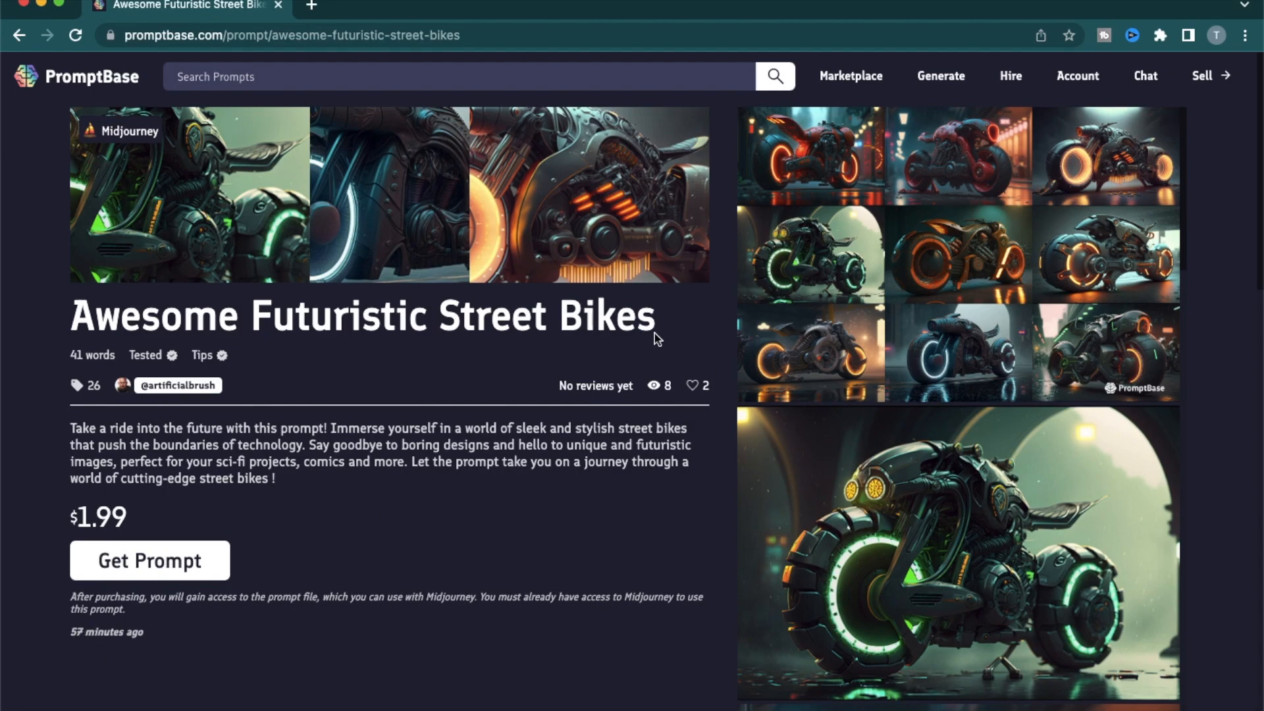
mouse_move(732, 368)
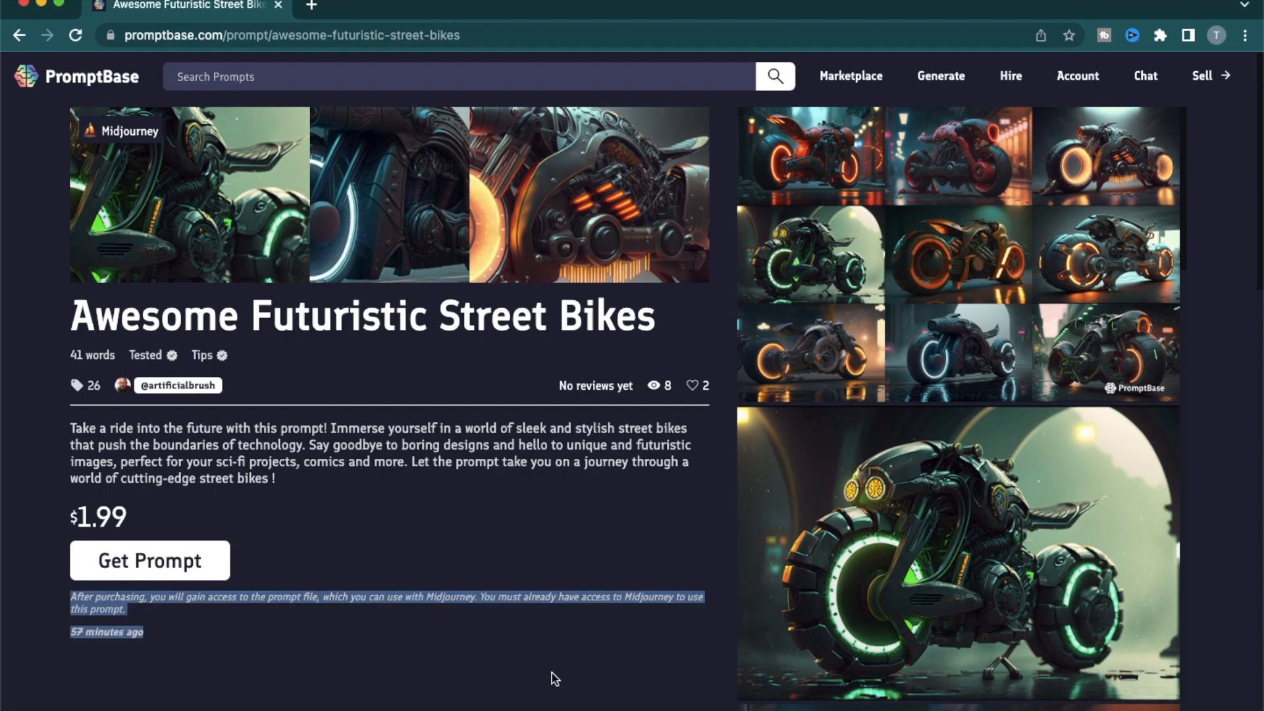
click(558, 549)
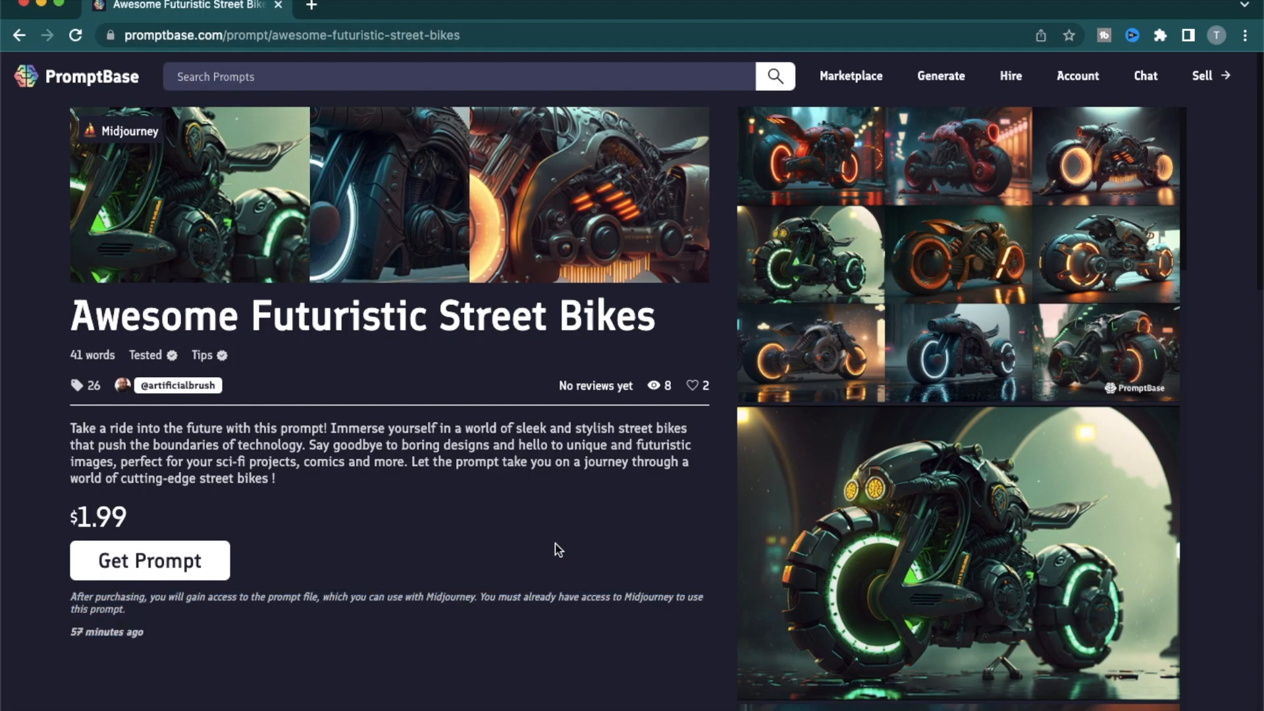
mouse_move(605, 600)
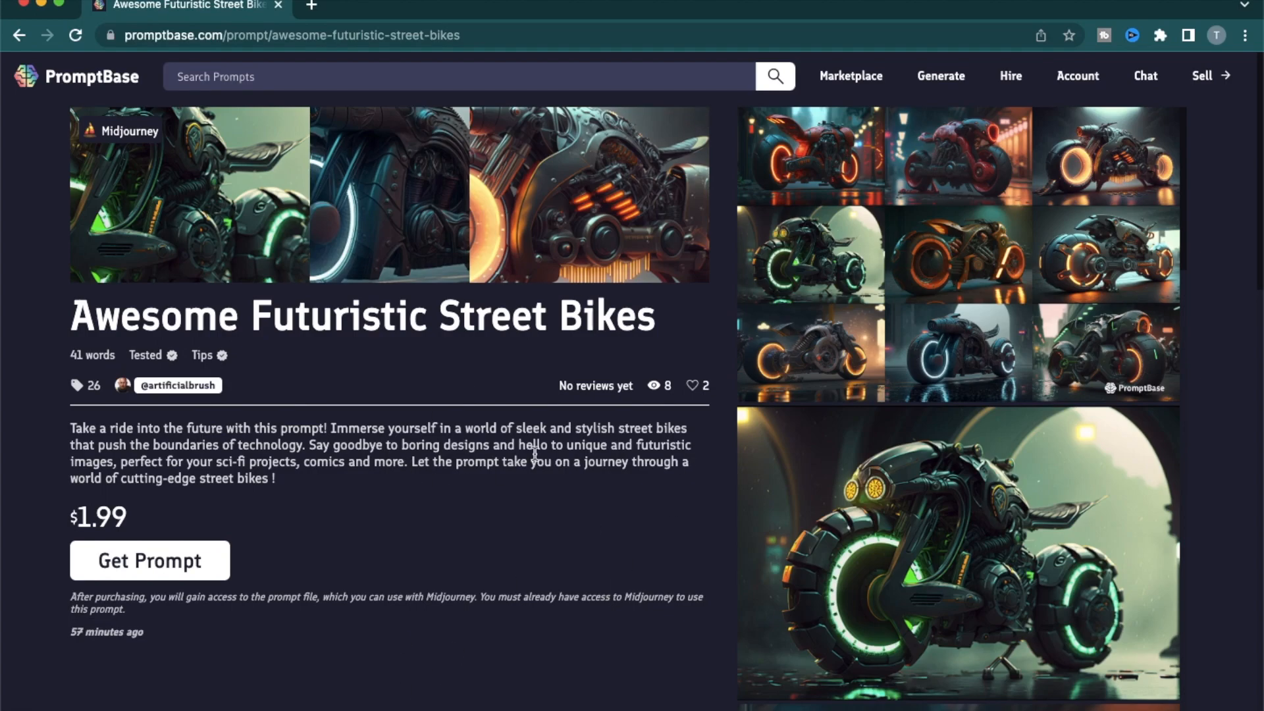
mouse_move(689, 421)
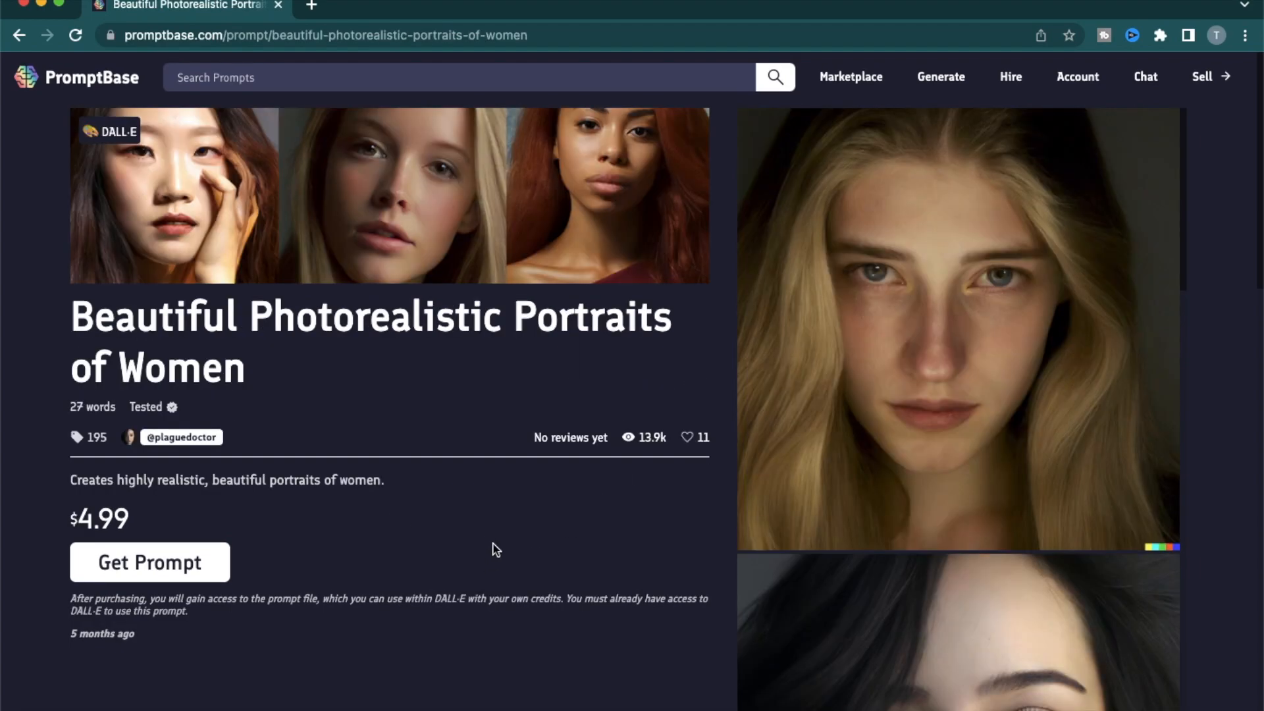
Look over the portraits and LinkedIn Post Generator pages, then return to the marketplace
double_click(102, 634)
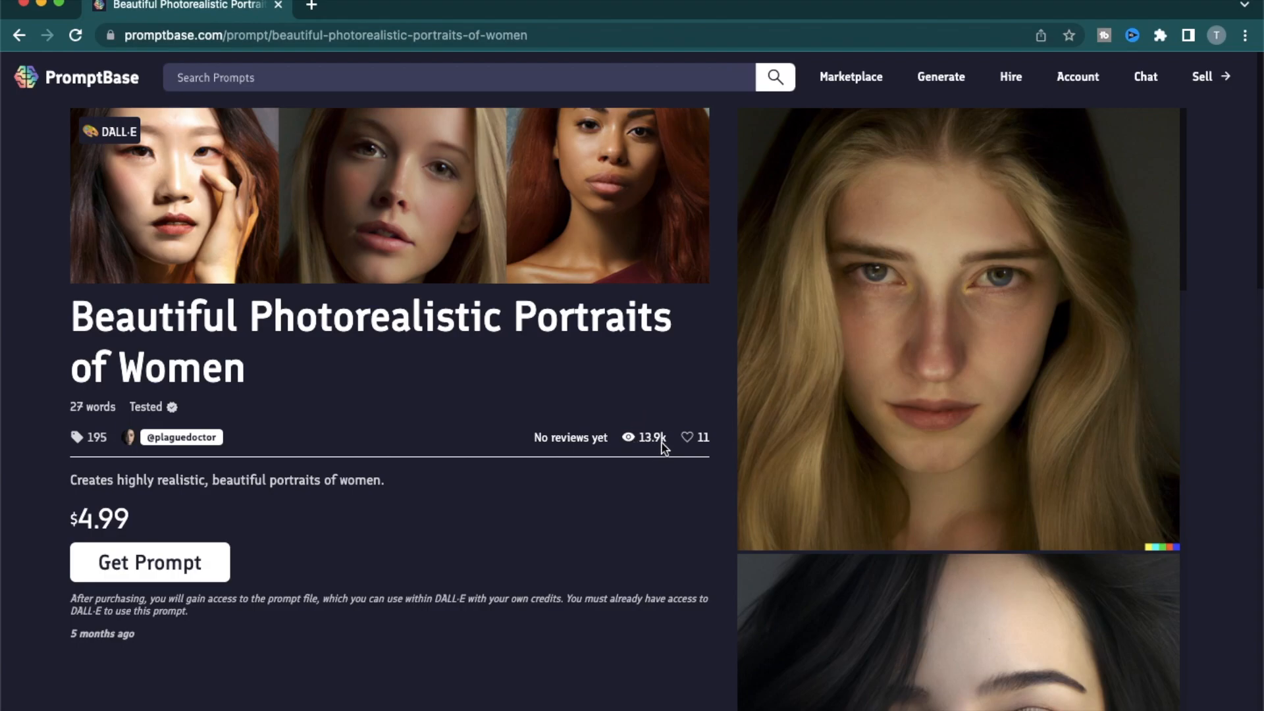
mouse_move(526, 479)
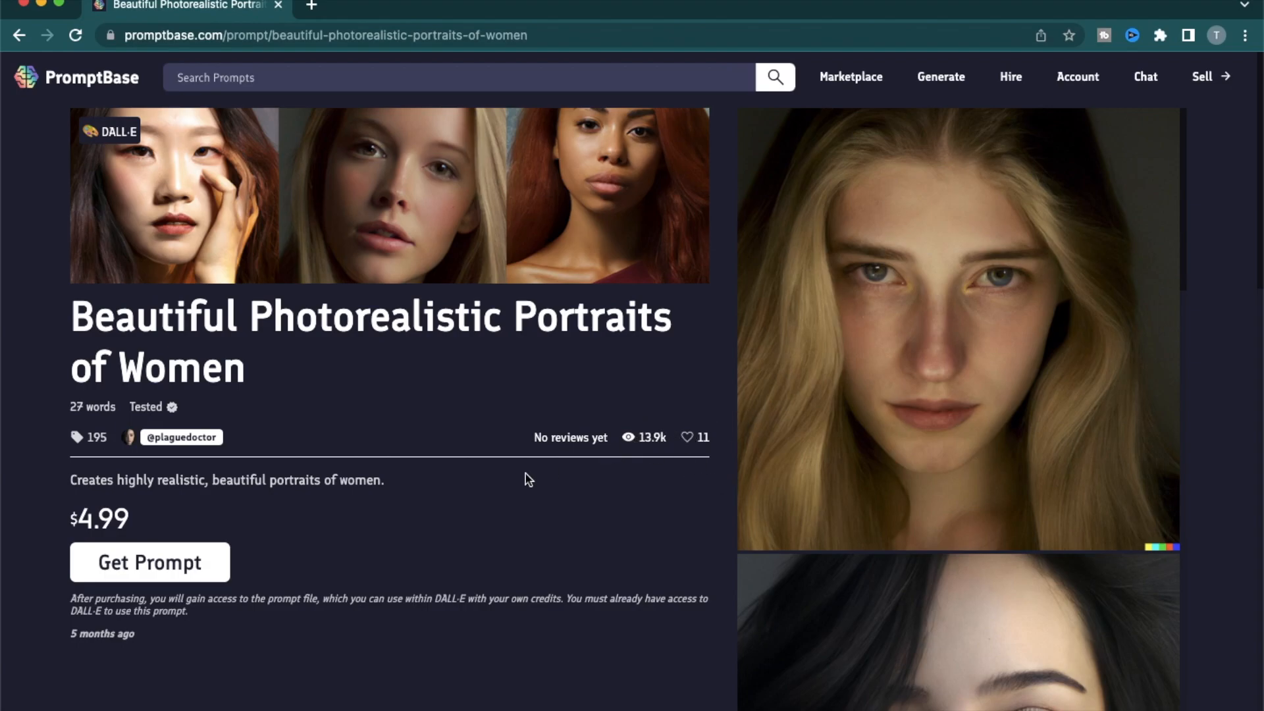
mouse_move(92, 407)
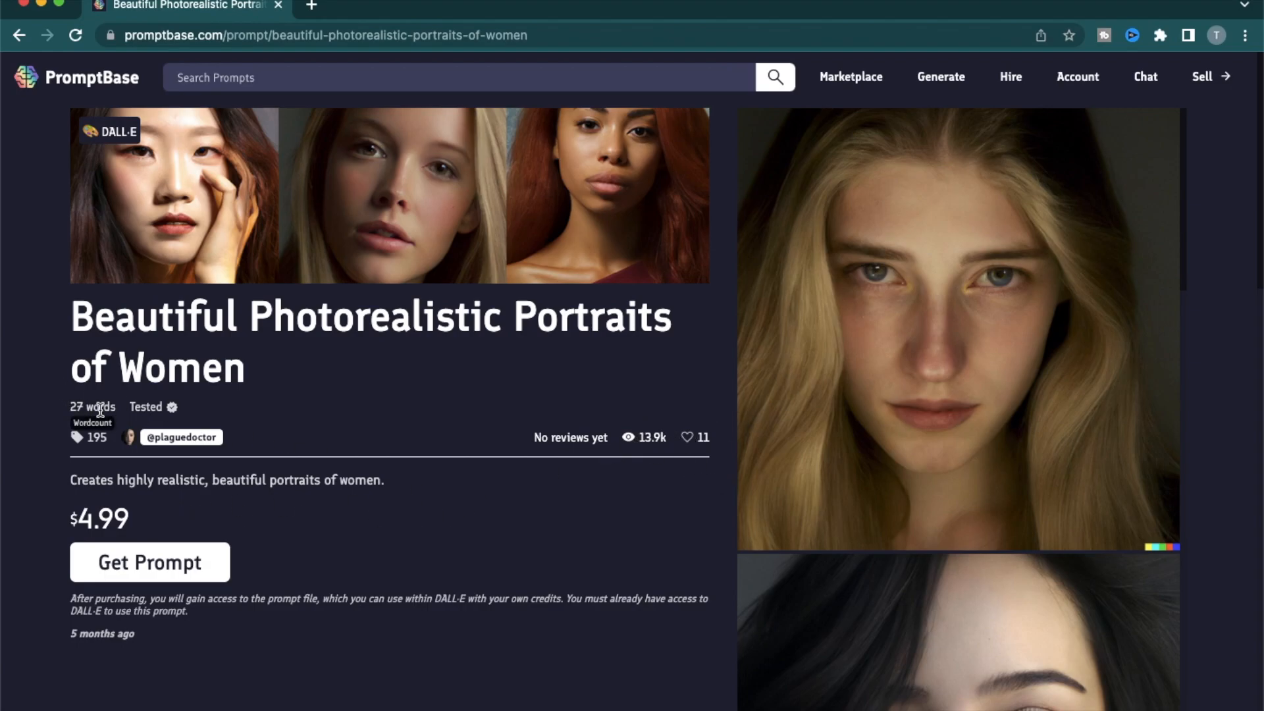
mouse_move(136, 139)
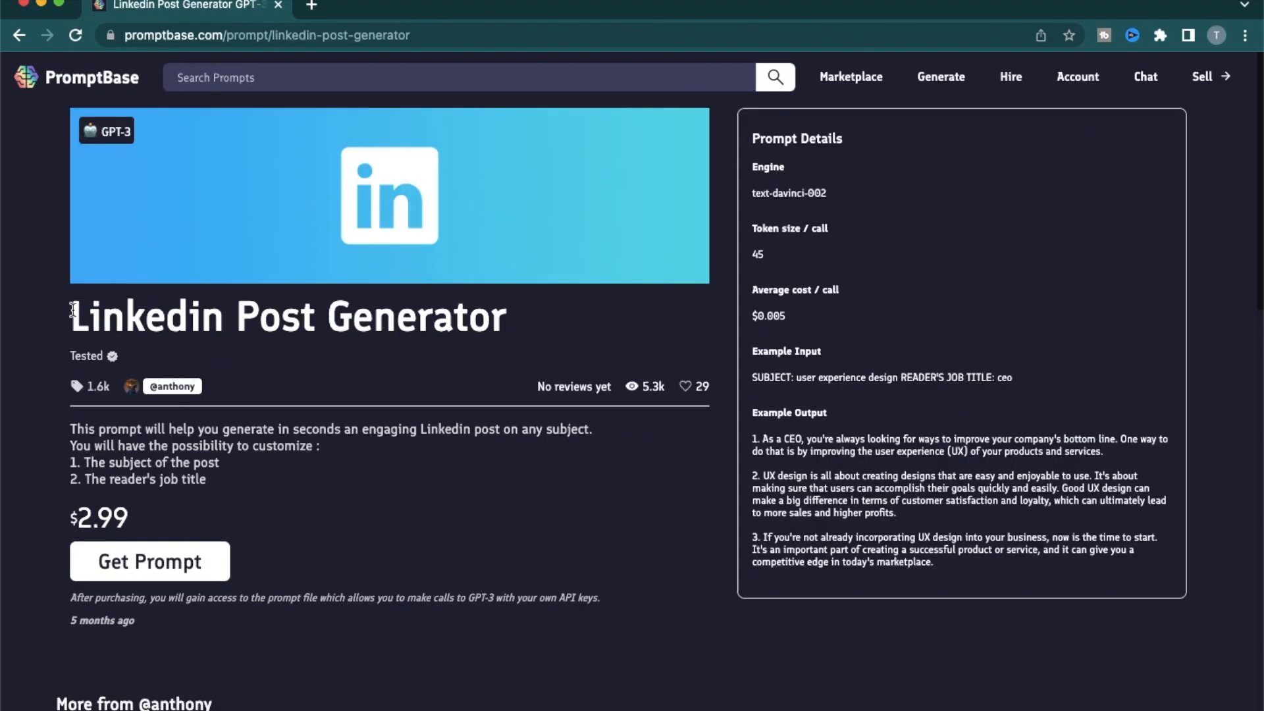
mouse_move(441, 428)
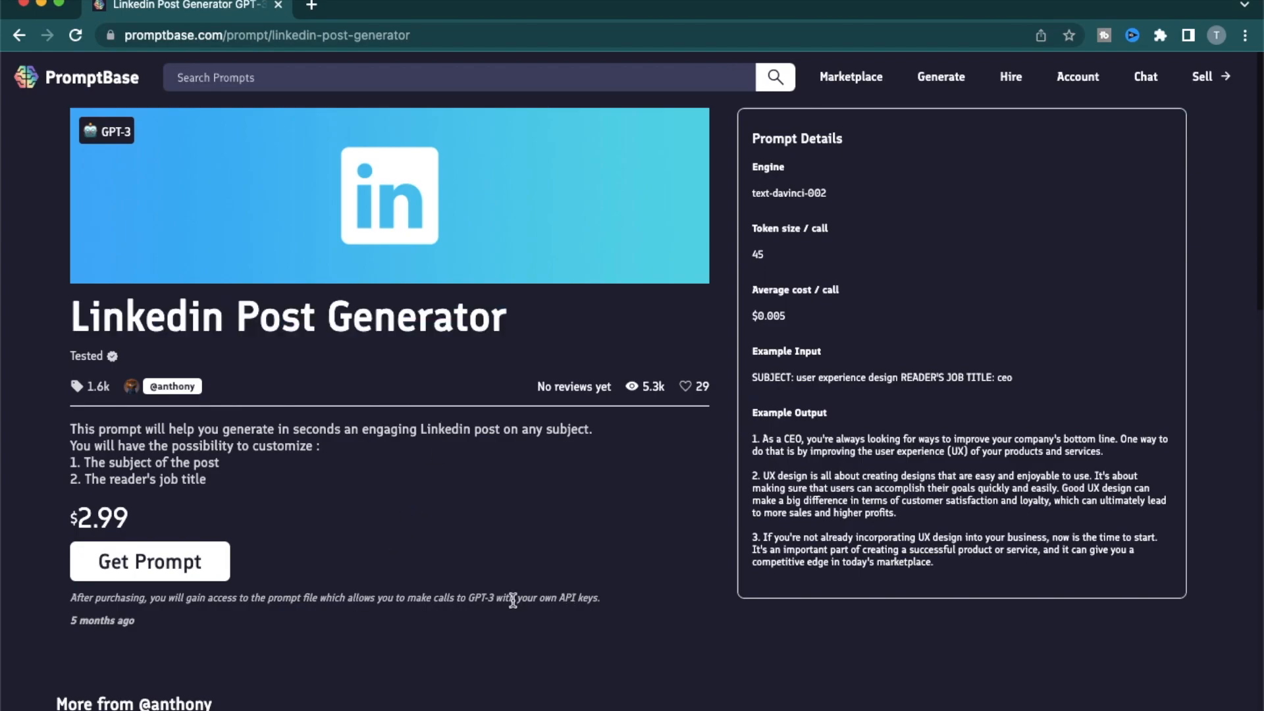
mouse_move(538, 513)
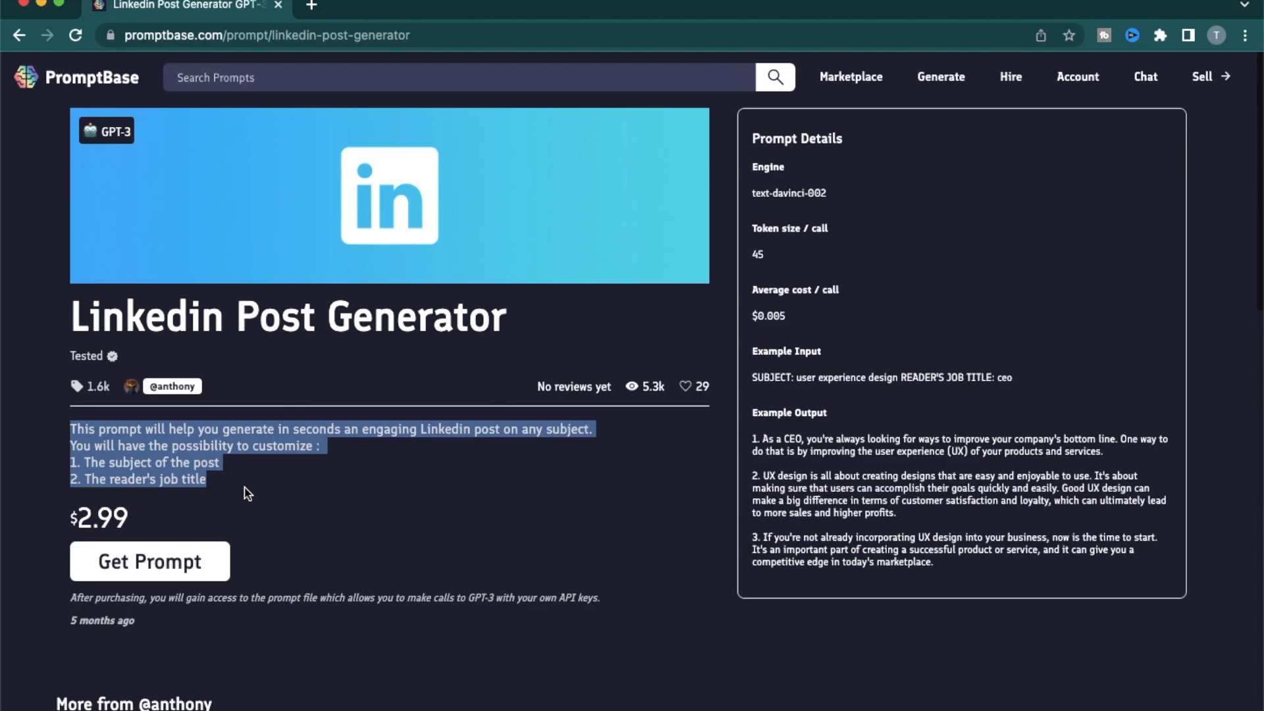
click(67, 456)
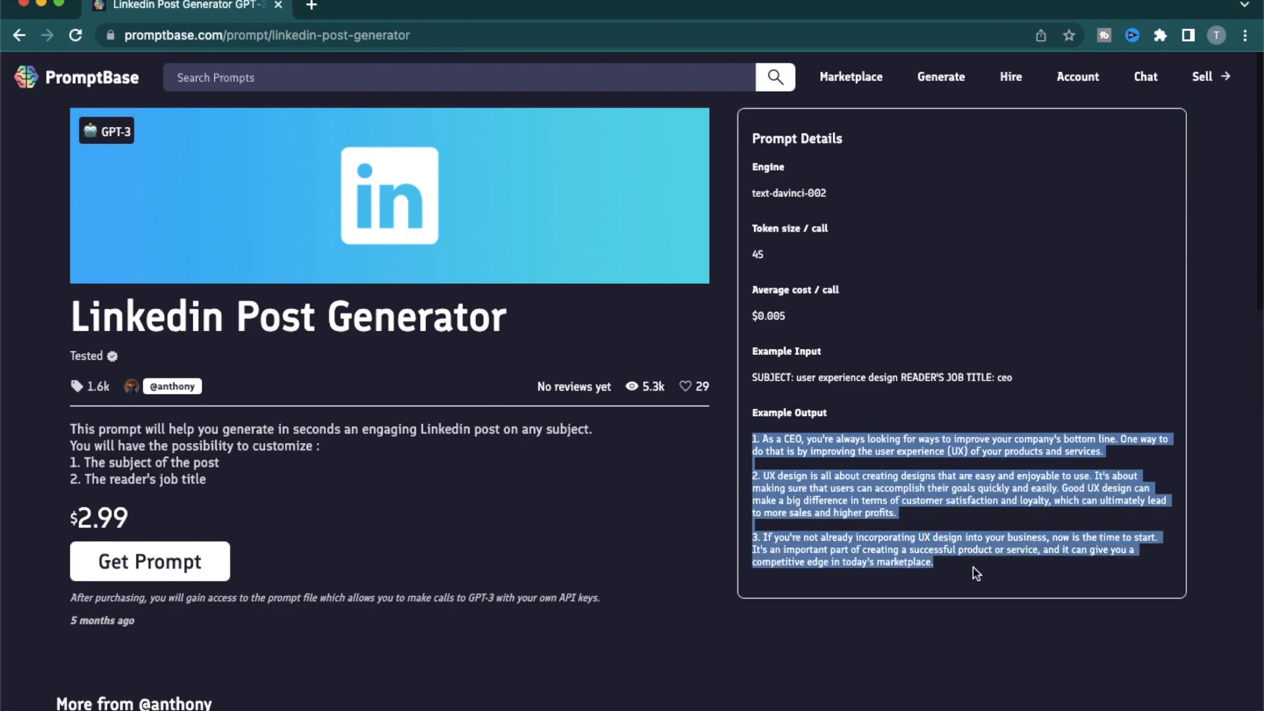
click(851, 76)
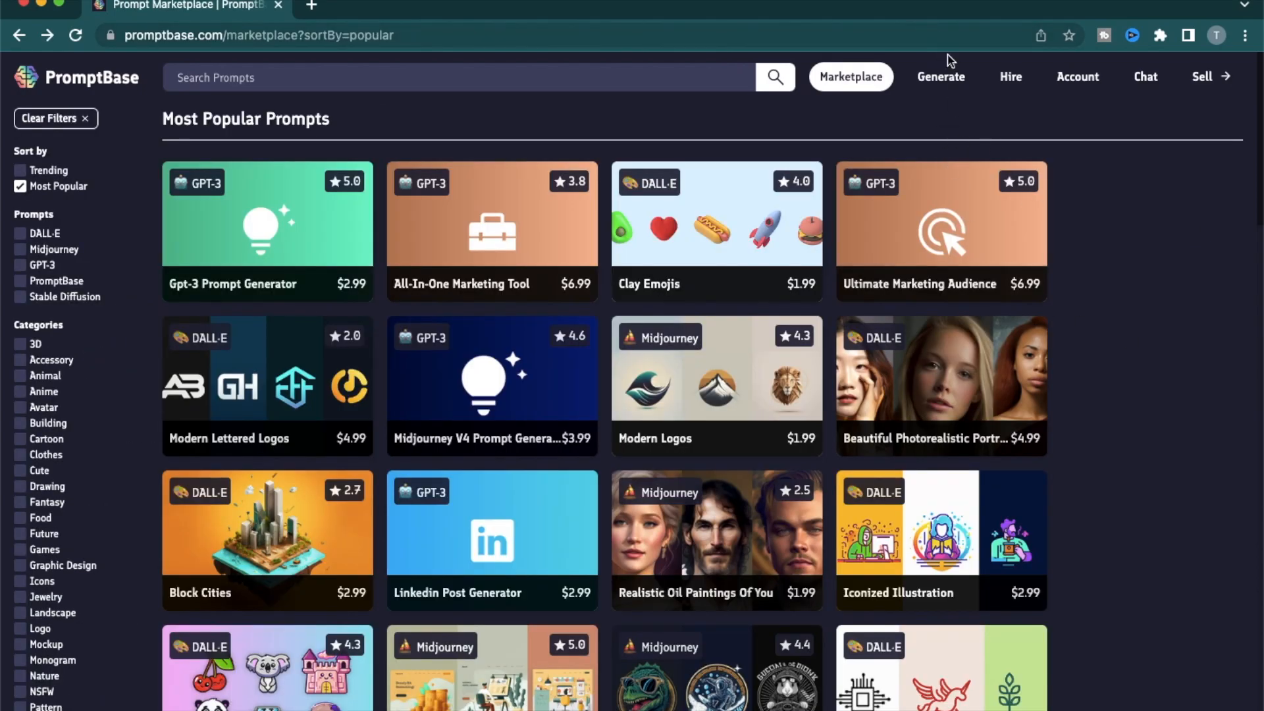
Go to the Generate page and view, then dismiss, the buy-credits offer
click(940, 76)
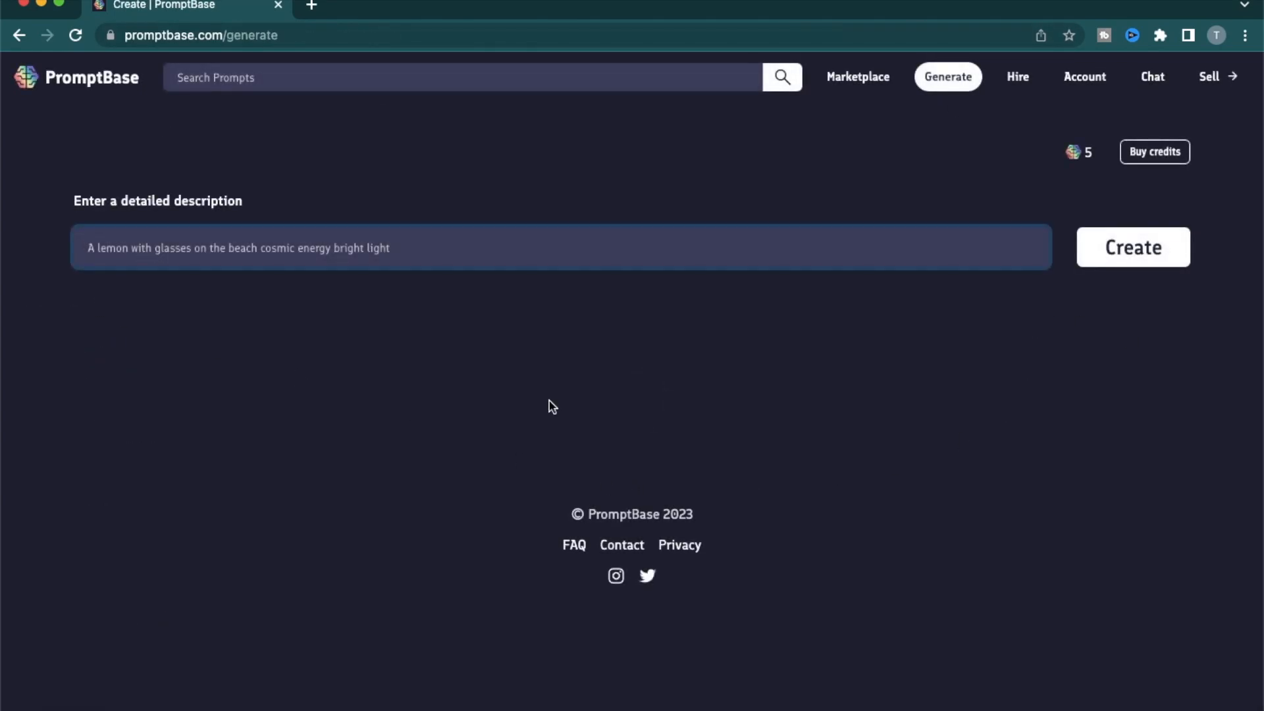
mouse_move(837, 507)
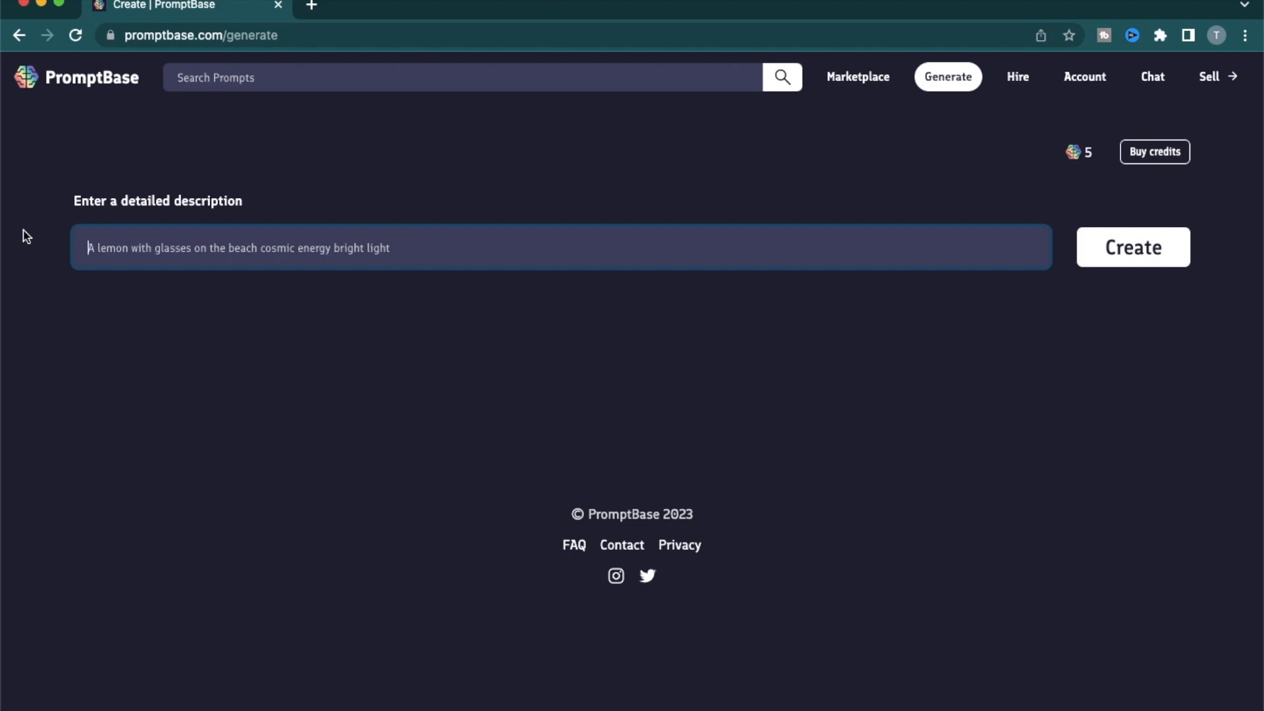
mouse_move(788, 473)
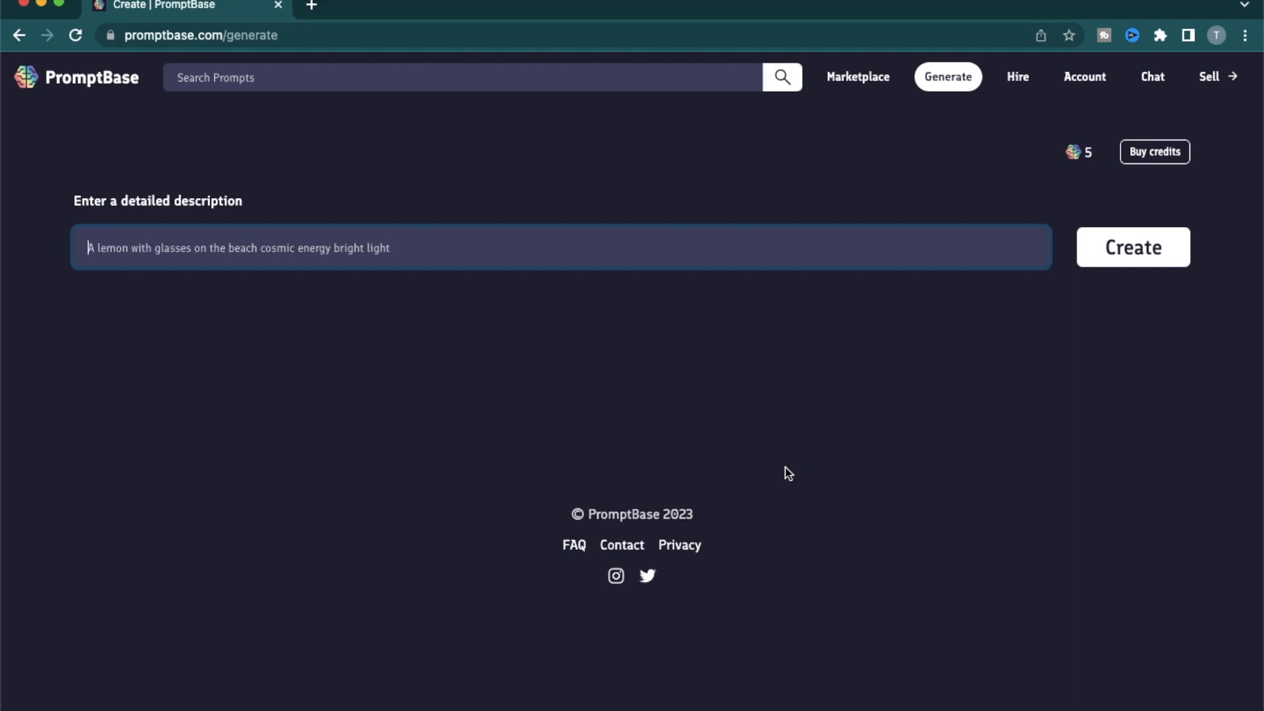
mouse_move(1078, 129)
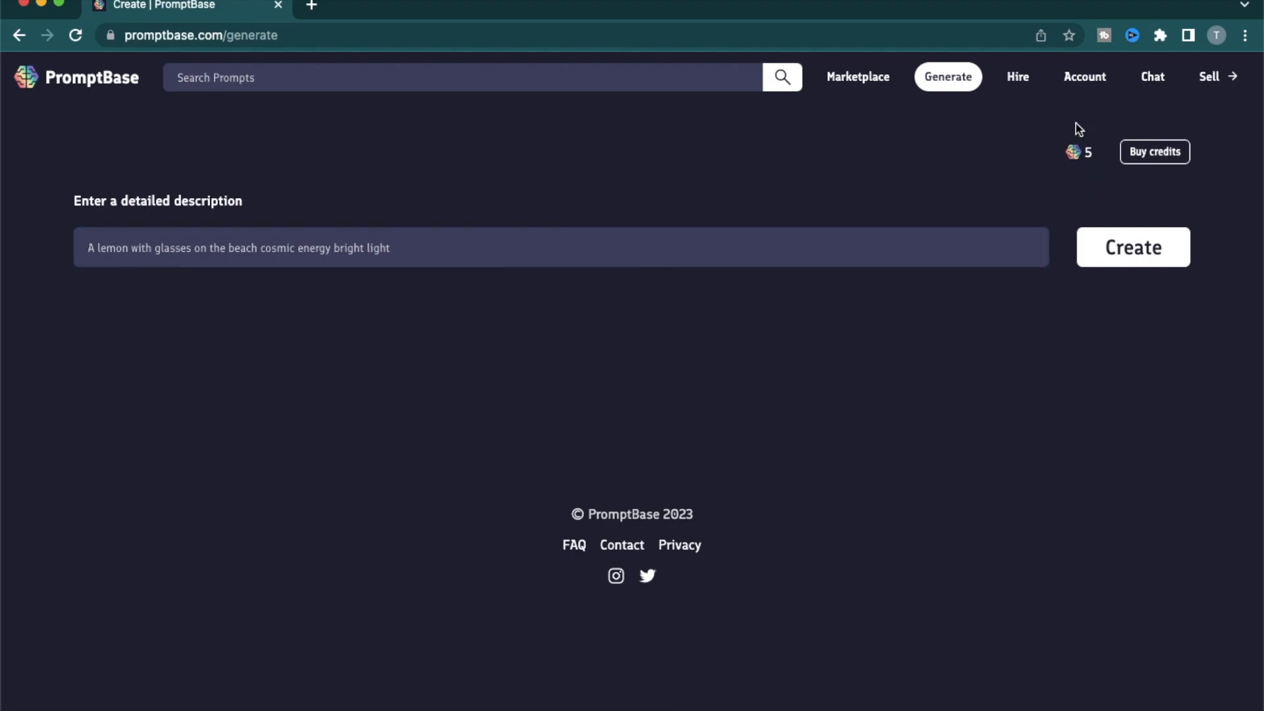
mouse_move(1155, 151)
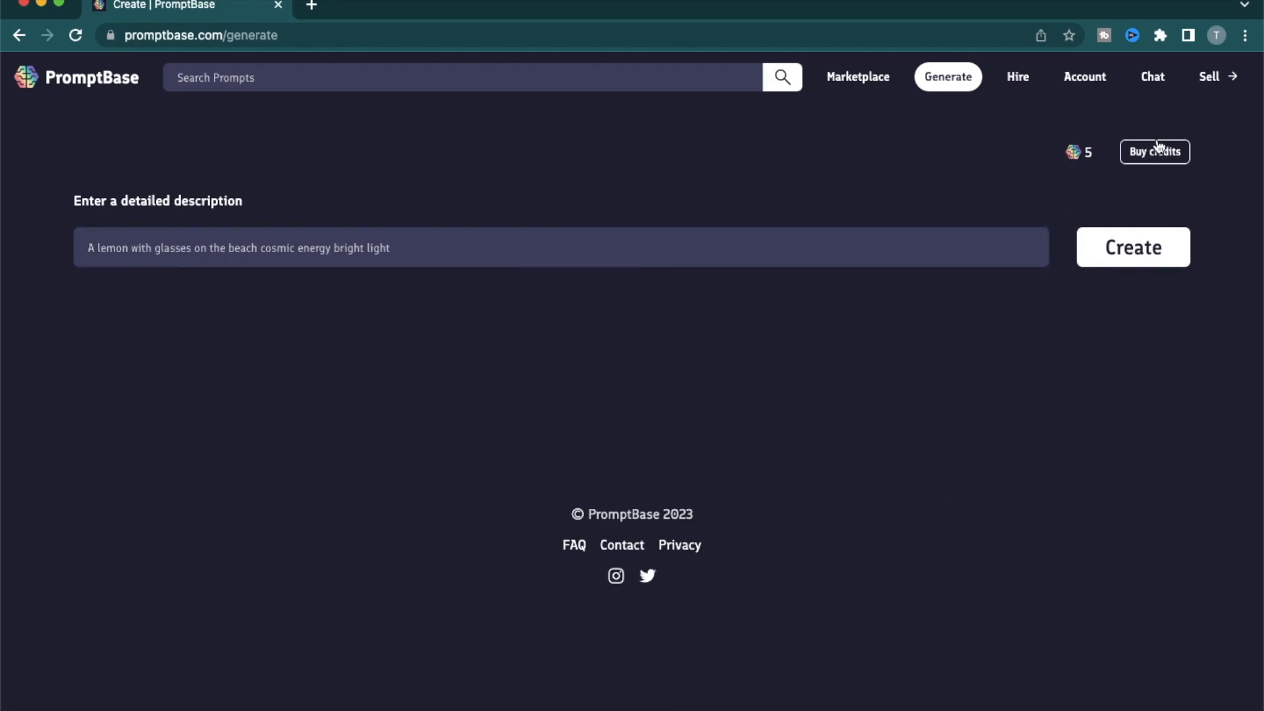
click(1154, 152)
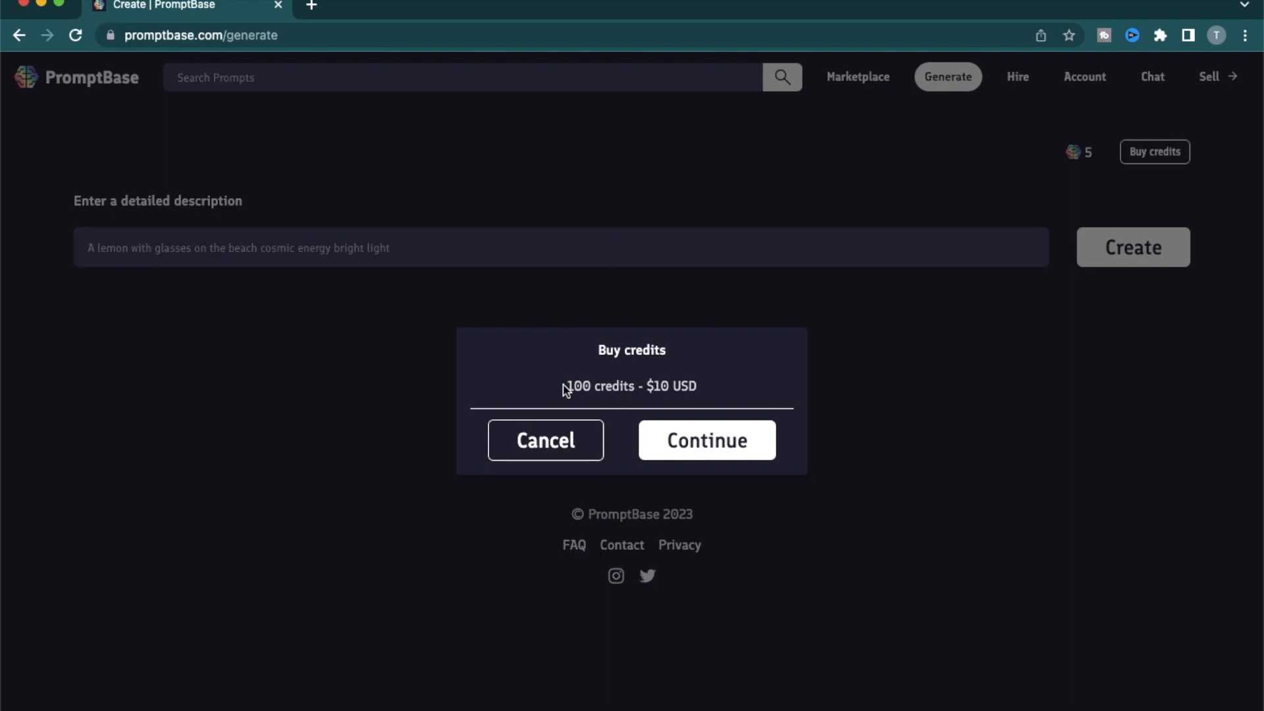
click(706, 440)
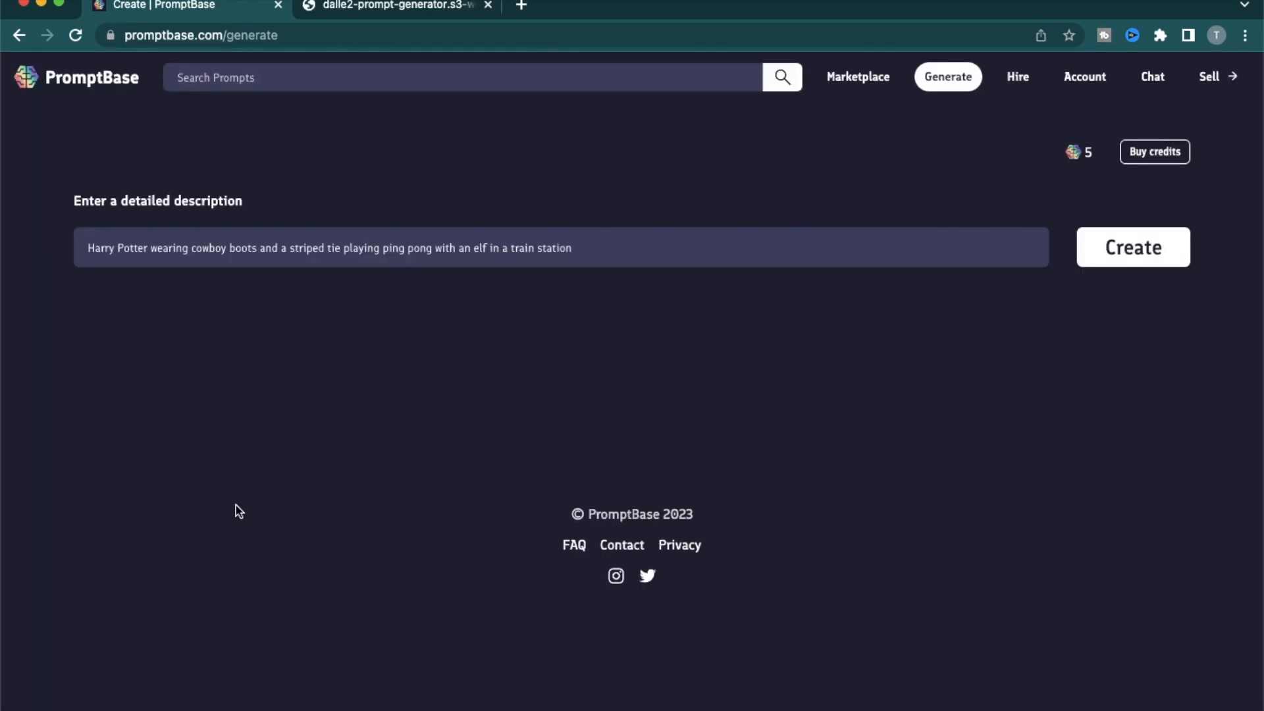
mouse_move(159, 248)
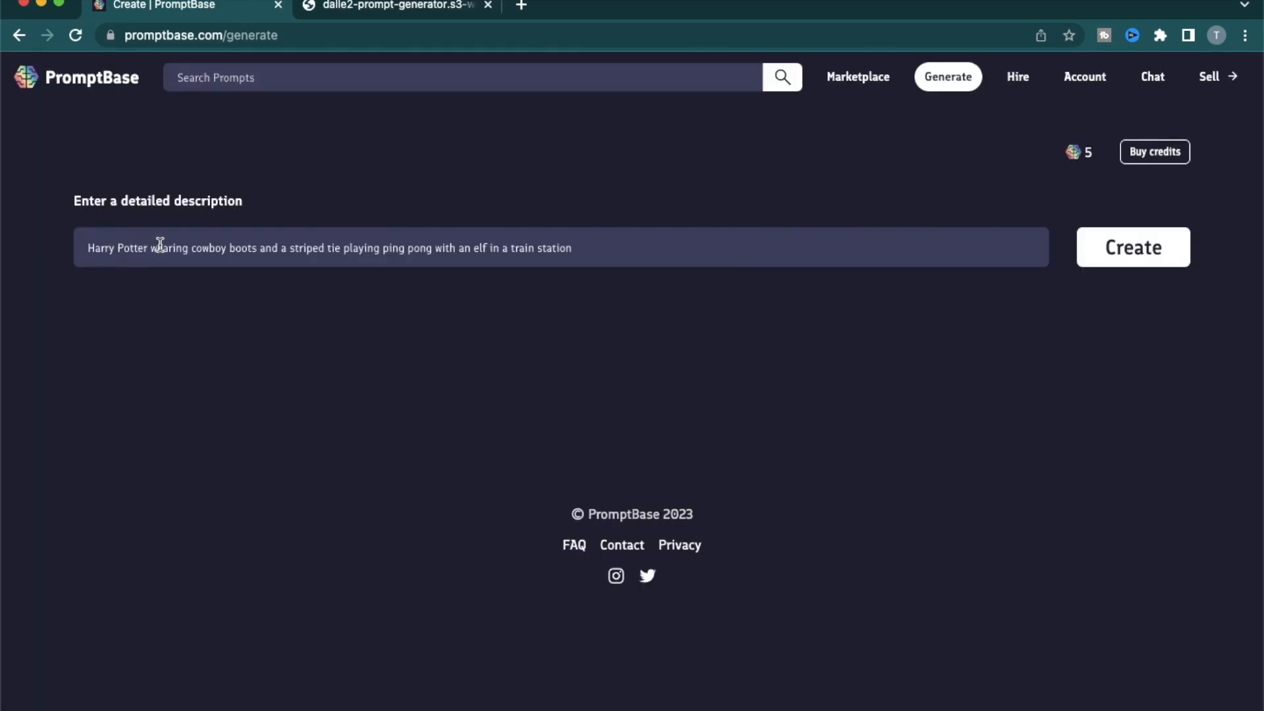
mouse_move(371, 253)
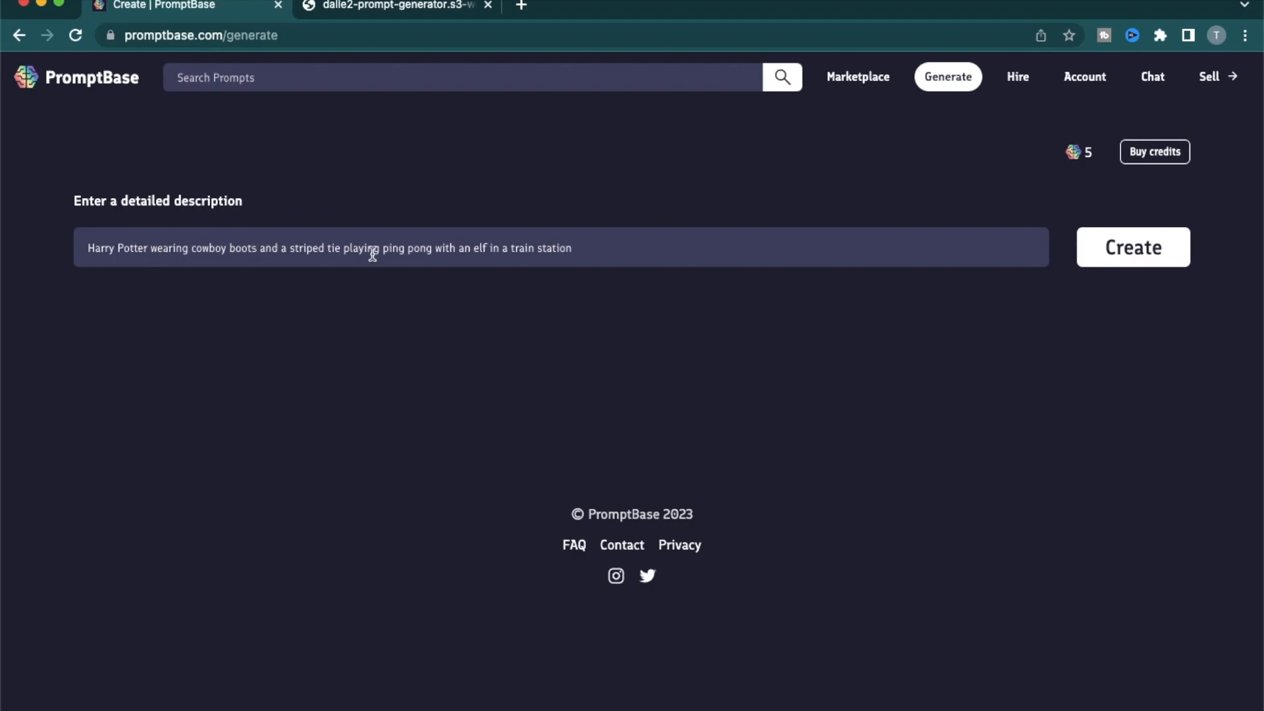
mouse_move(561, 247)
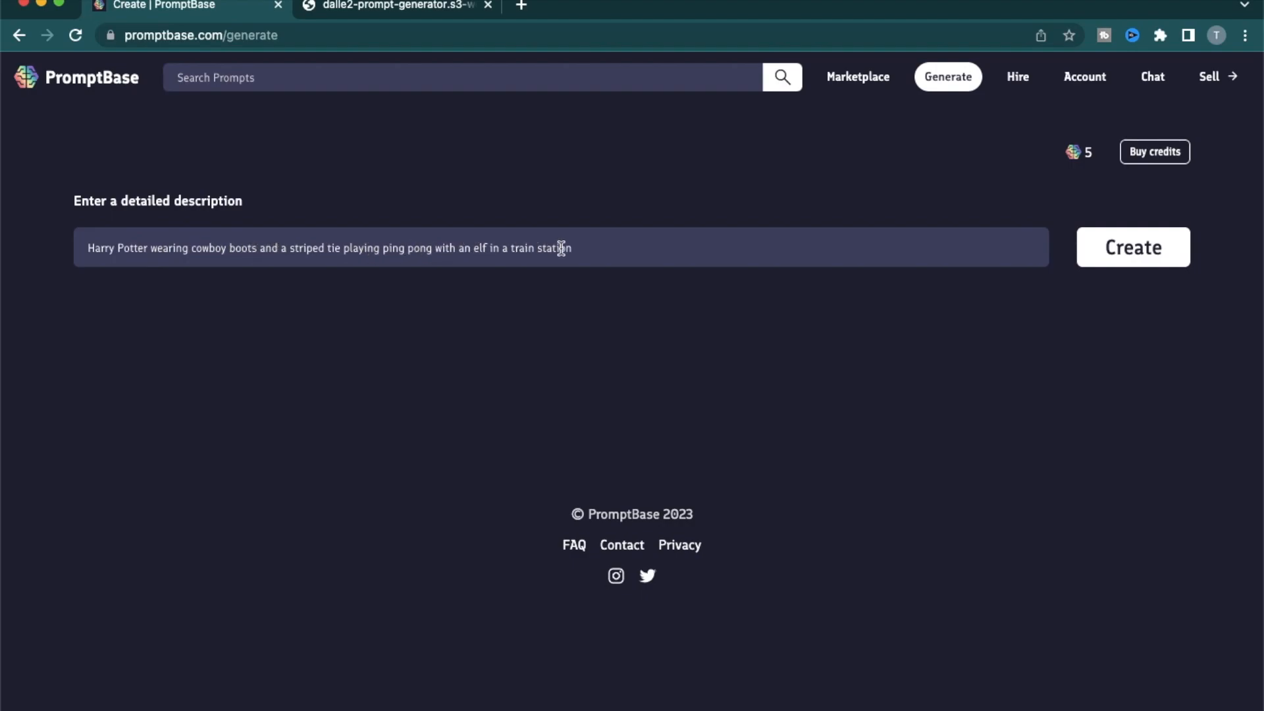
Generate the Harry Potter ping-pong image, dismiss the sell offer, and go to the Hire page
click(1133, 246)
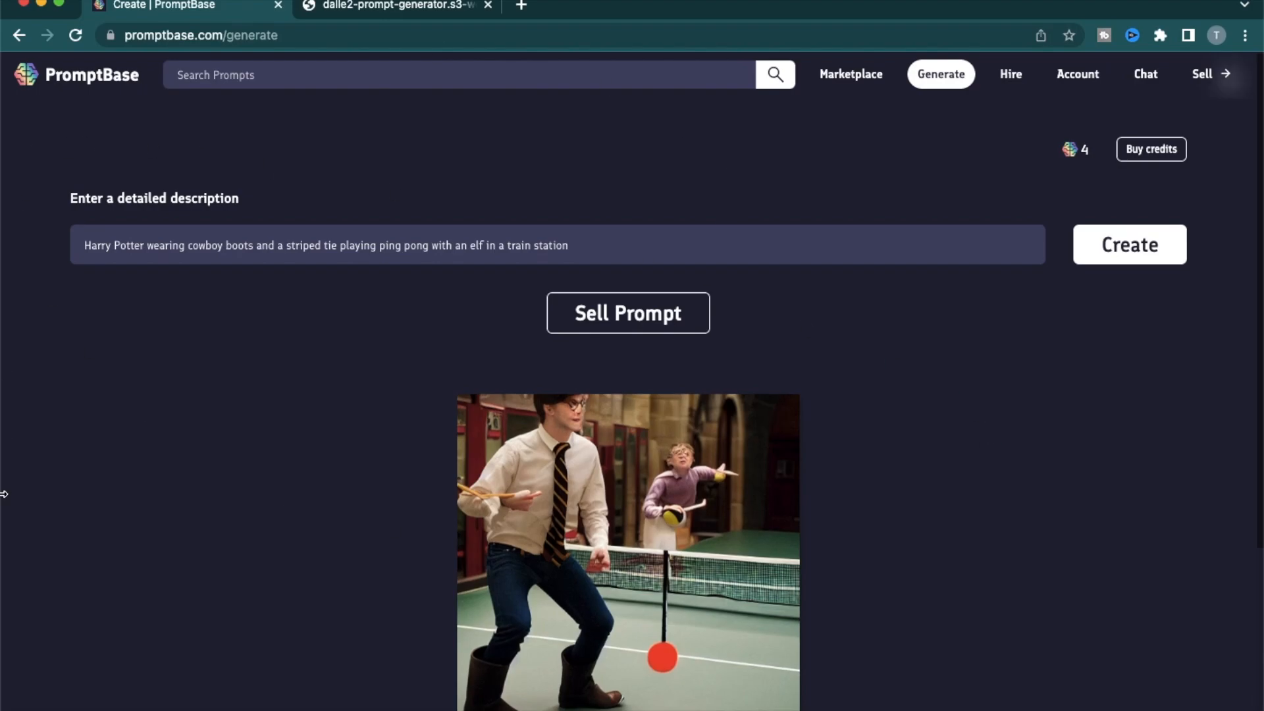
mouse_move(692, 329)
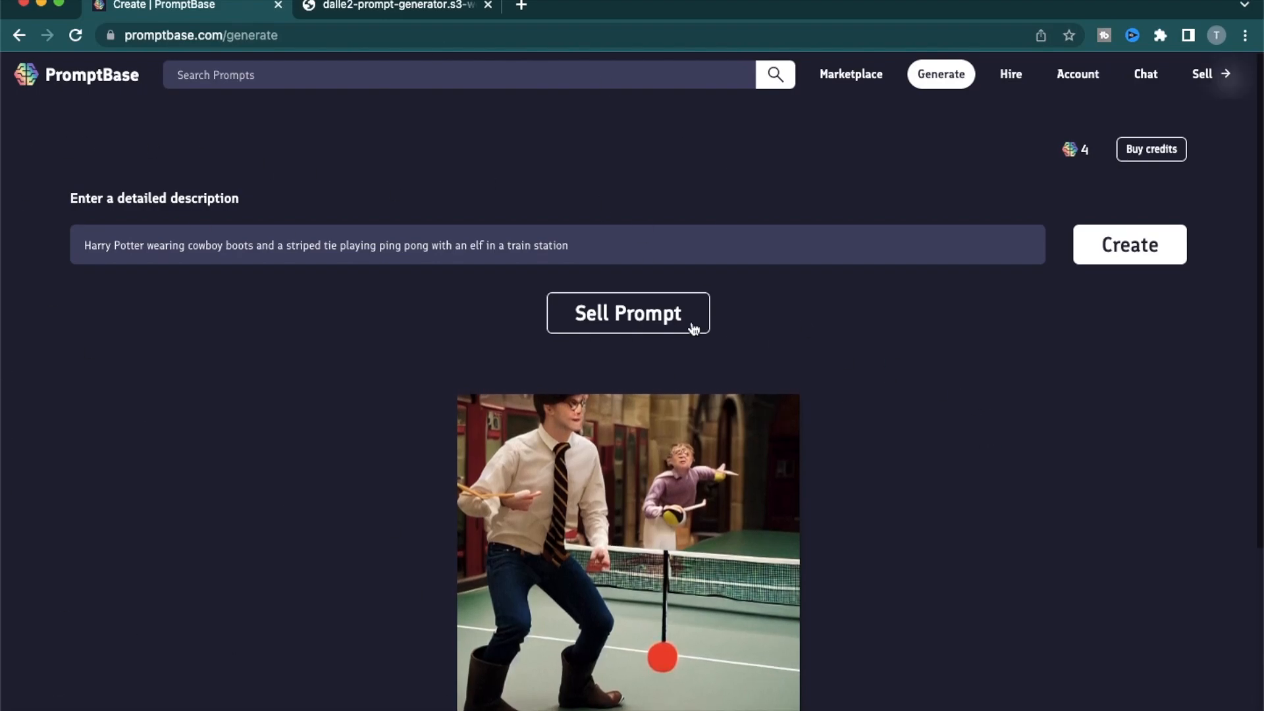
click(628, 314)
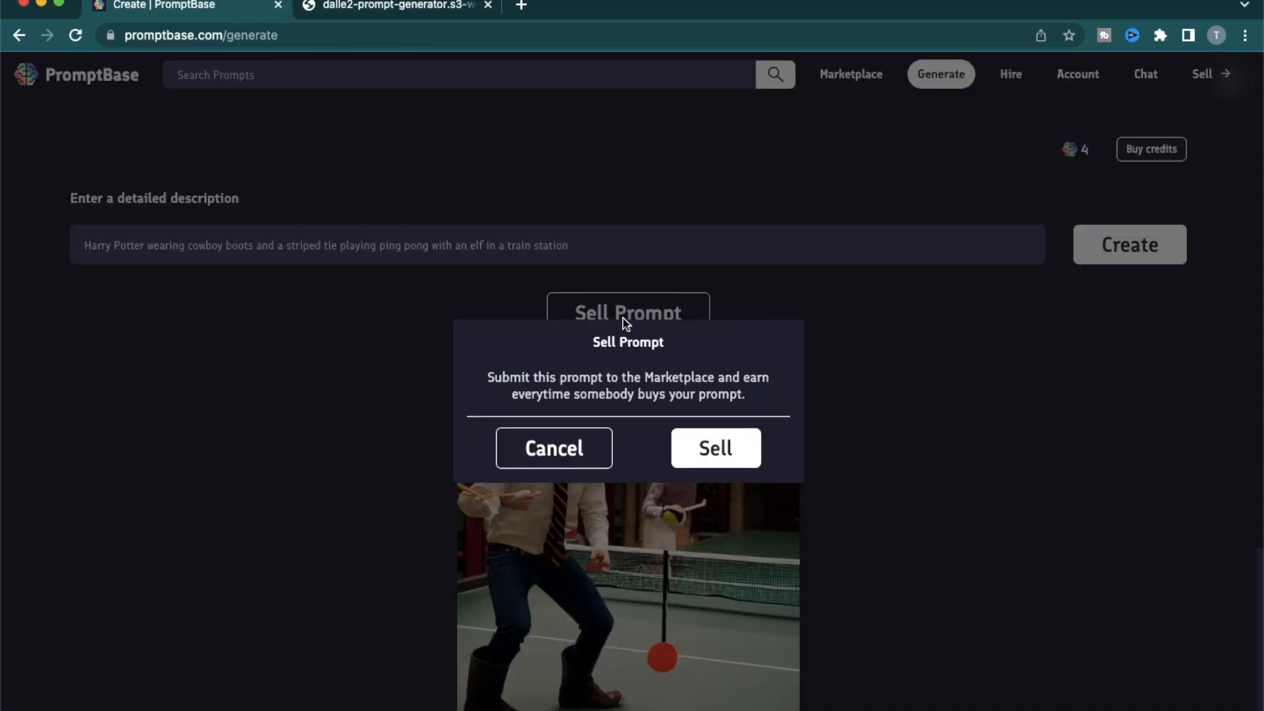
click(553, 447)
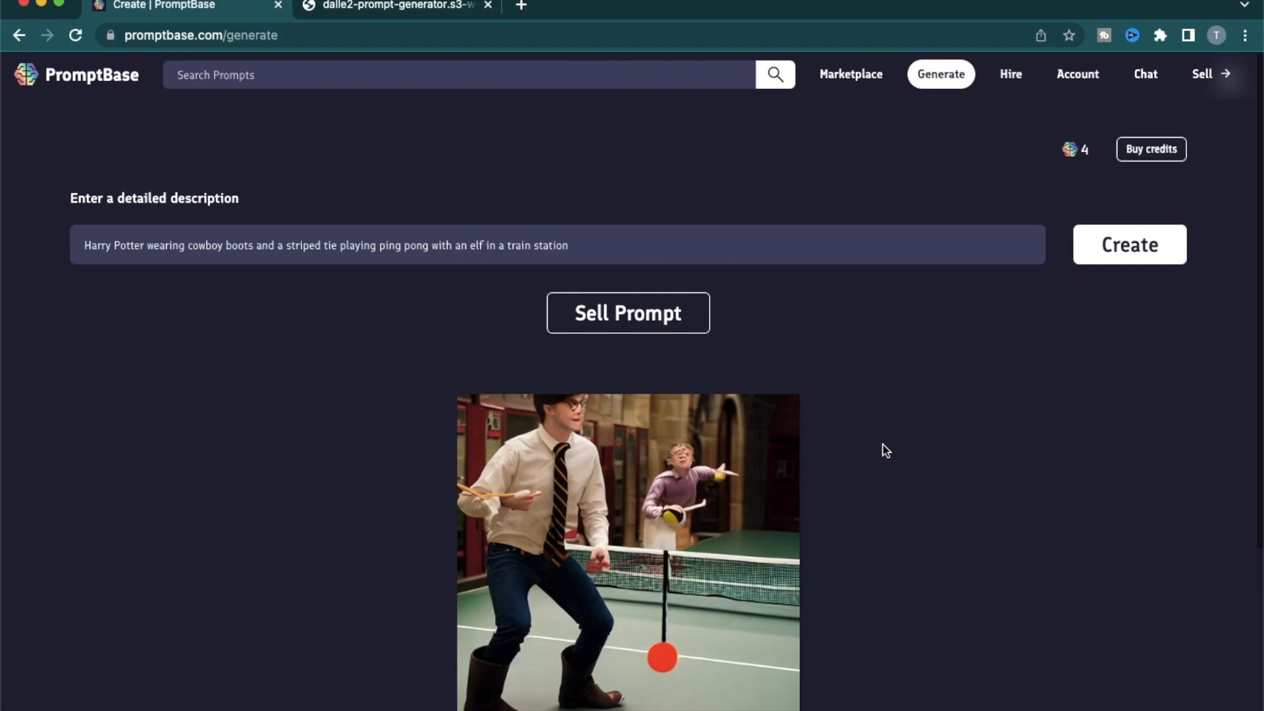
mouse_move(1035, 430)
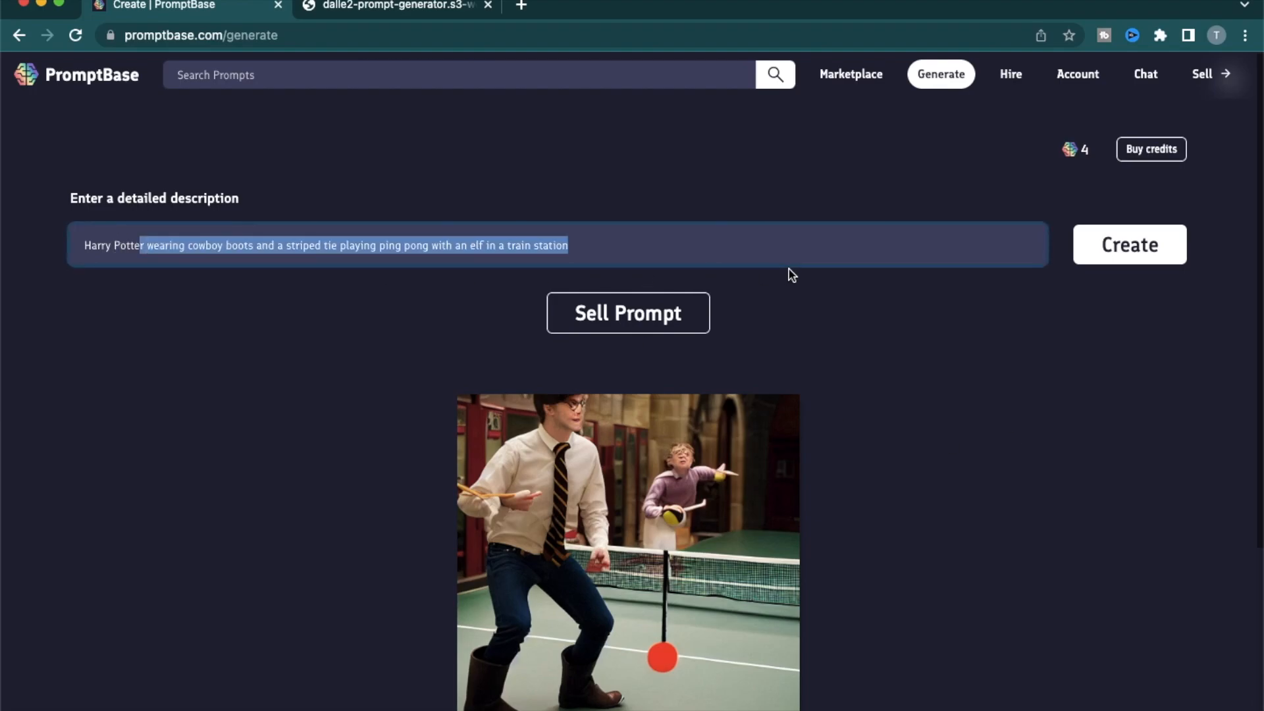
click(627, 313)
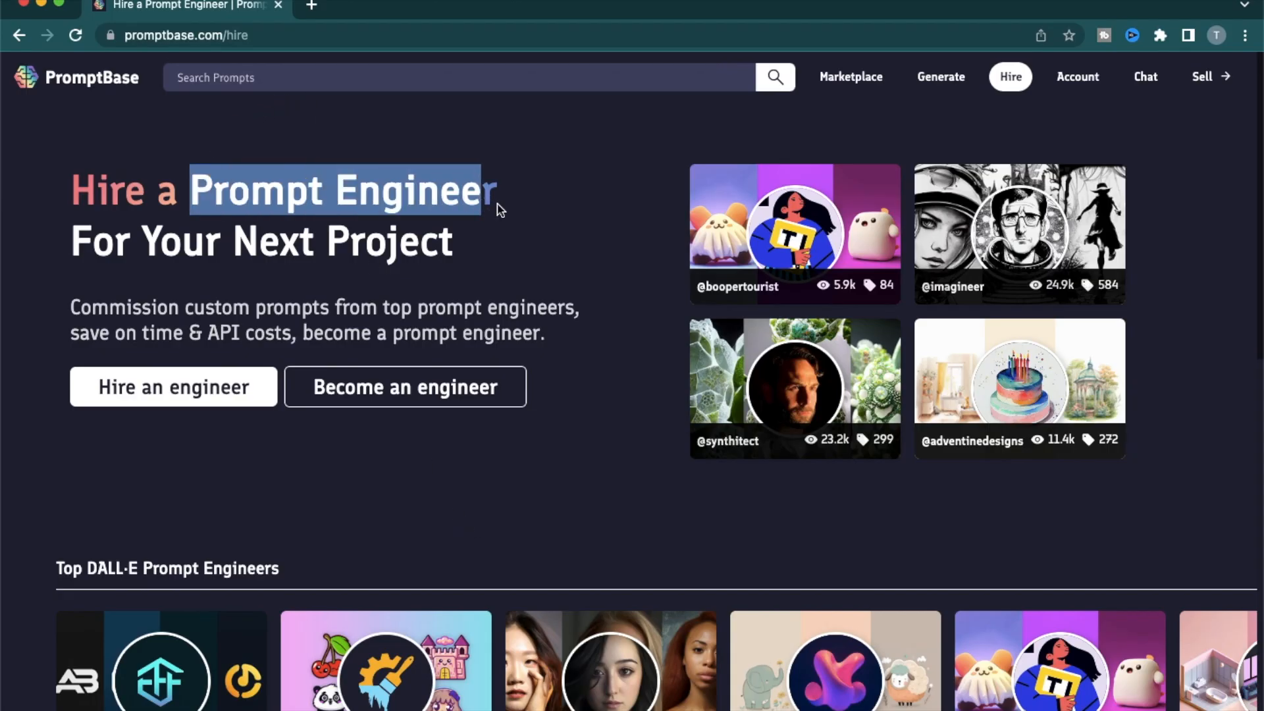
mouse_move(615, 524)
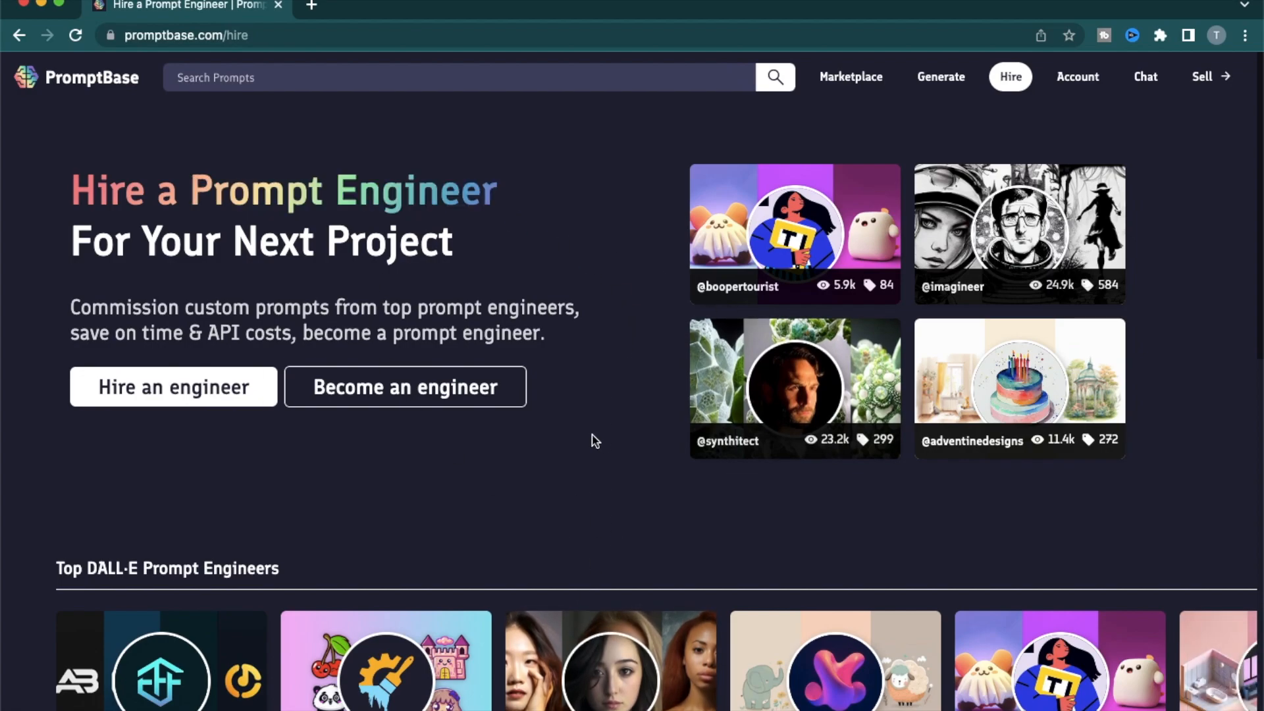
scroll(down, 3)
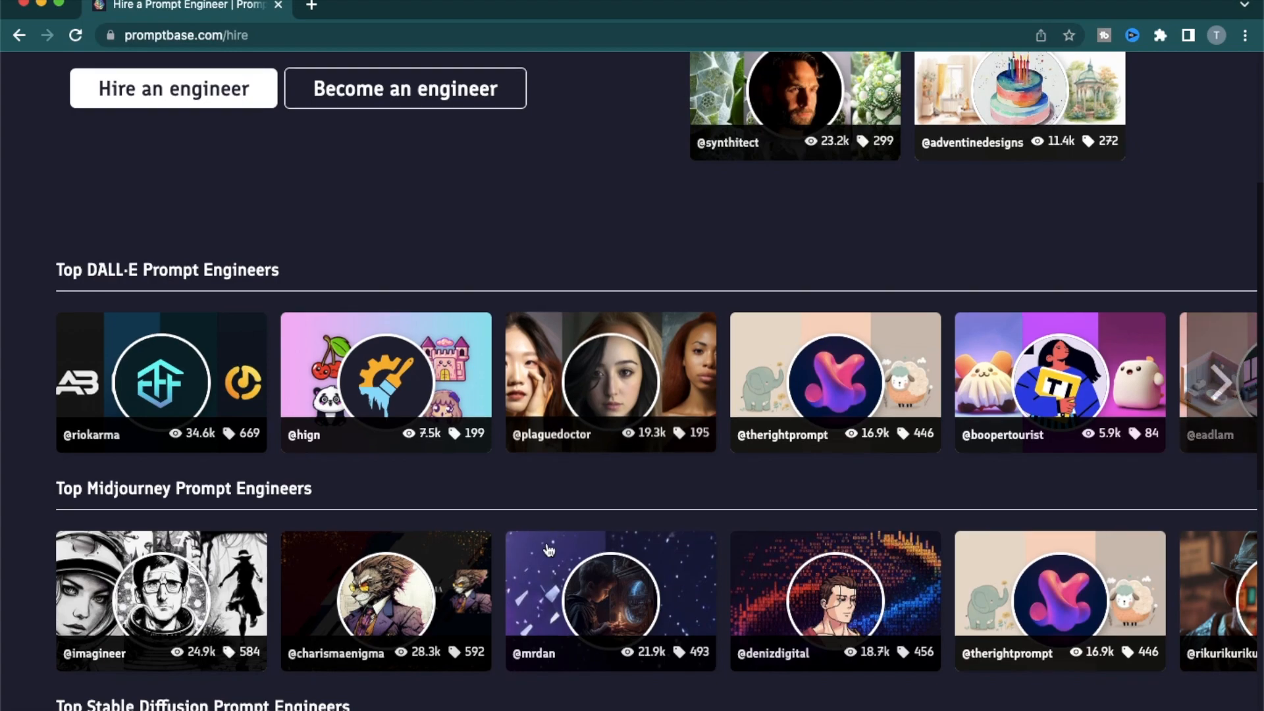
mouse_move(615, 473)
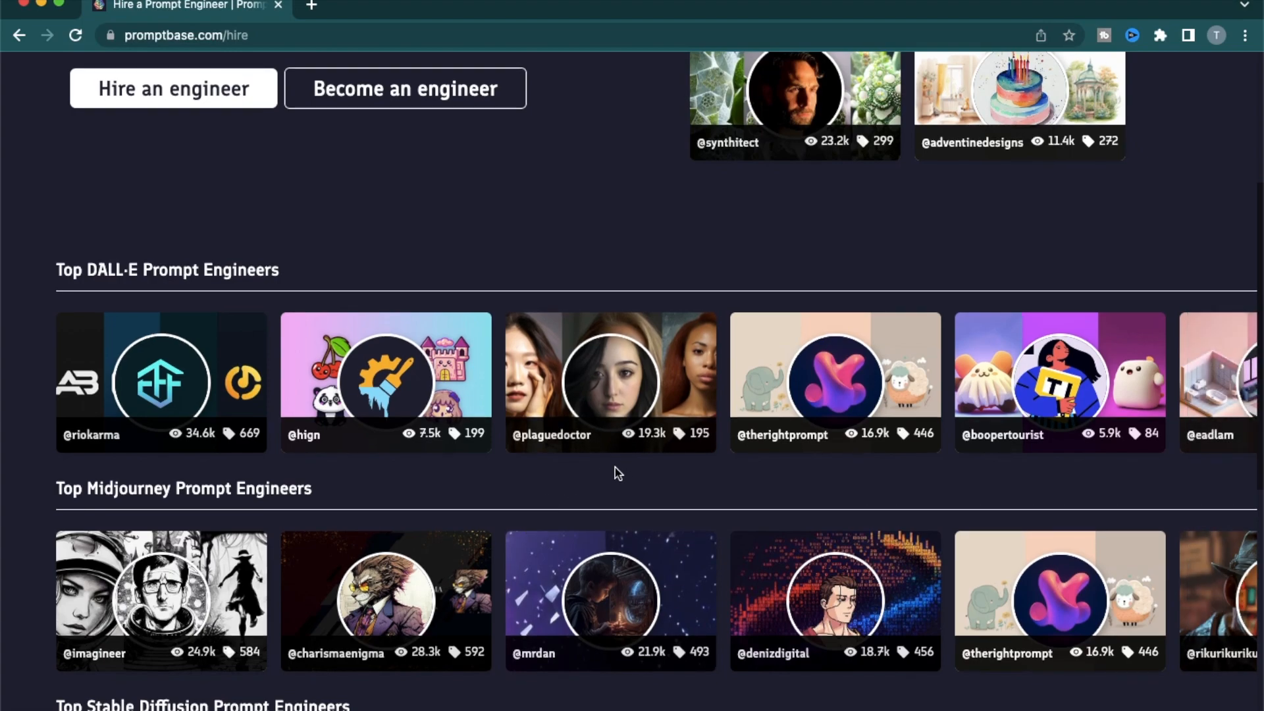
scroll(up, 3)
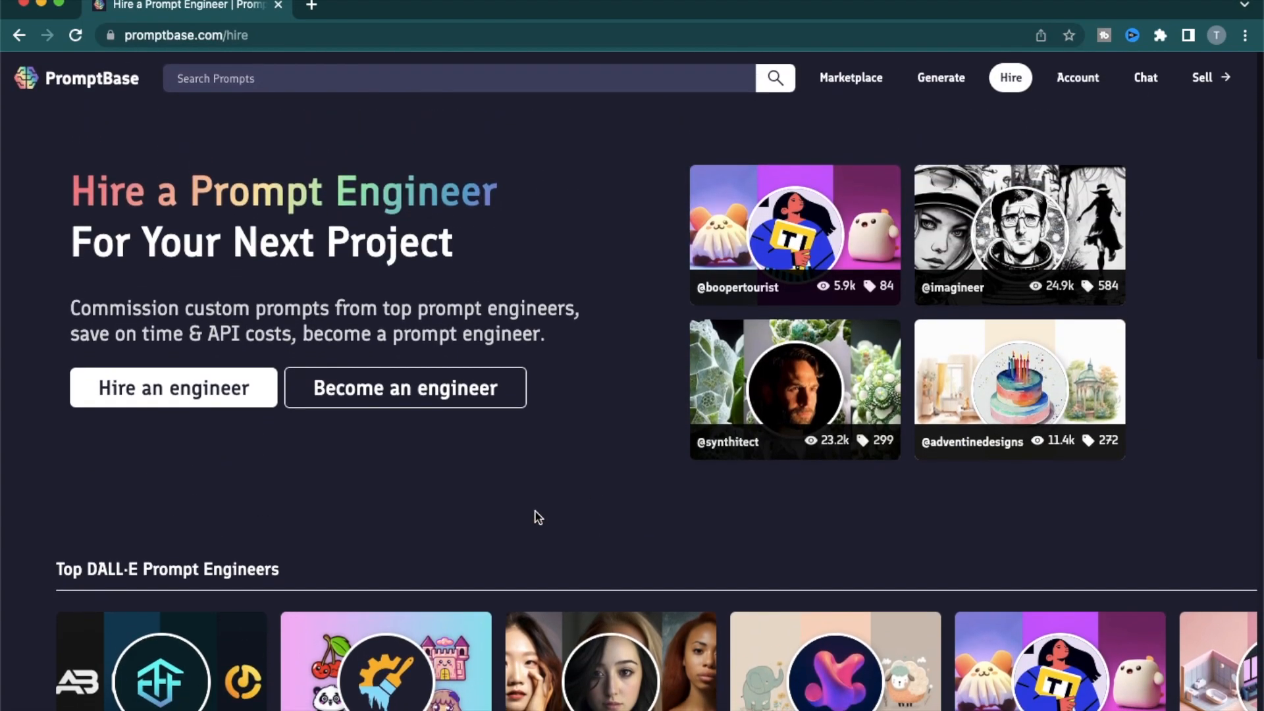
mouse_move(472, 517)
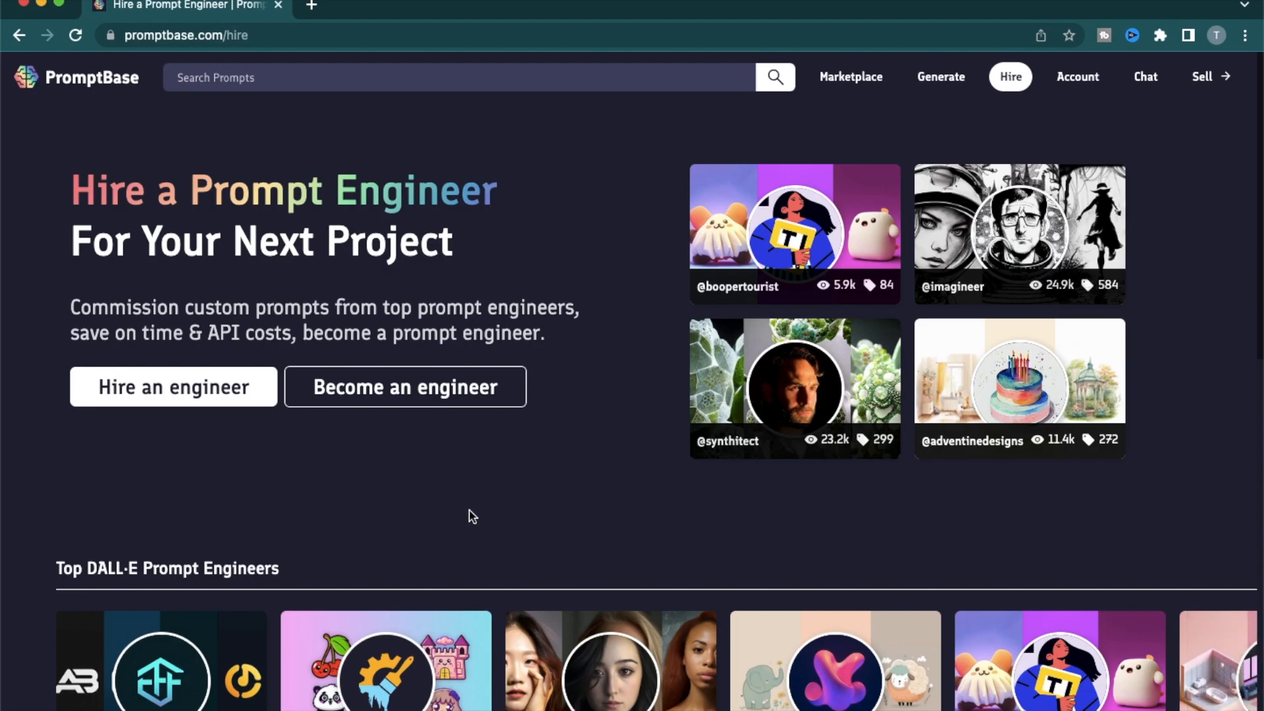
mouse_move(433, 521)
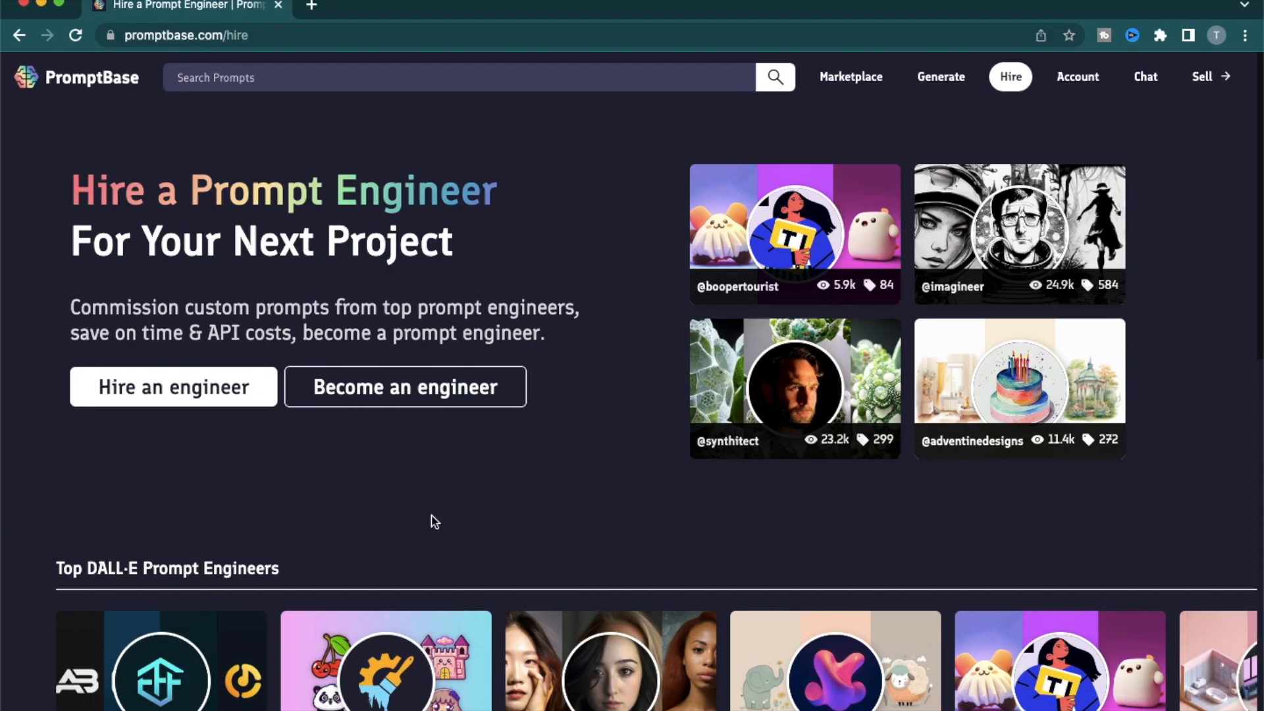
click(405, 386)
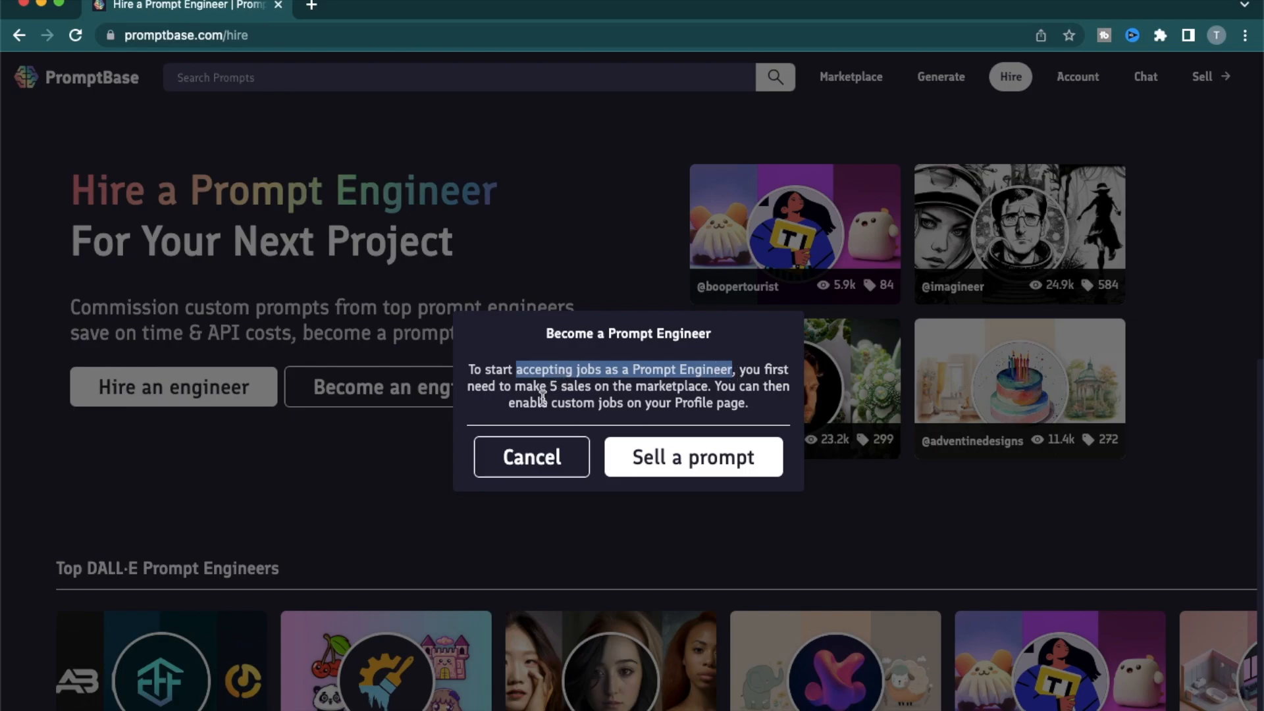
click(531, 457)
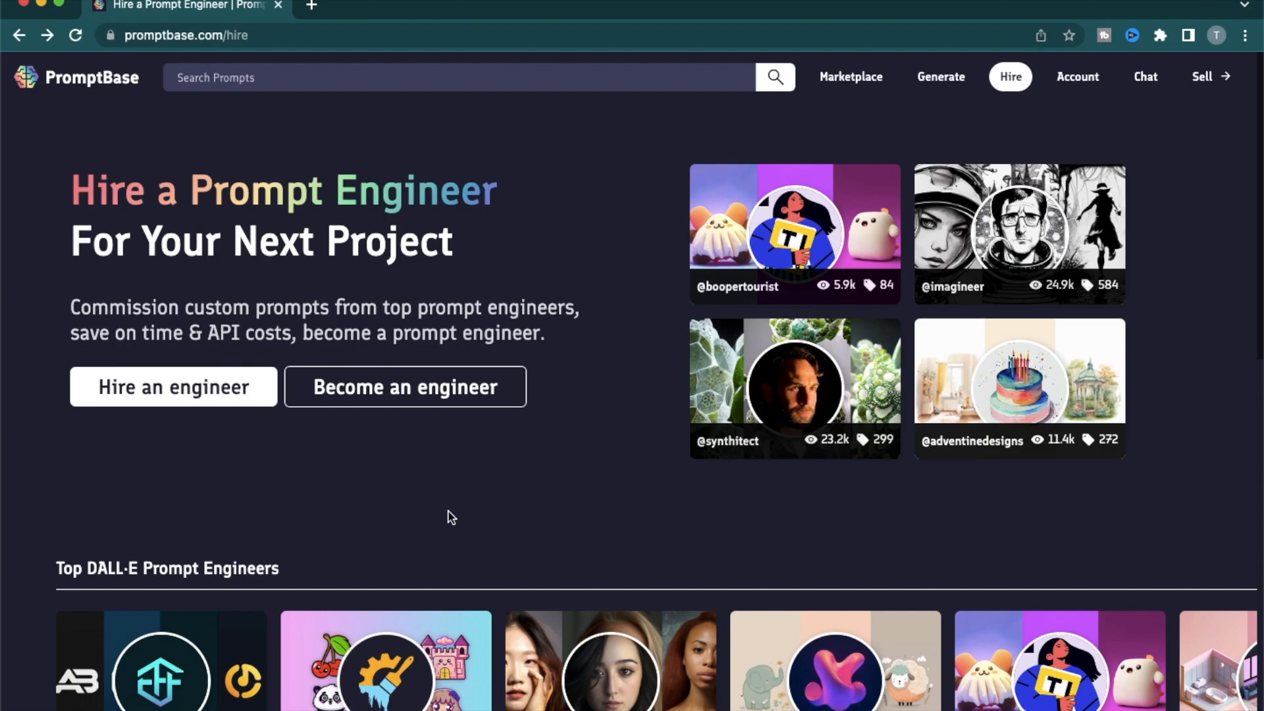
Scroll through the lists of top prompt engineers on the Hire page
scroll(down, 3)
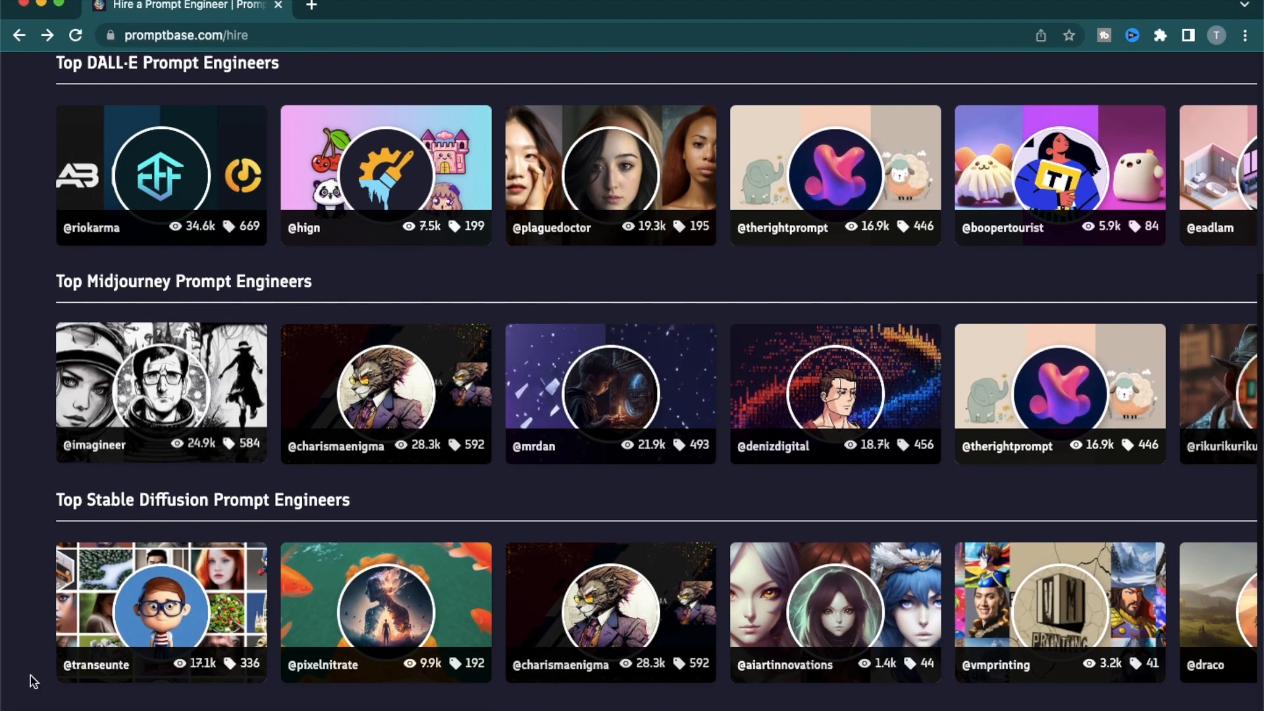
mouse_move(87, 317)
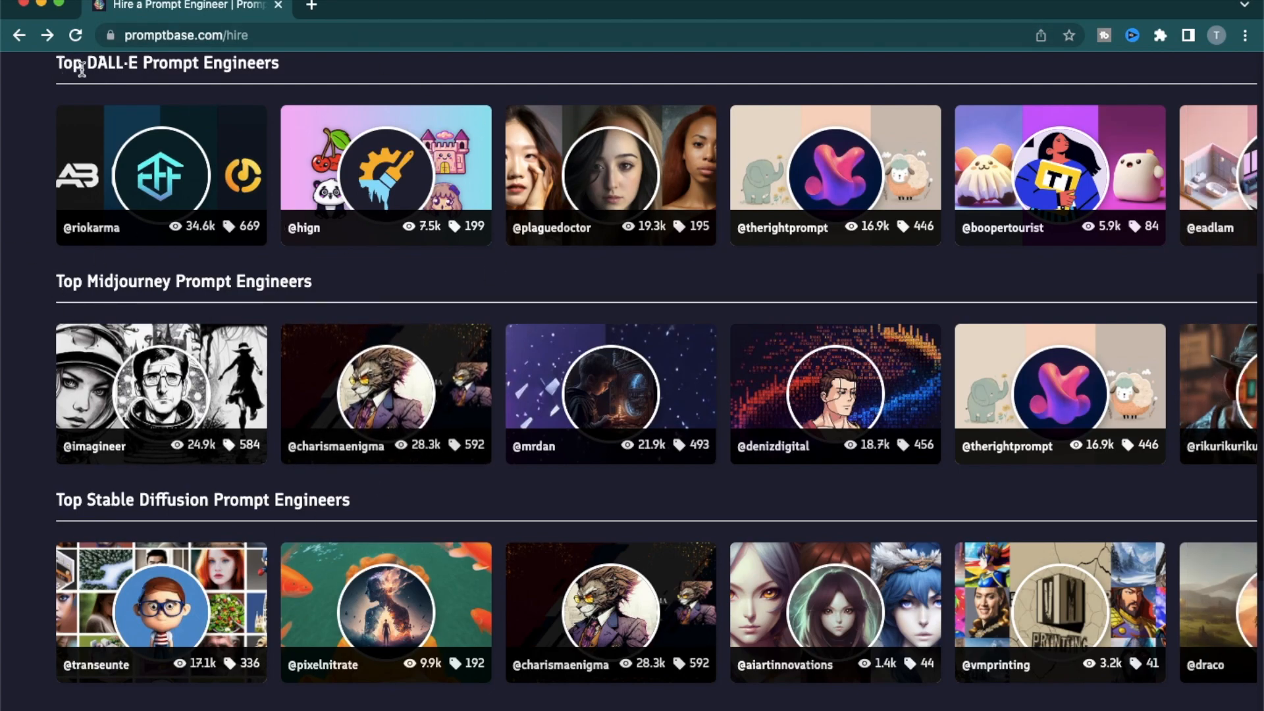
mouse_move(386, 299)
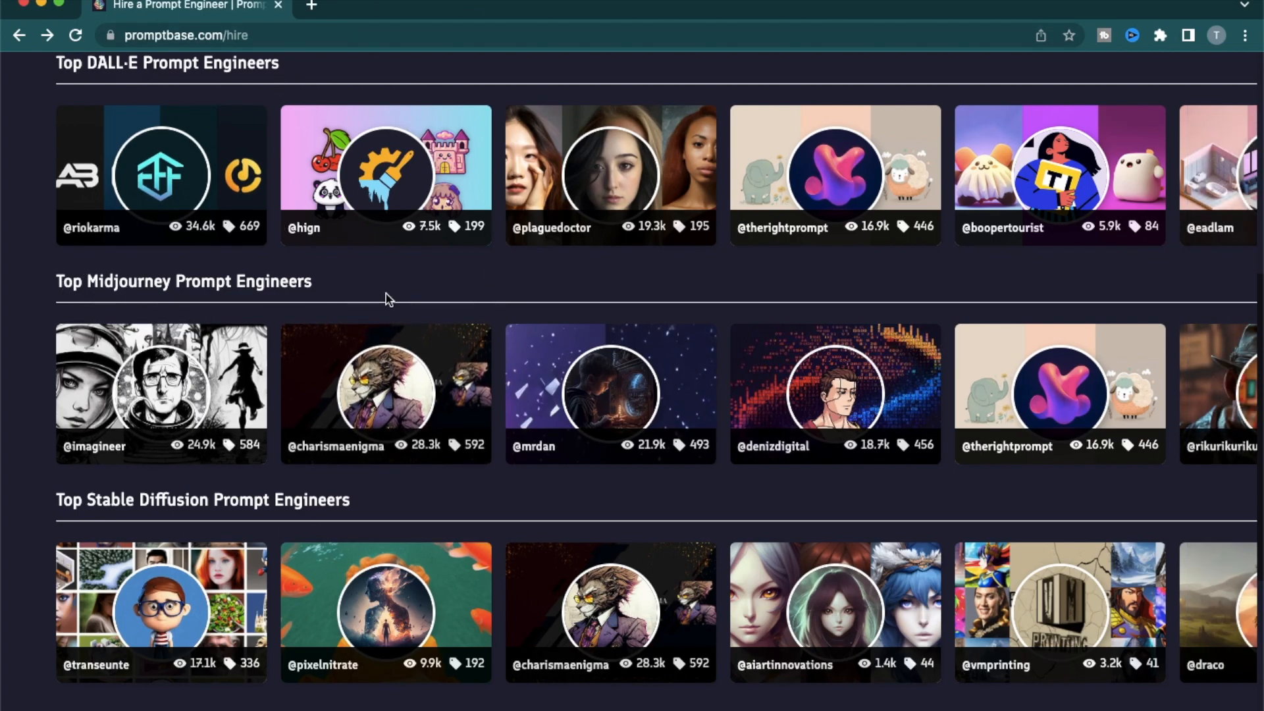
scroll(down, 3)
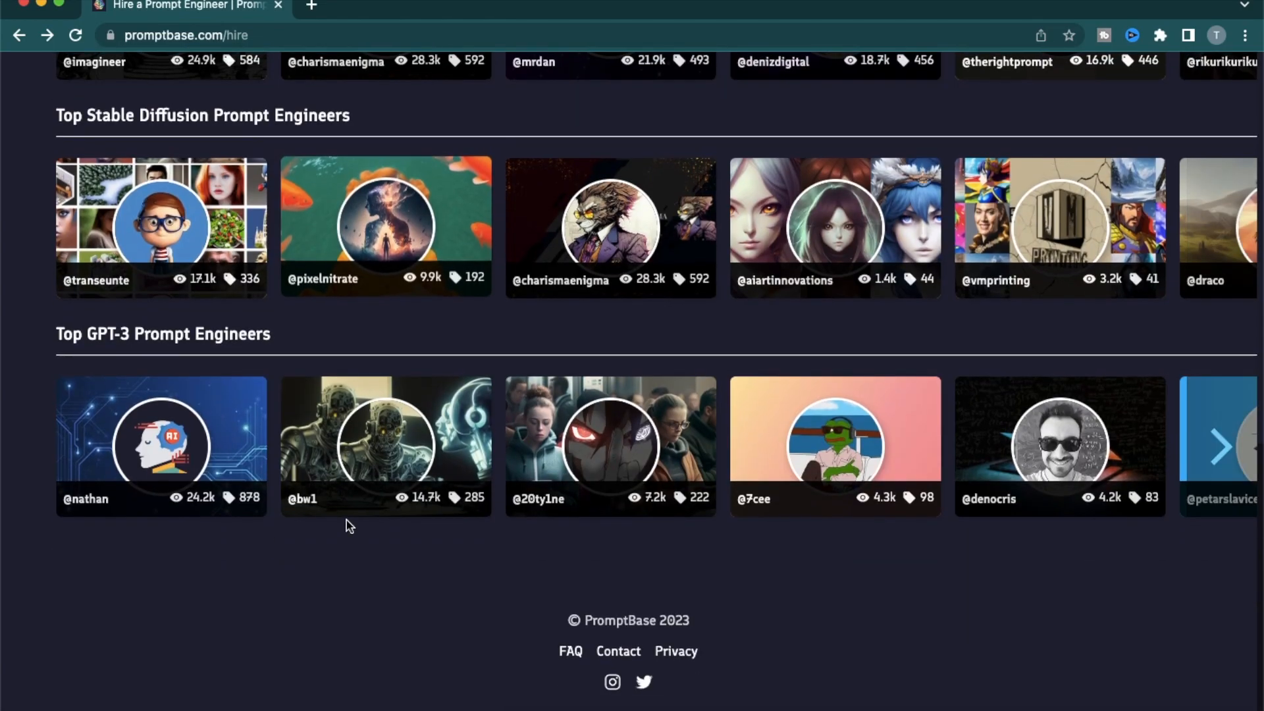
scroll(up, 3)
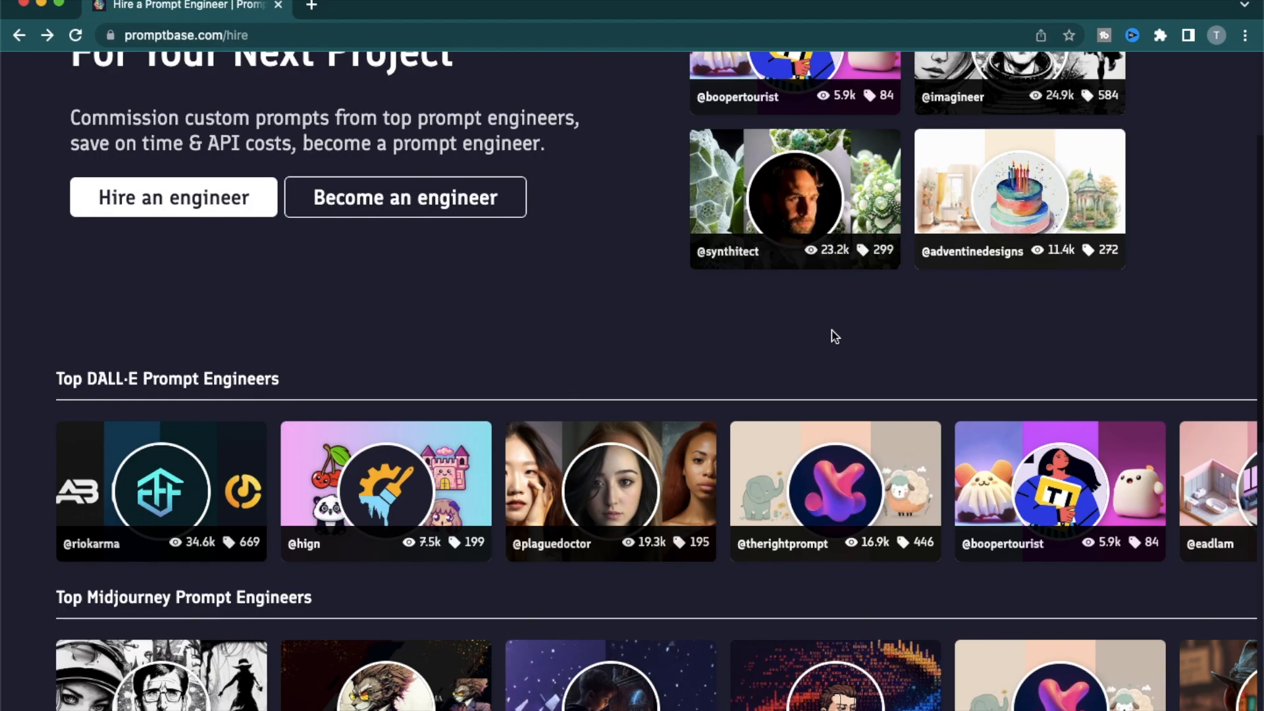
scroll(down, 3)
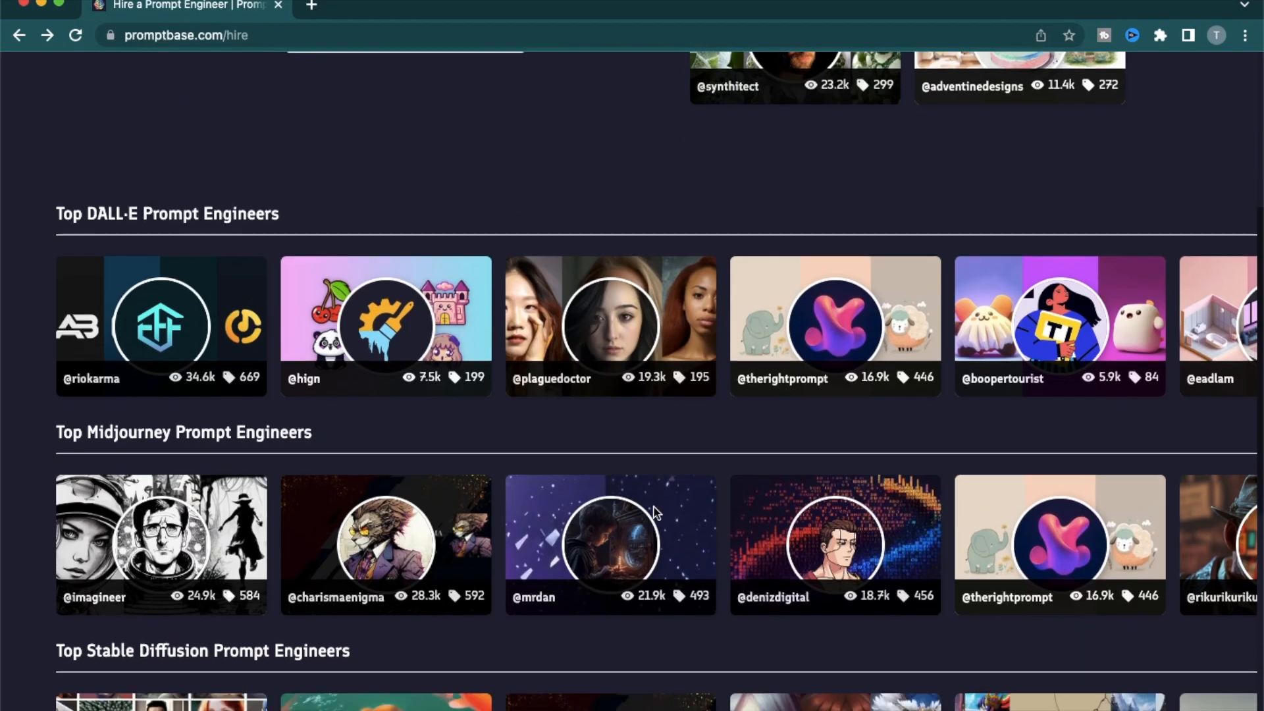
scroll(down, 3)
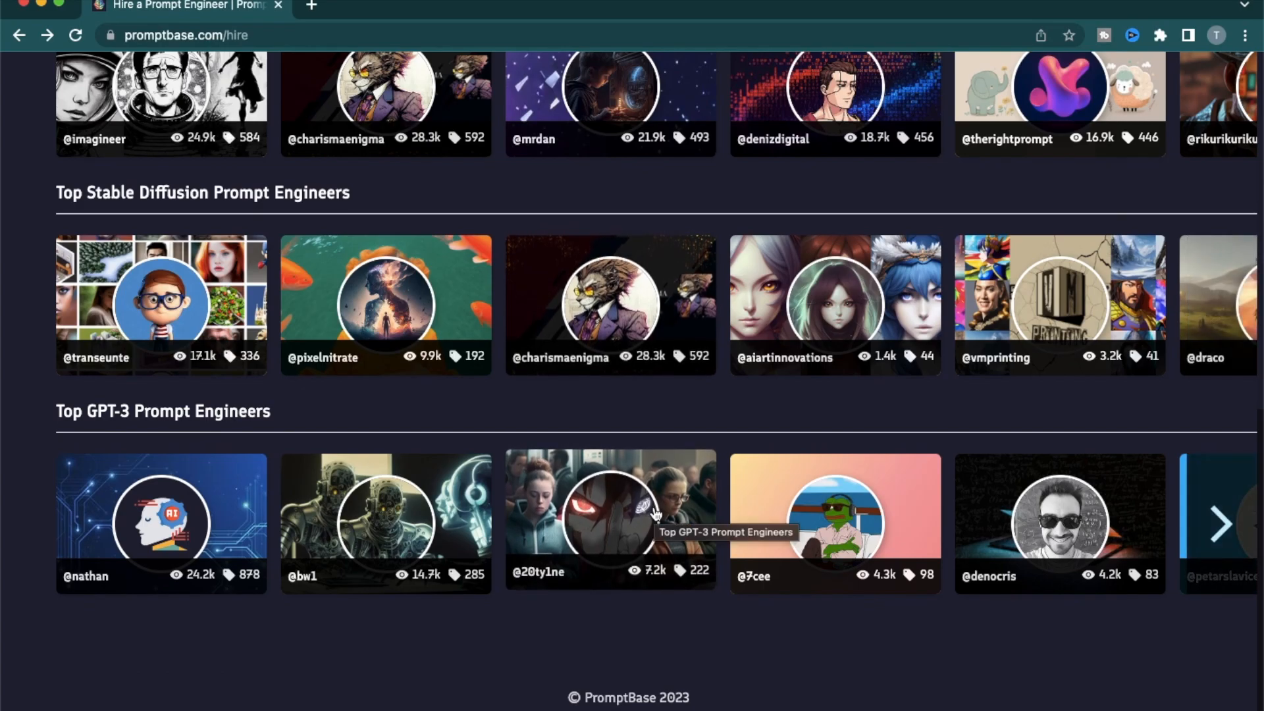
scroll(up, 3)
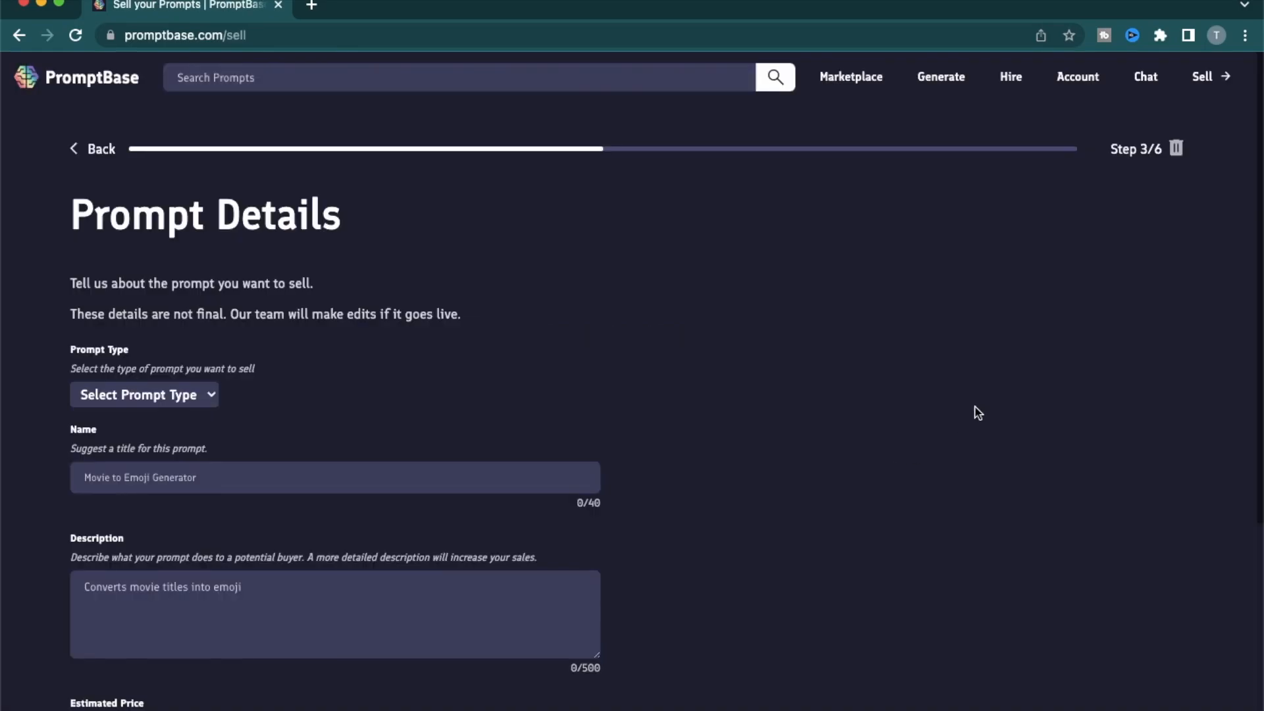
mouse_move(1217, 91)
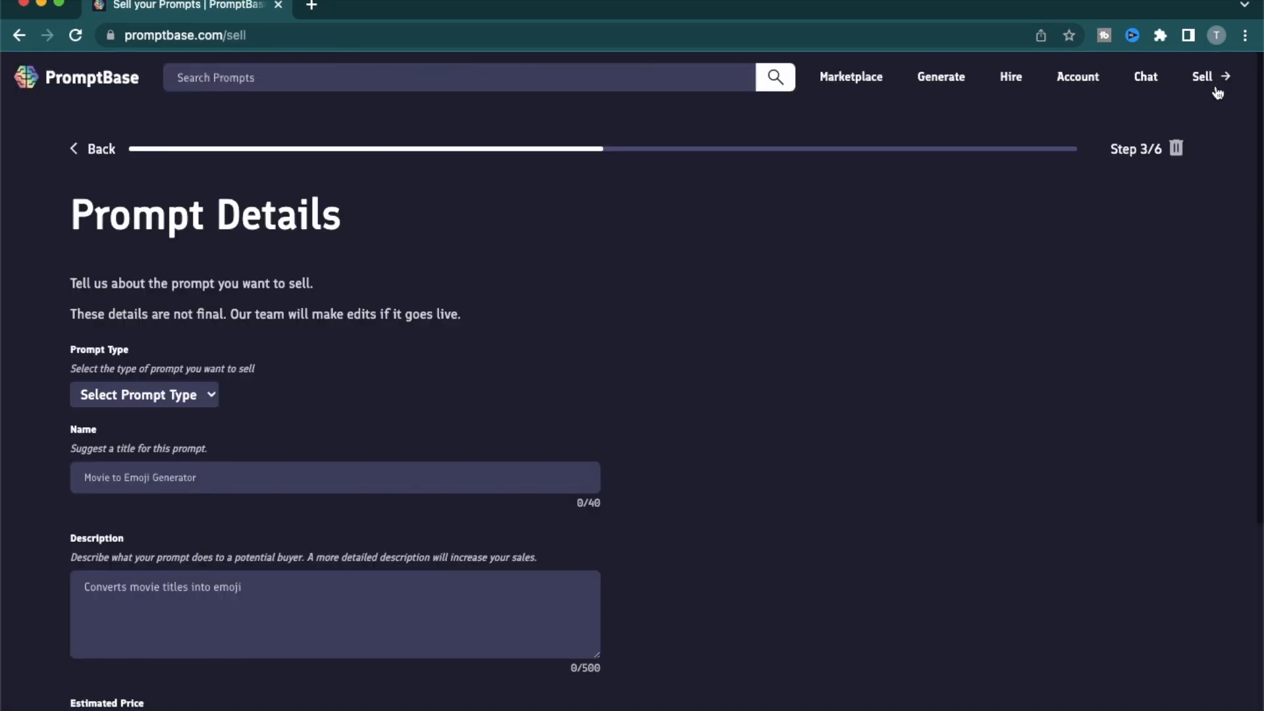
mouse_move(1208, 84)
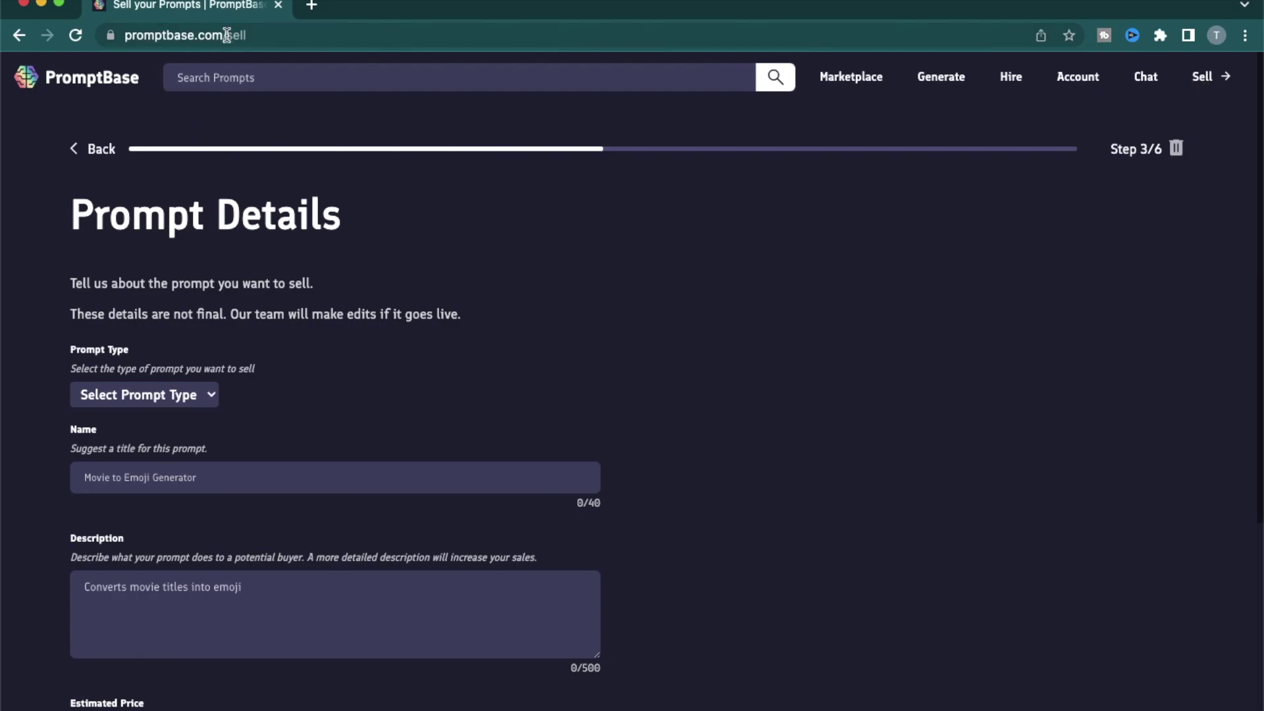
scroll(down, 3)
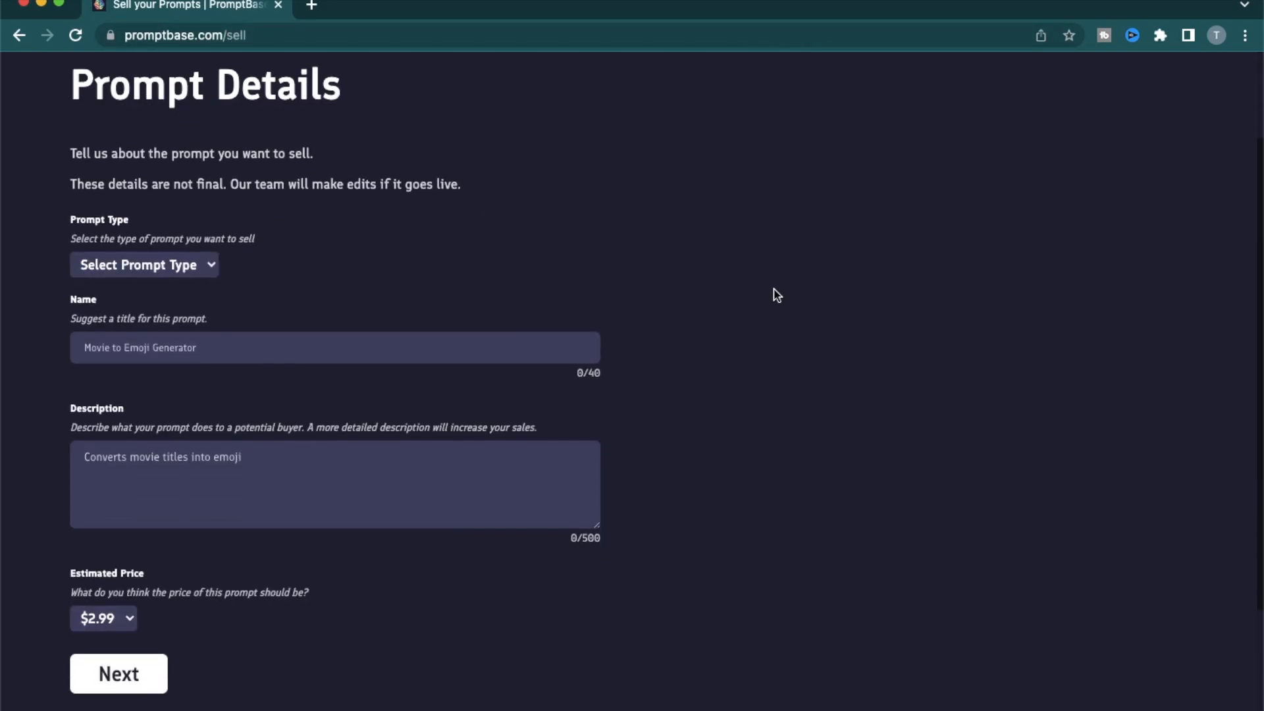
mouse_move(758, 164)
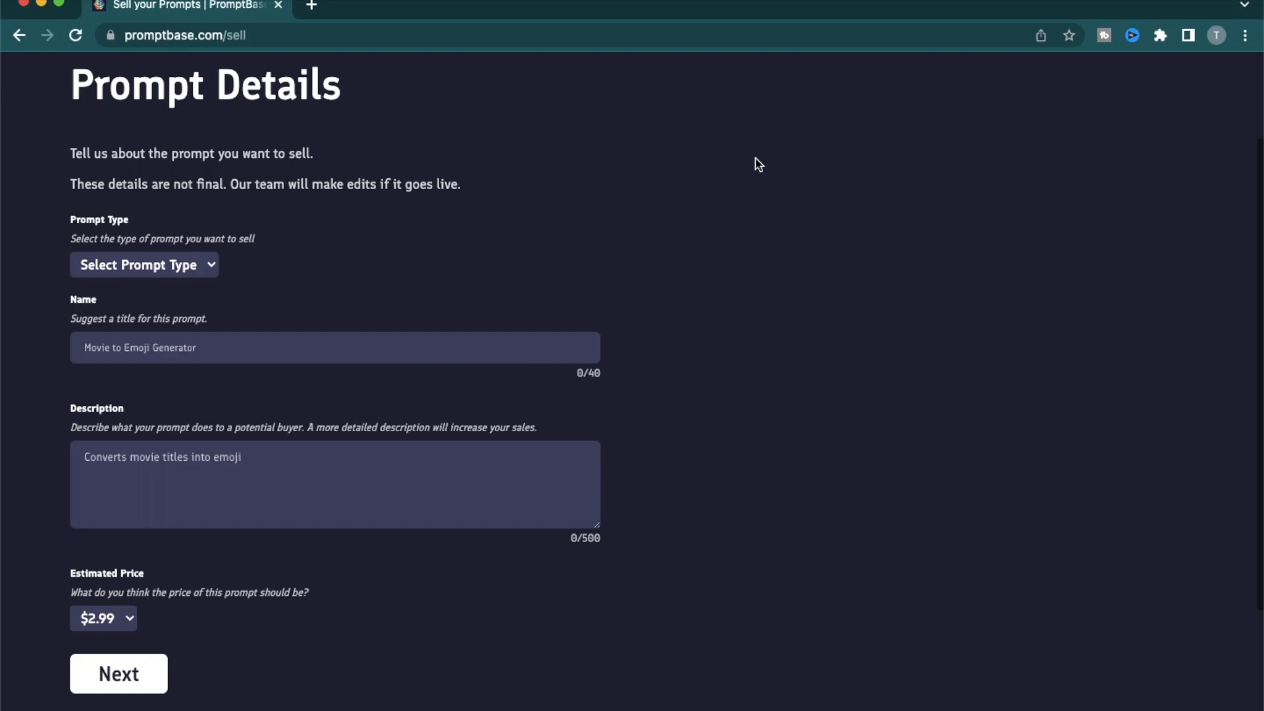
click(144, 265)
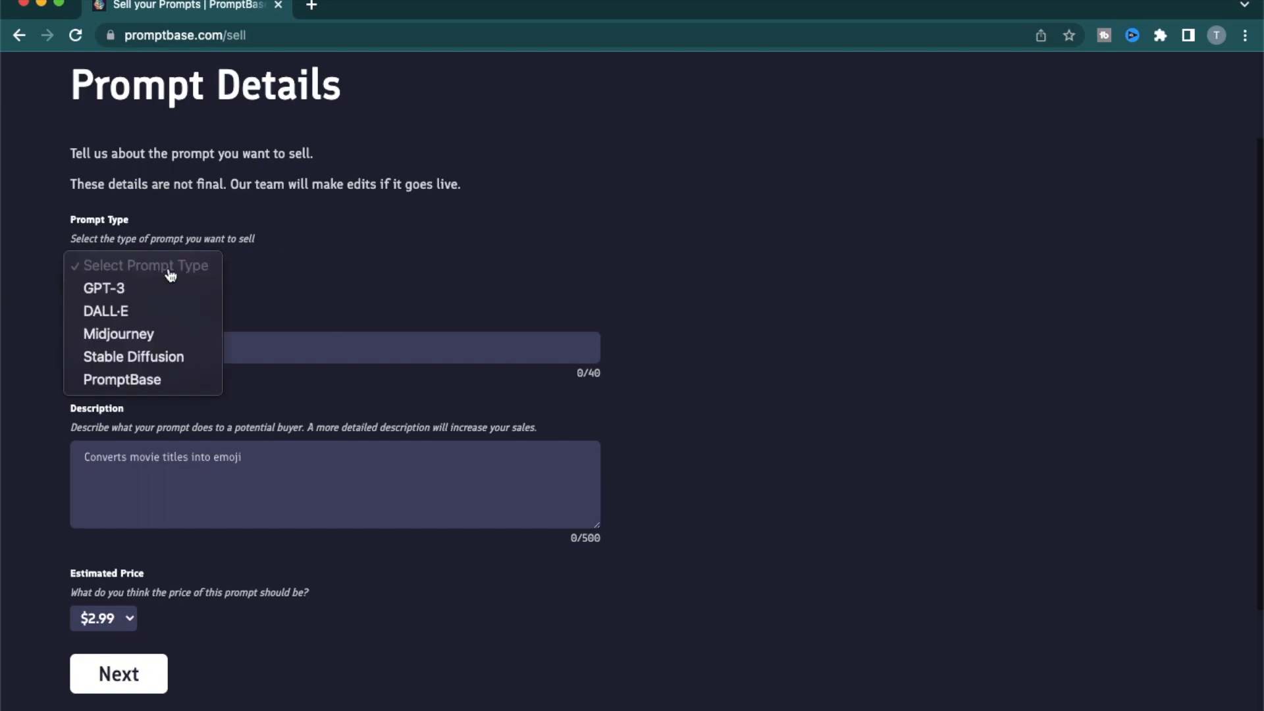
mouse_move(133, 357)
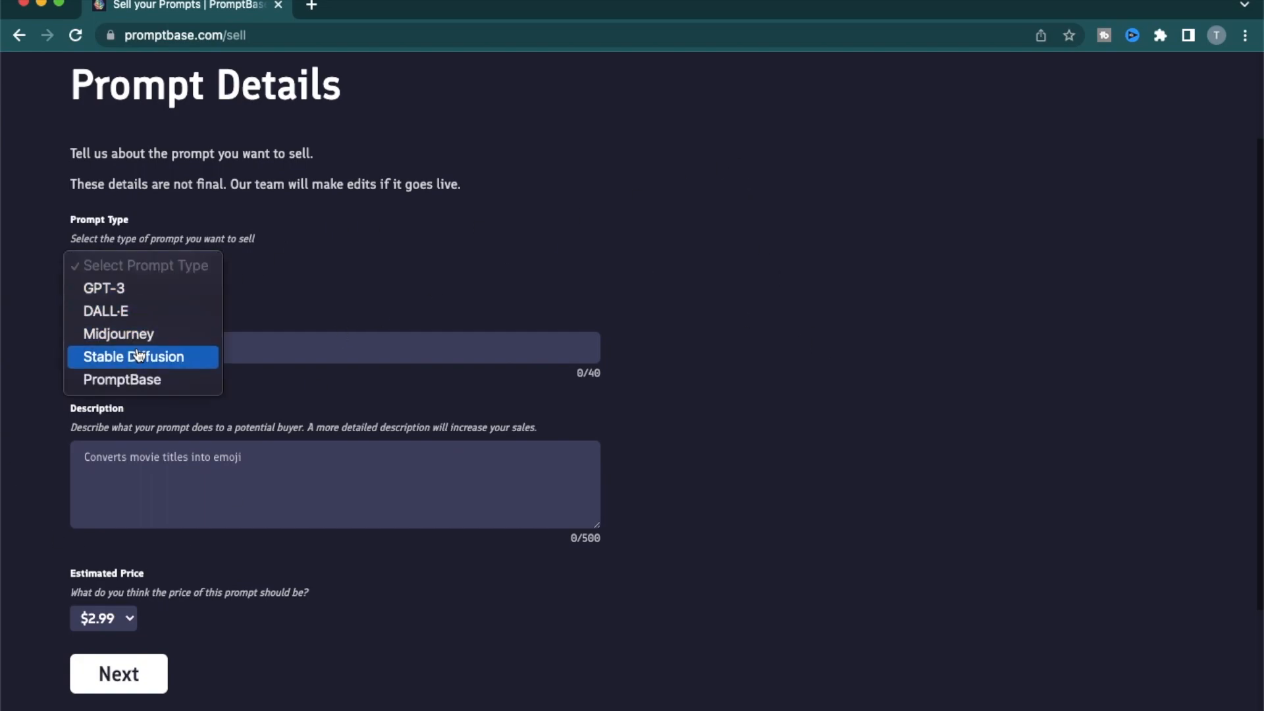
mouse_move(121, 380)
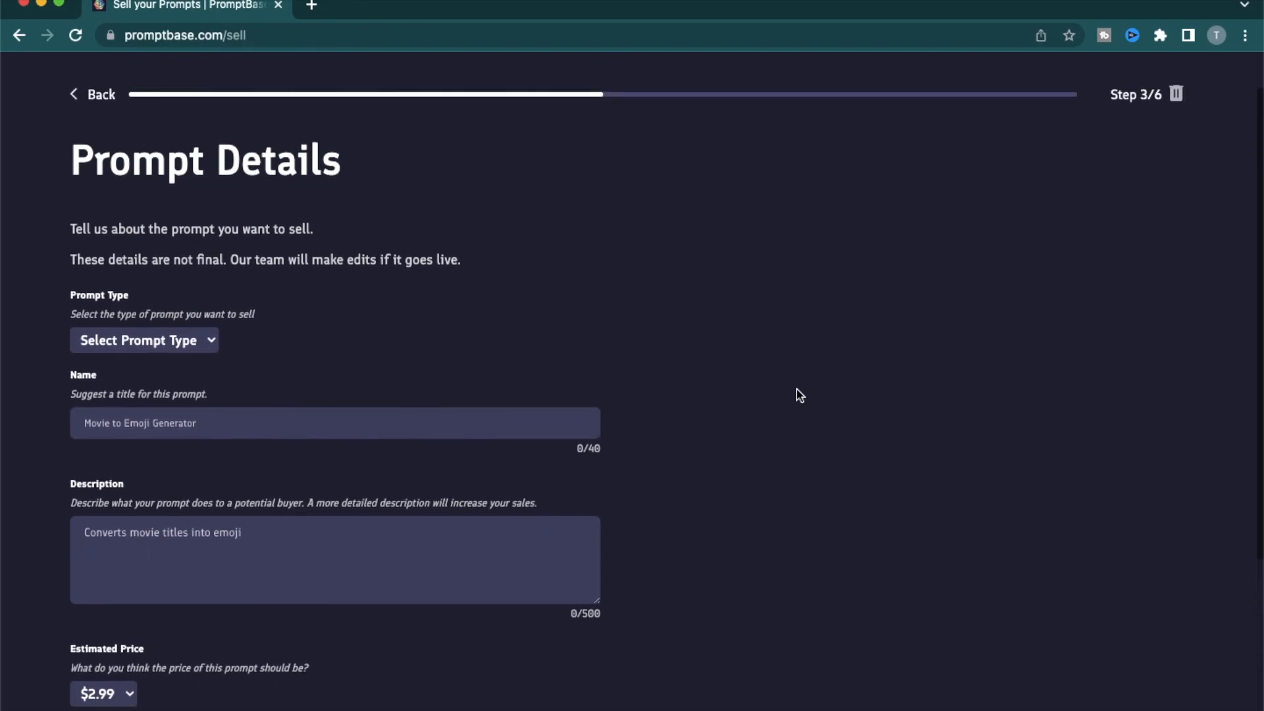
View the estimated price options keeping $2.99, then go to the empty Chat page
scroll(down, 3)
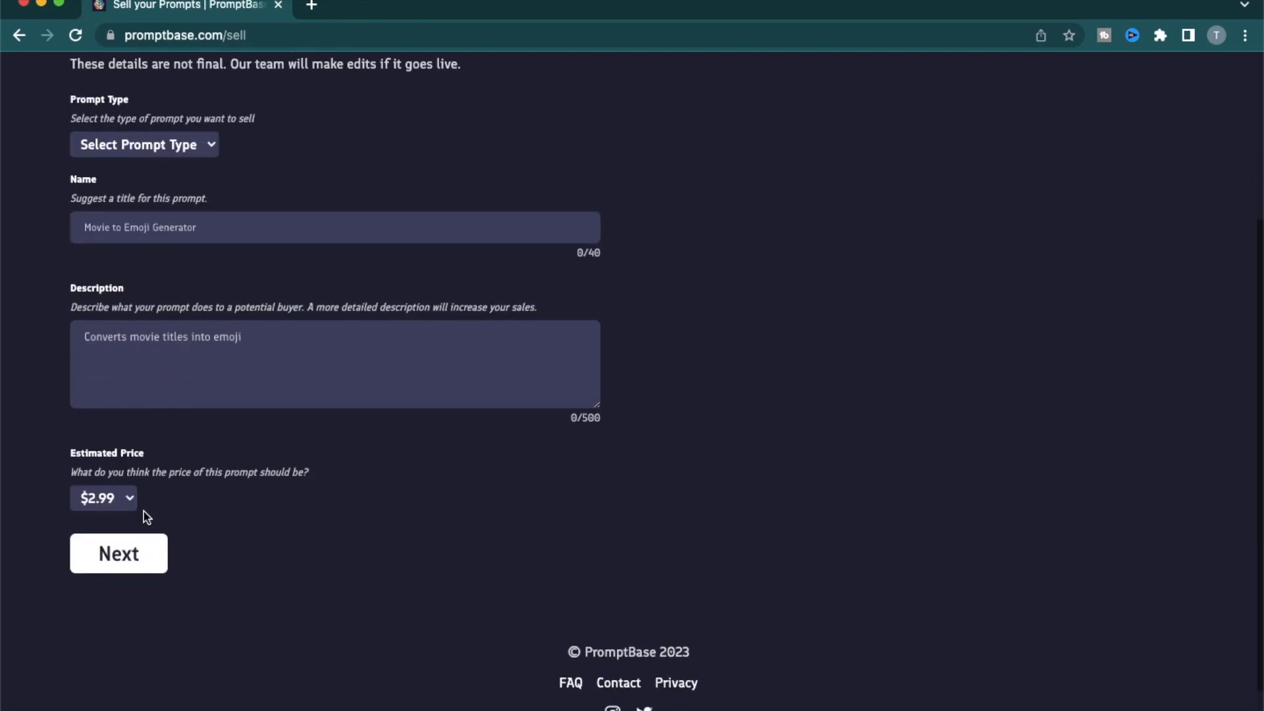
click(103, 498)
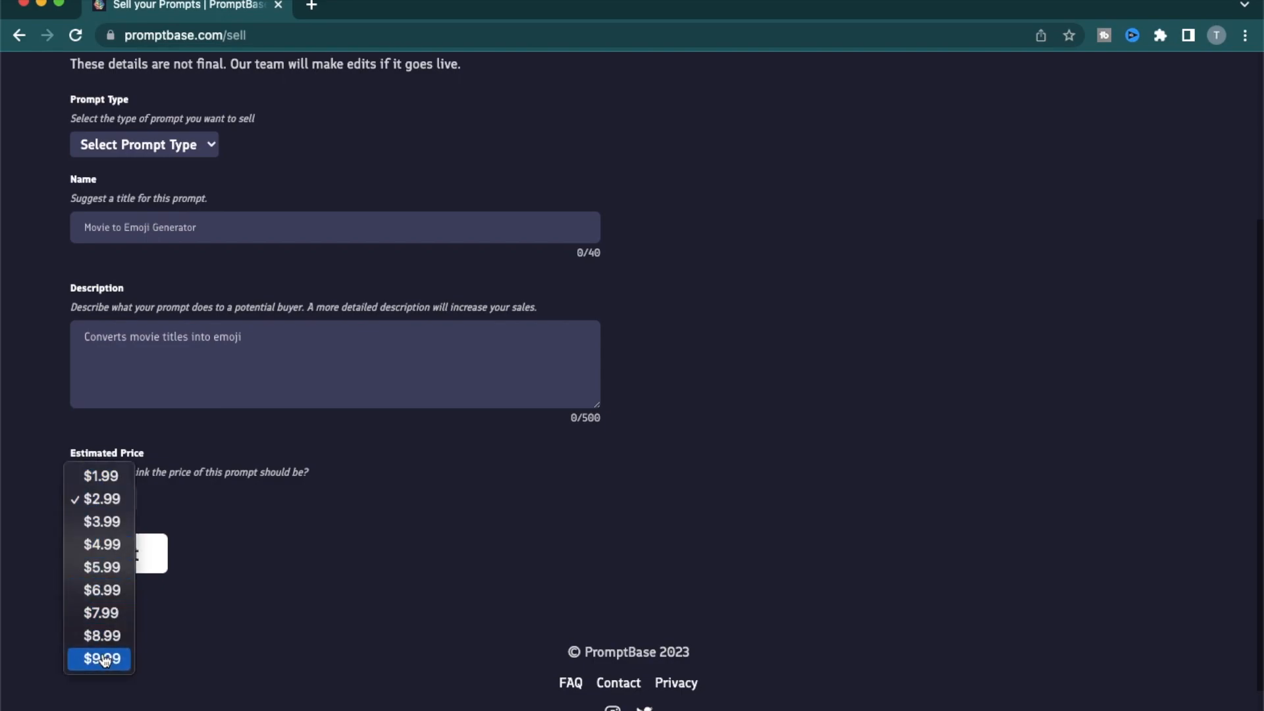
mouse_move(326, 630)
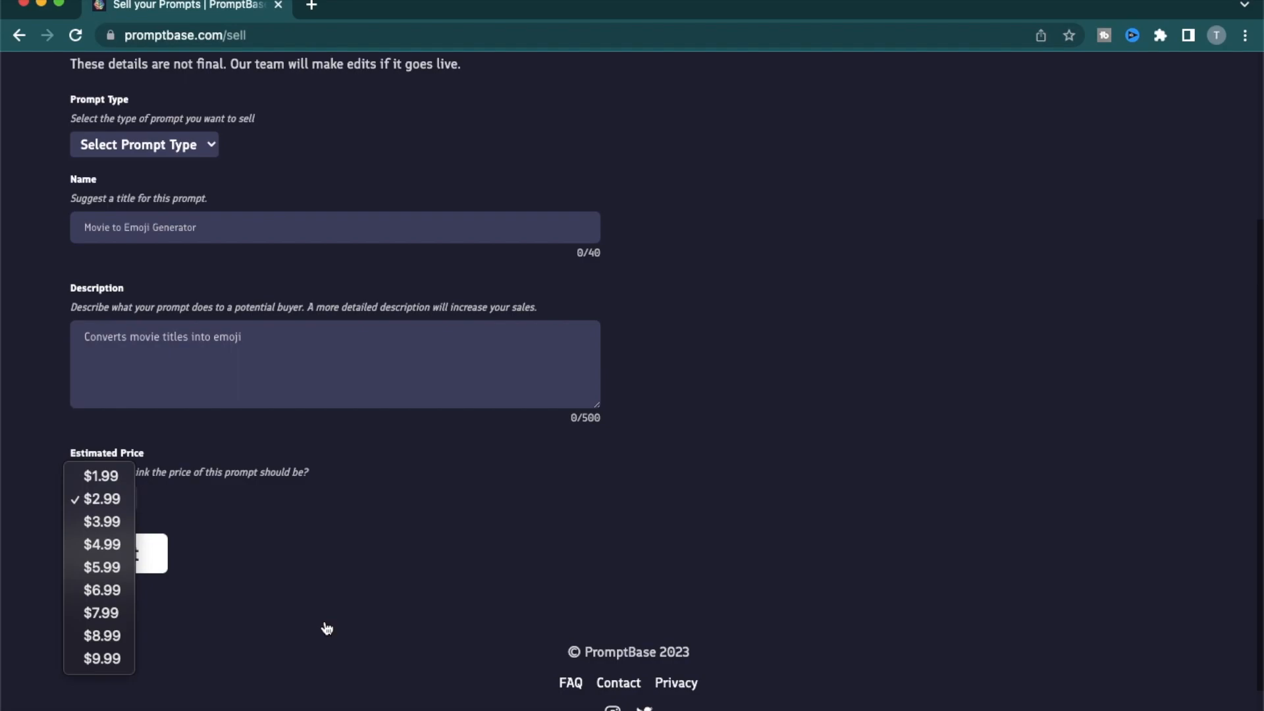
mouse_move(304, 636)
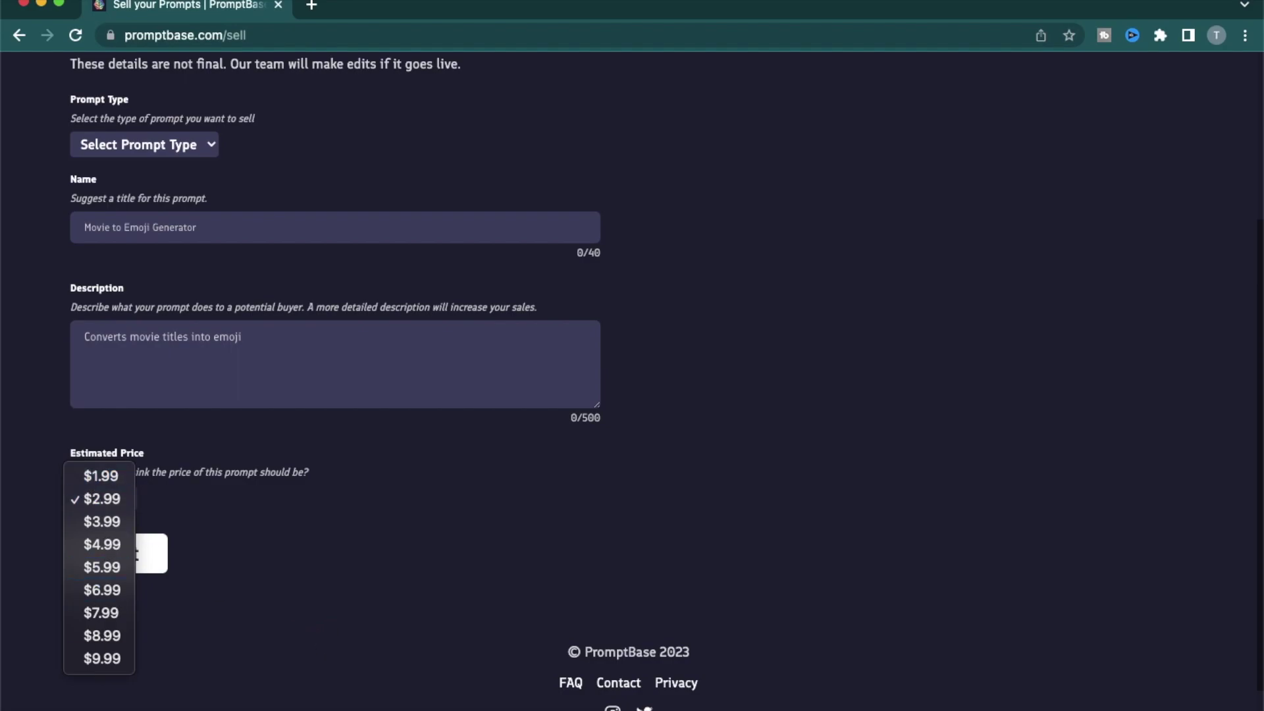
mouse_move(257, 656)
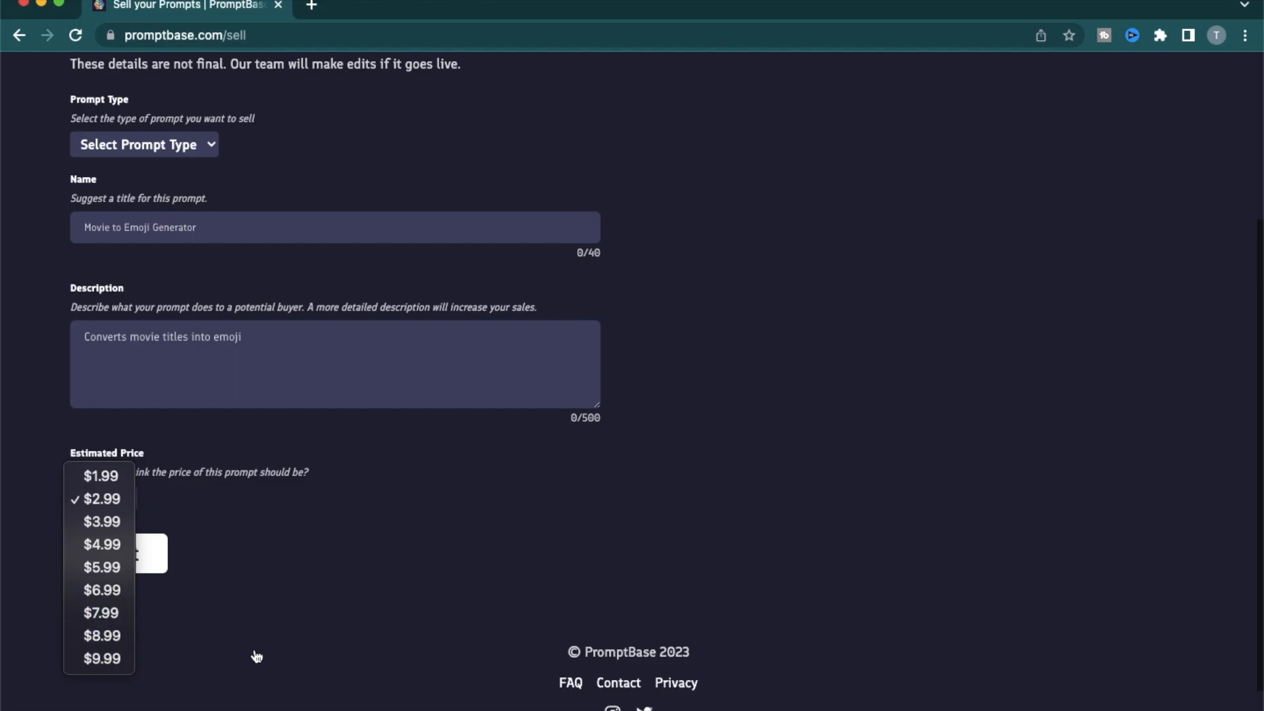
click(101, 498)
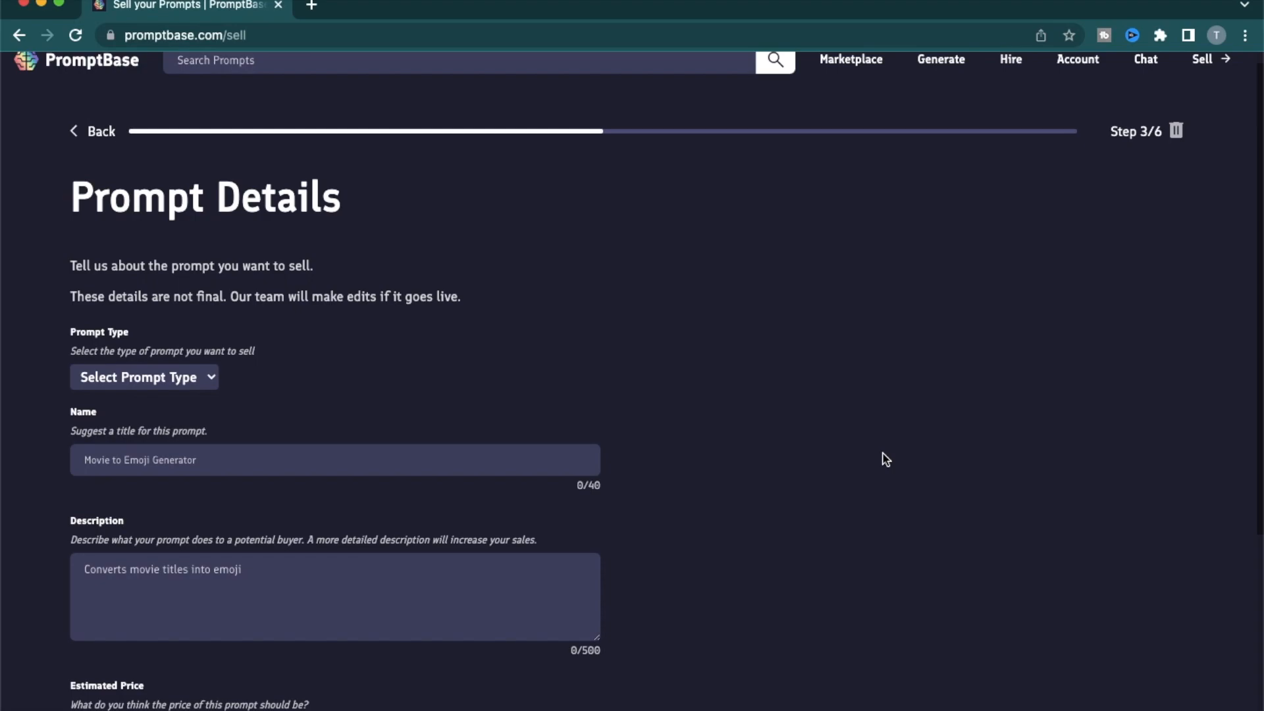
scroll(up, 3)
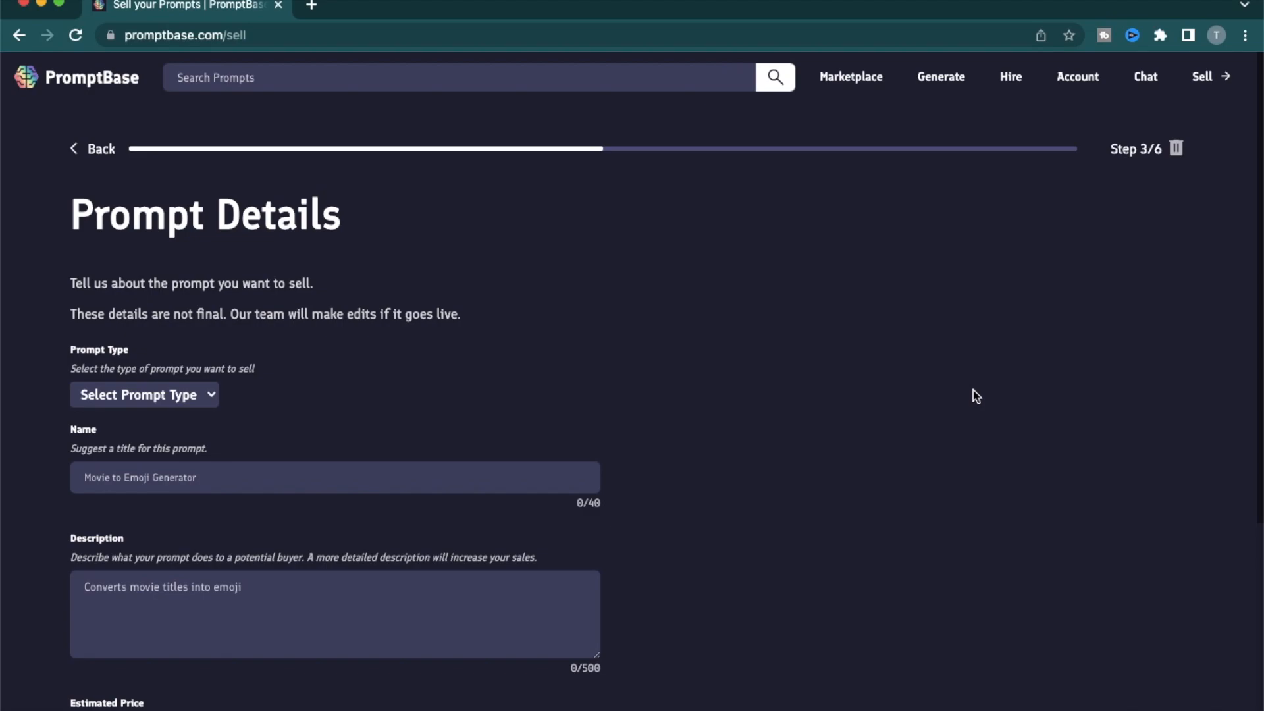
mouse_move(1089, 133)
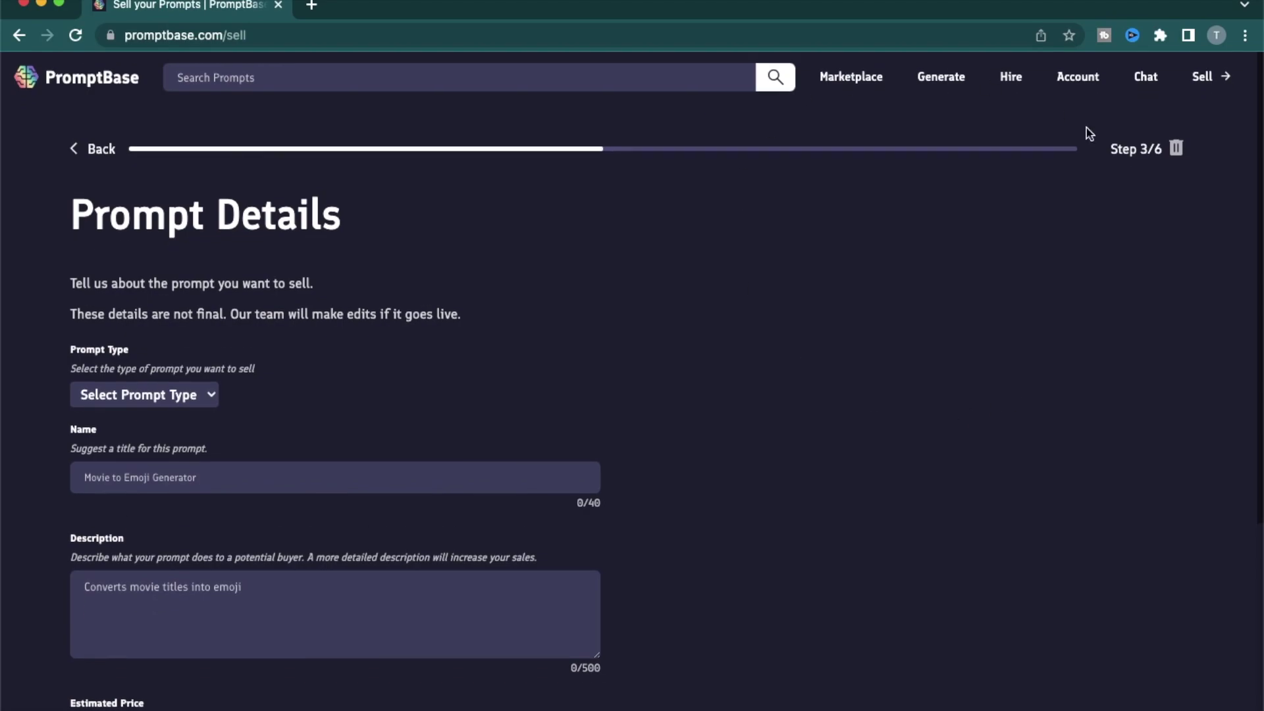
click(1145, 76)
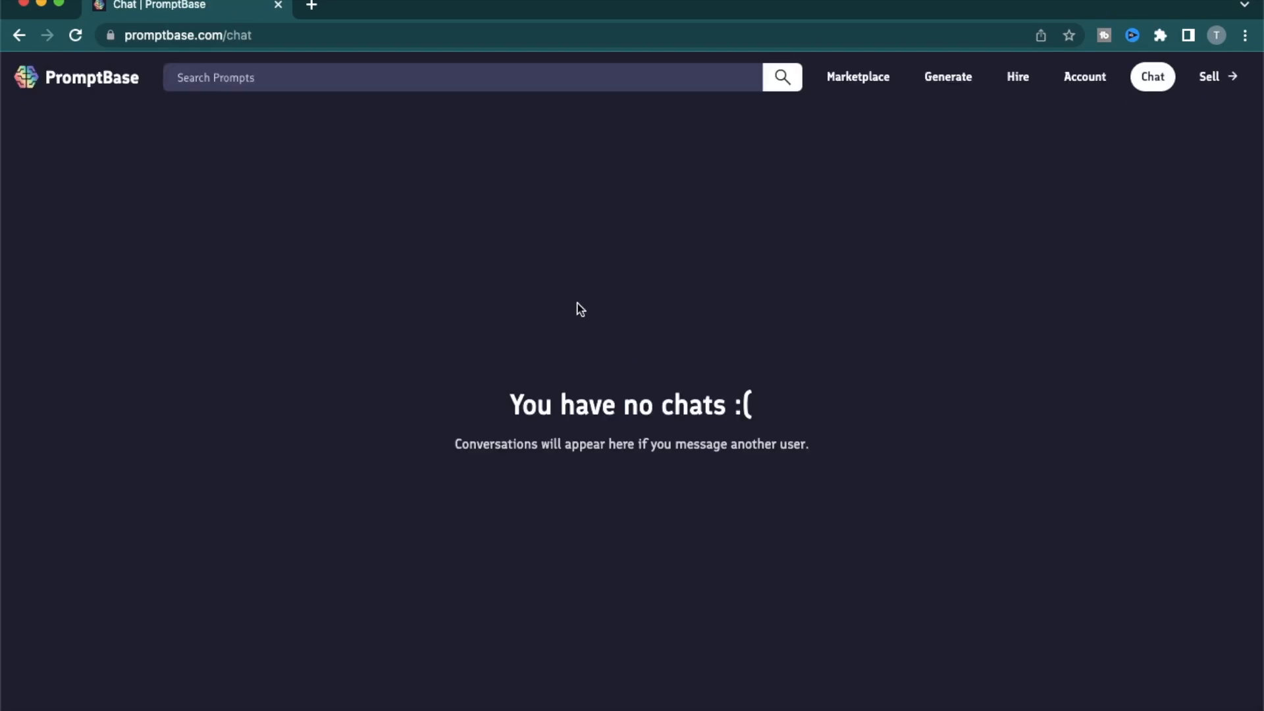
mouse_move(842, 405)
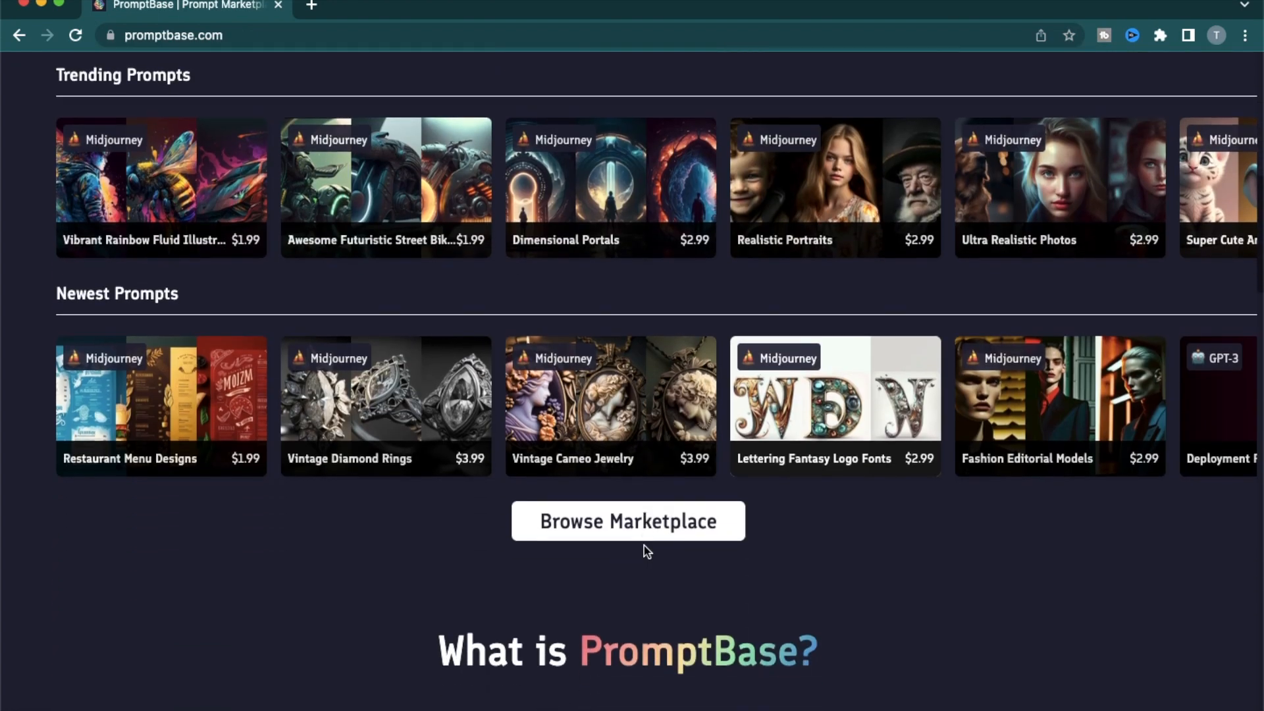
scroll(up, 3)
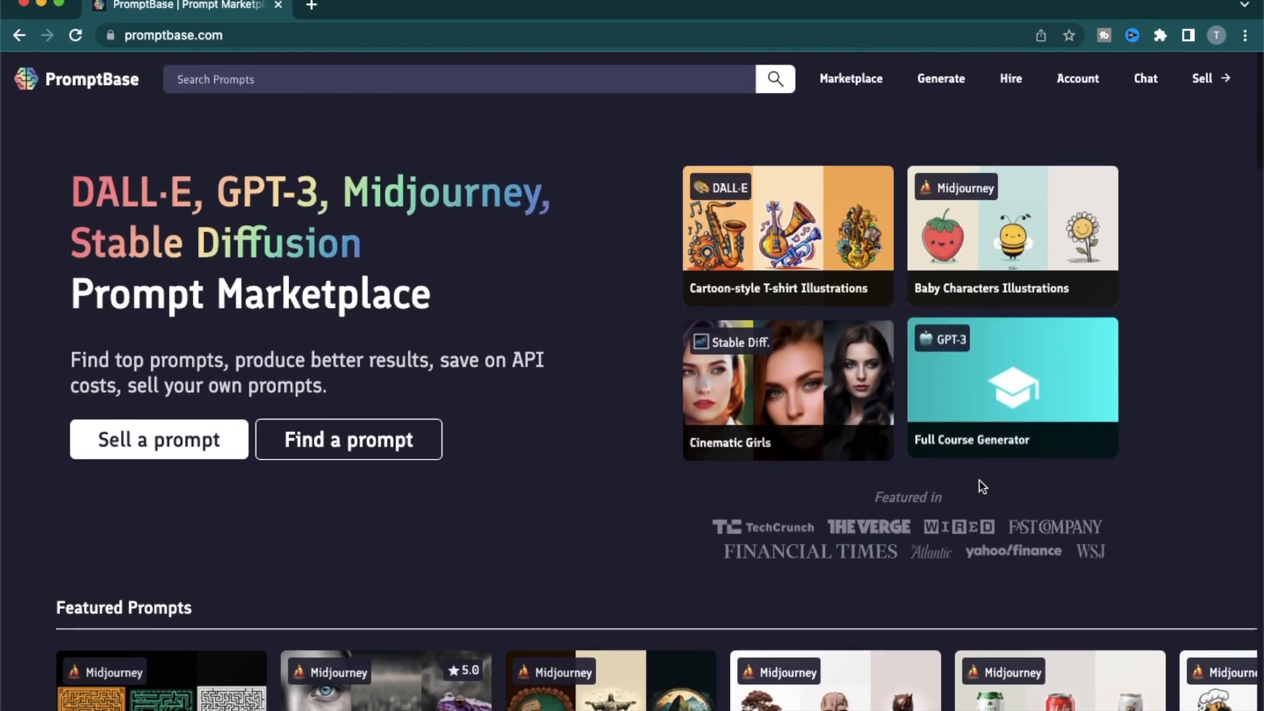
scroll(down, 3)
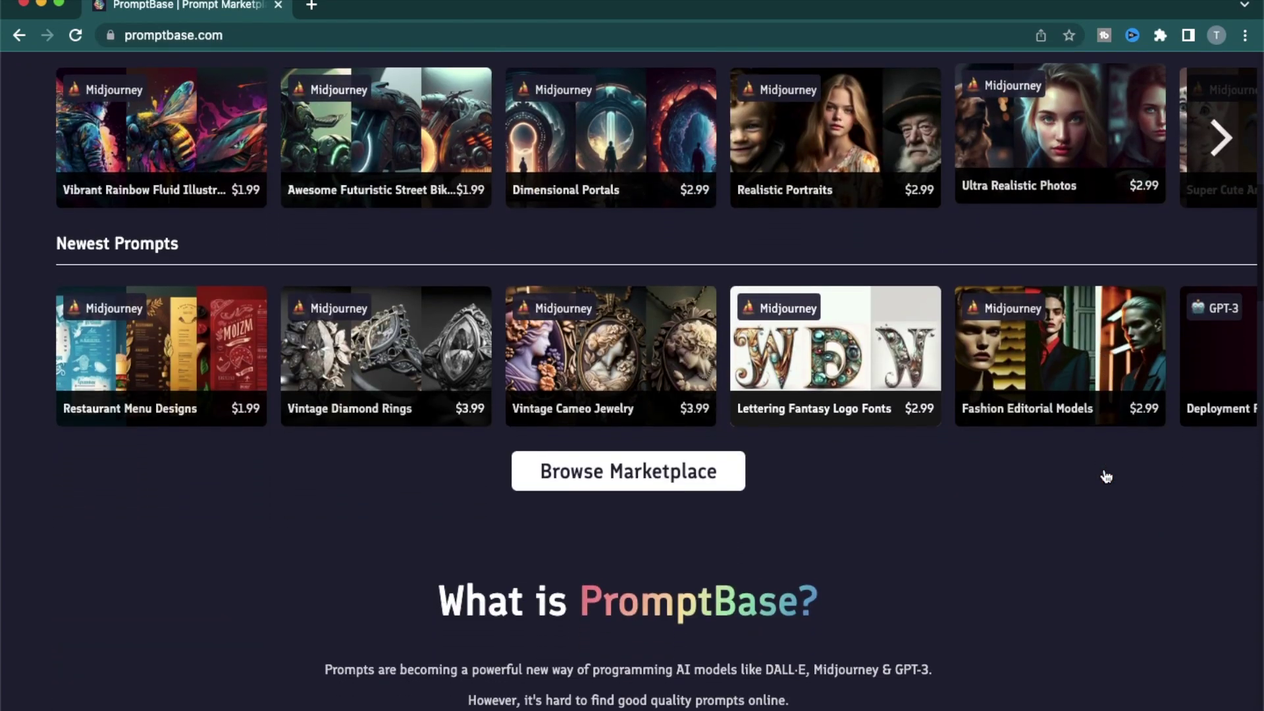
scroll(down, 3)
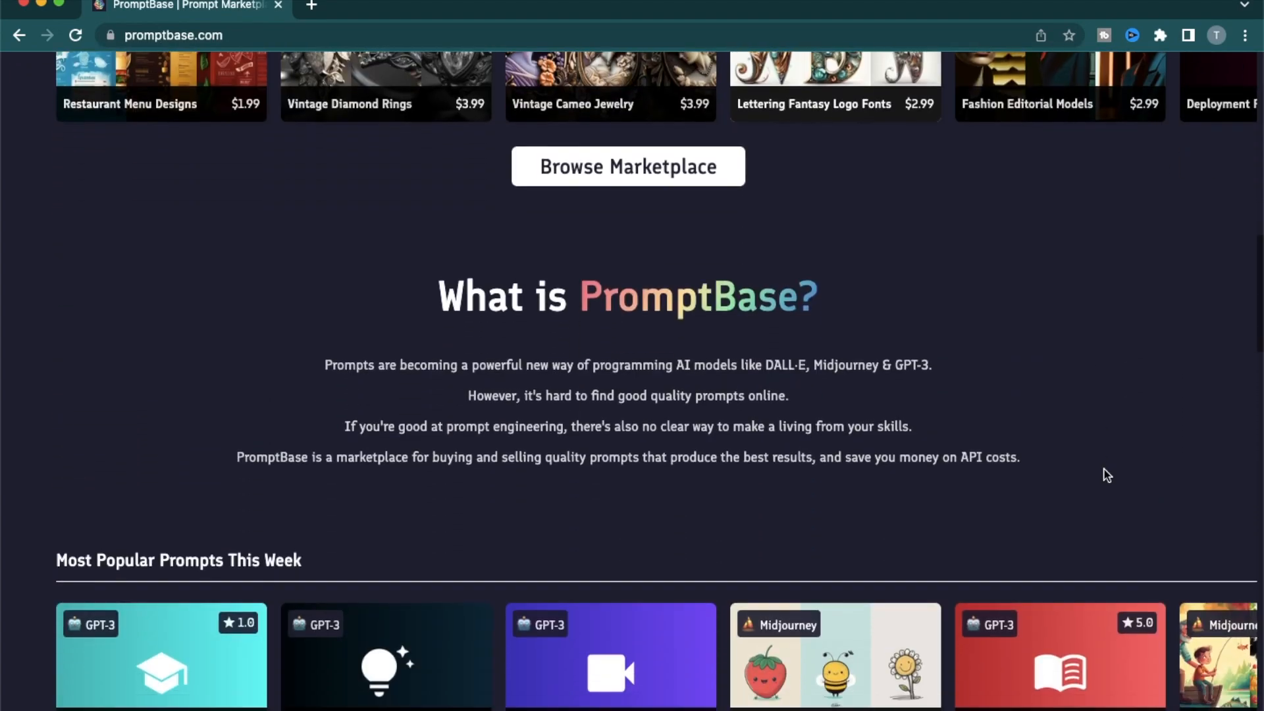
scroll(up, 3)
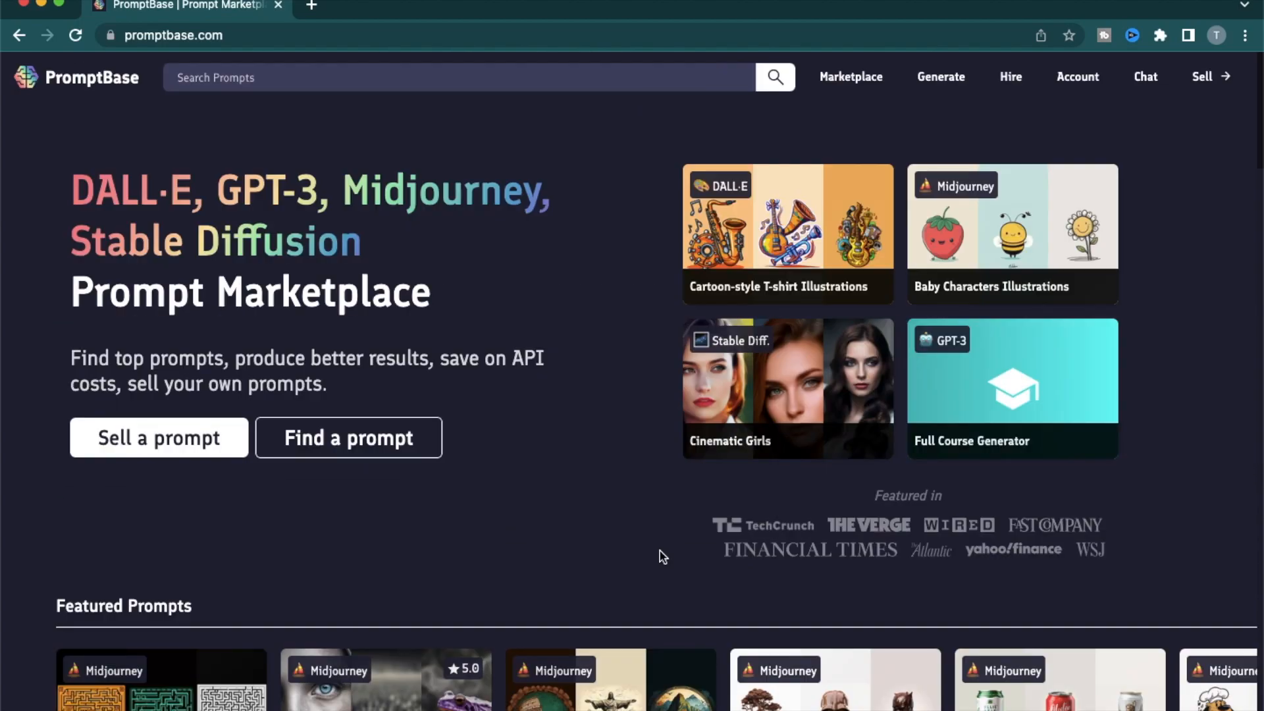
scroll(down, 3)
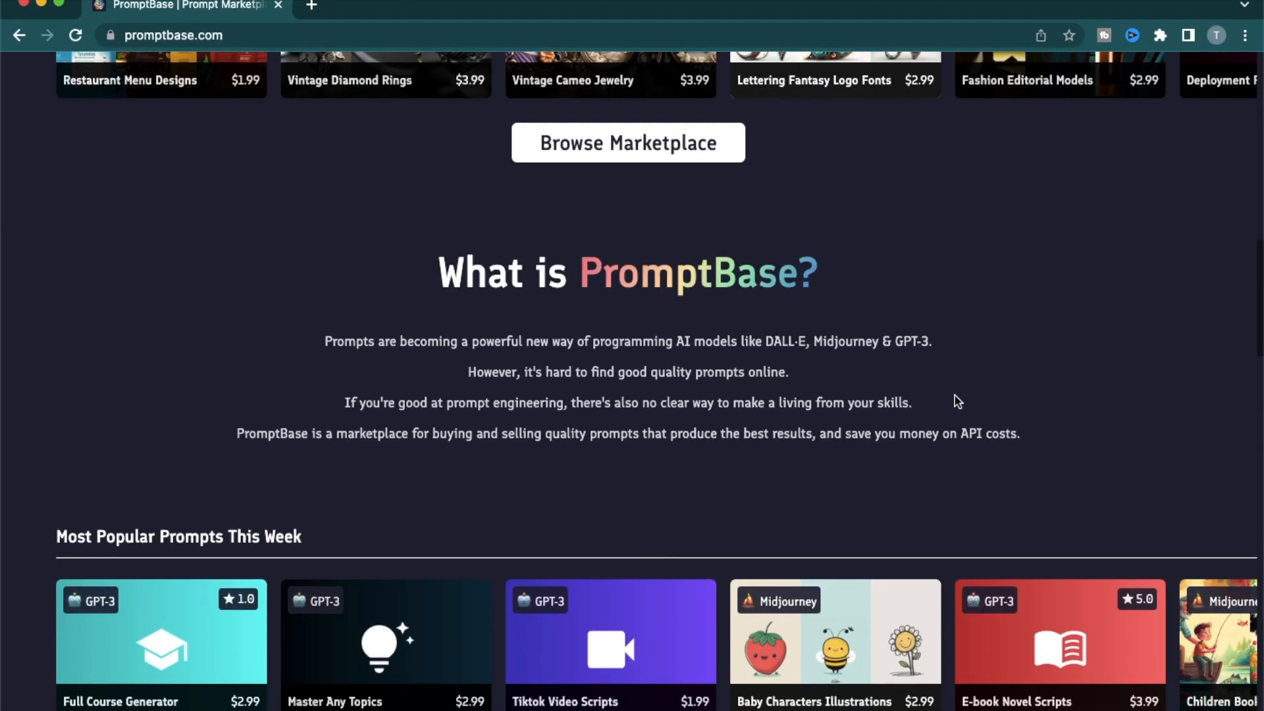
mouse_move(1035, 348)
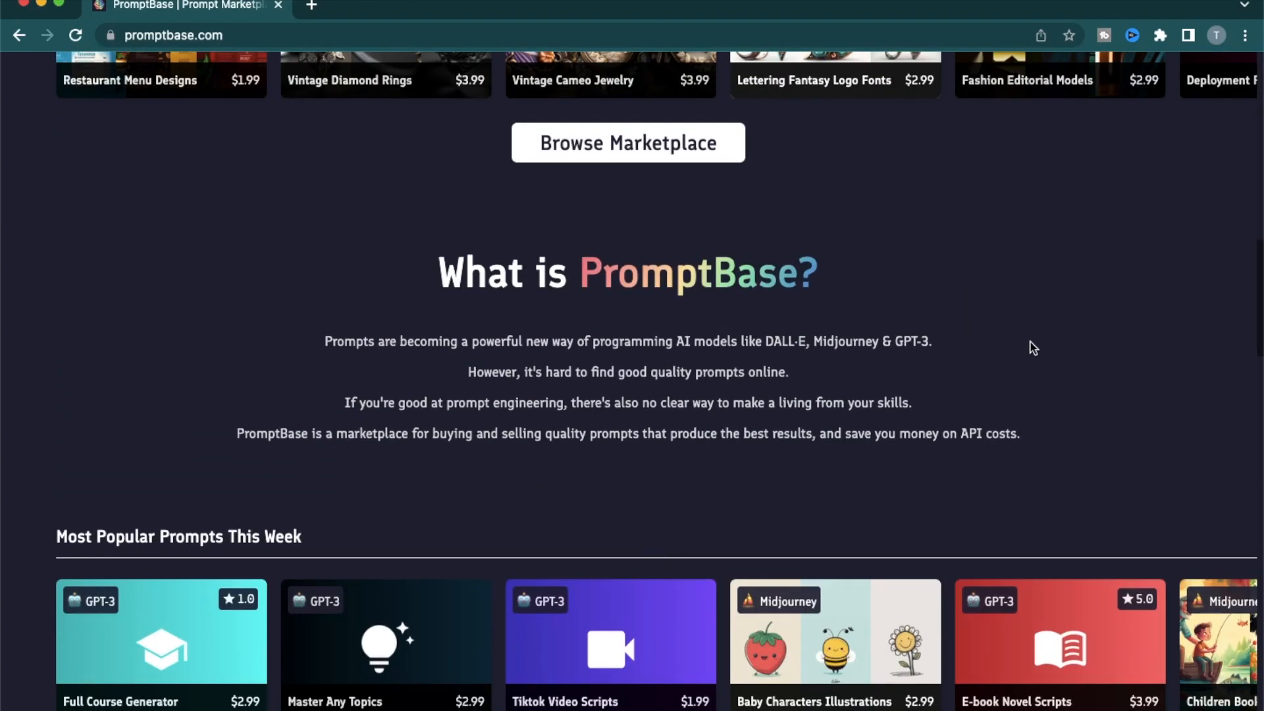
scroll(down, 3)
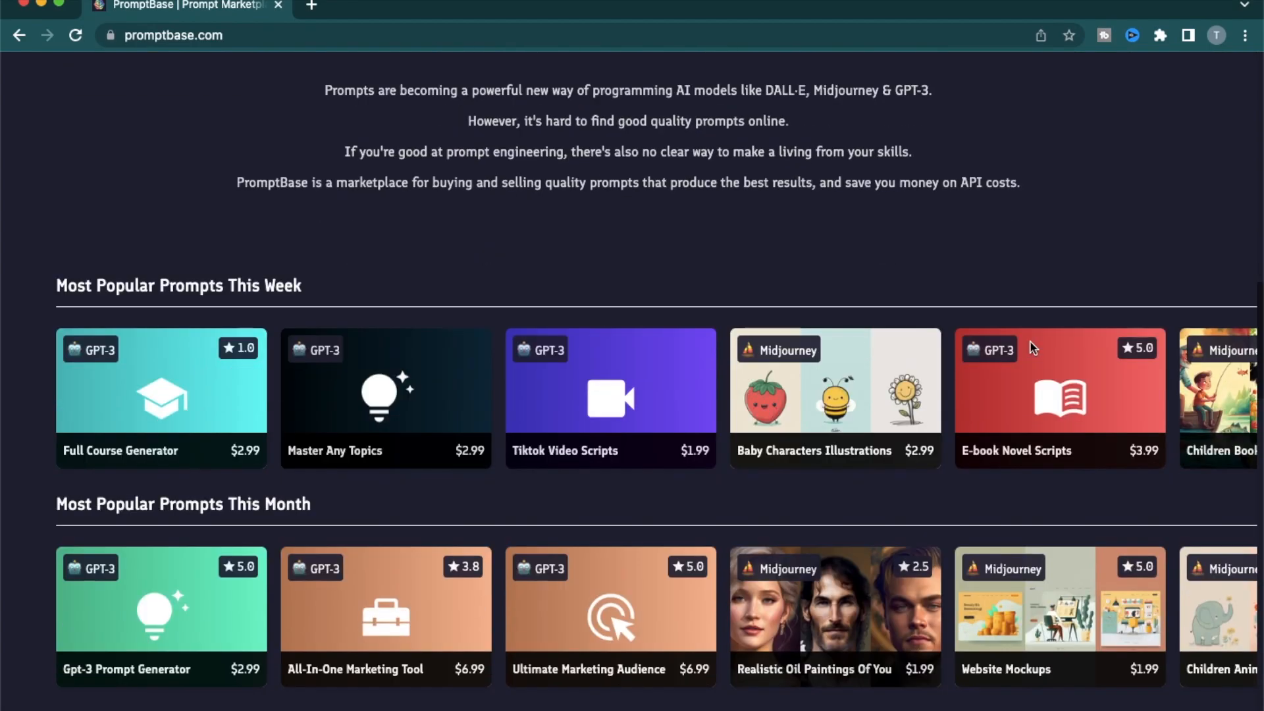
scroll(up, 3)
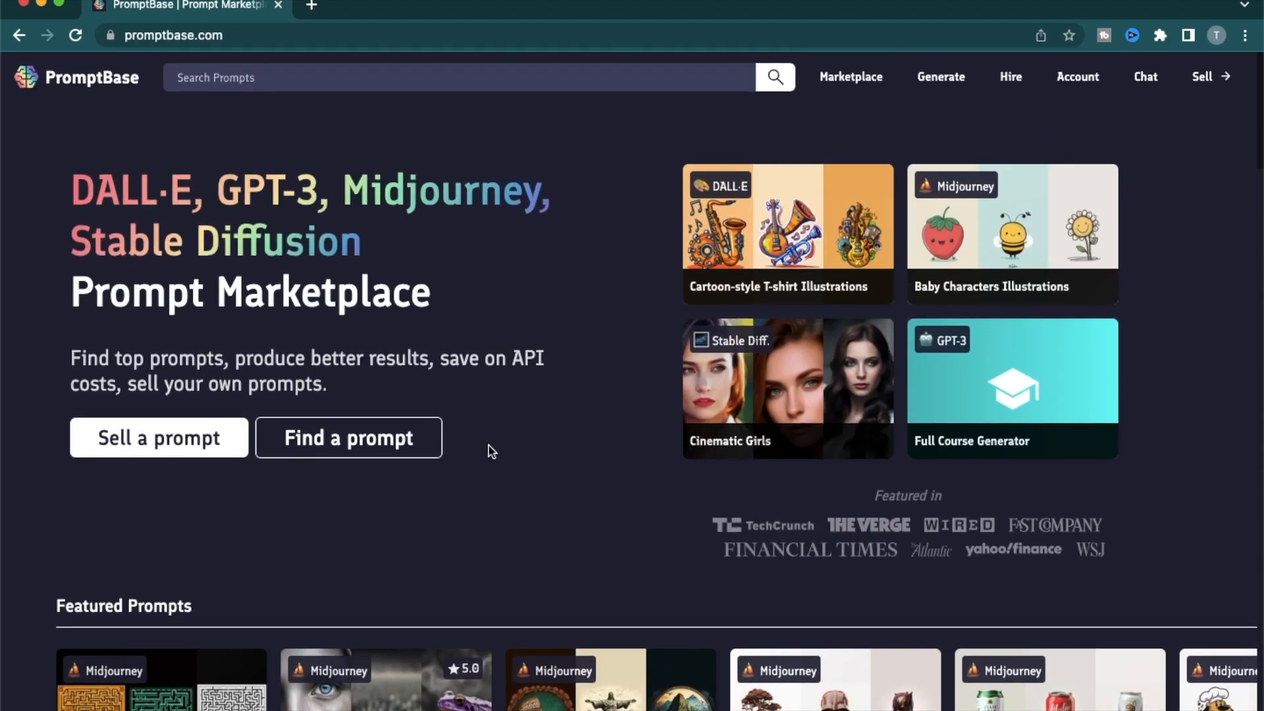
mouse_move(791, 379)
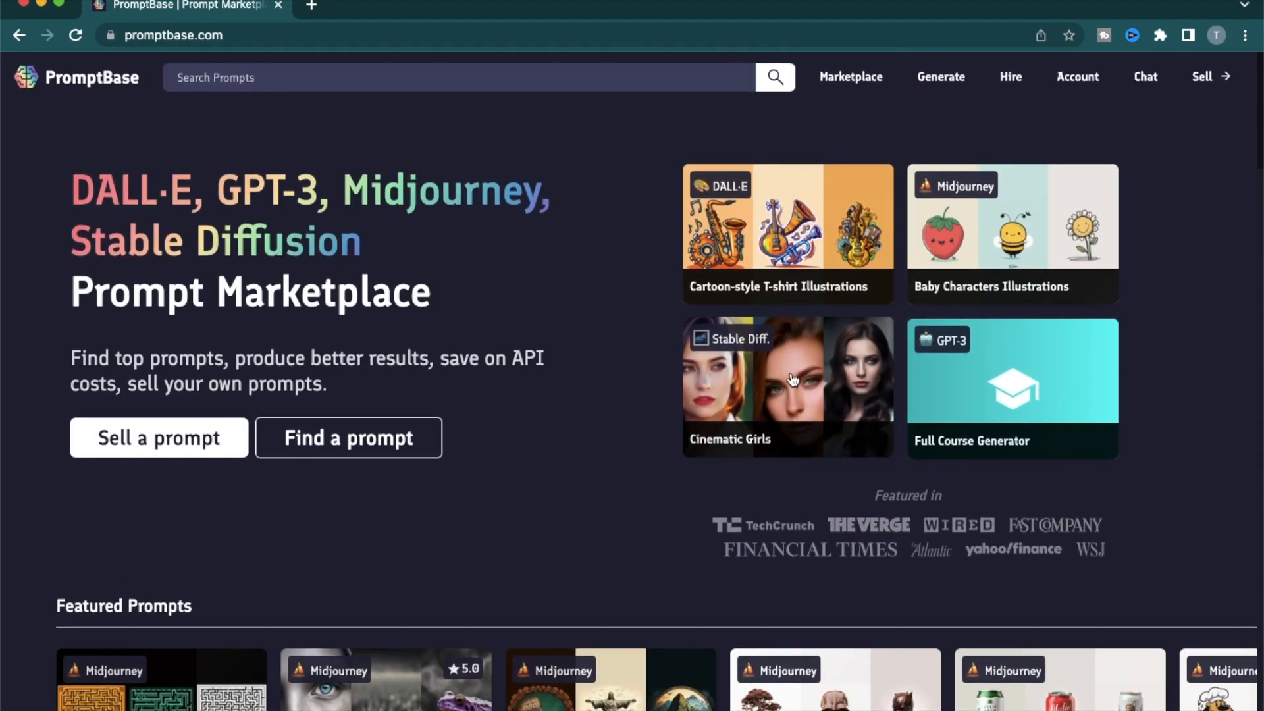
scroll(down, 3)
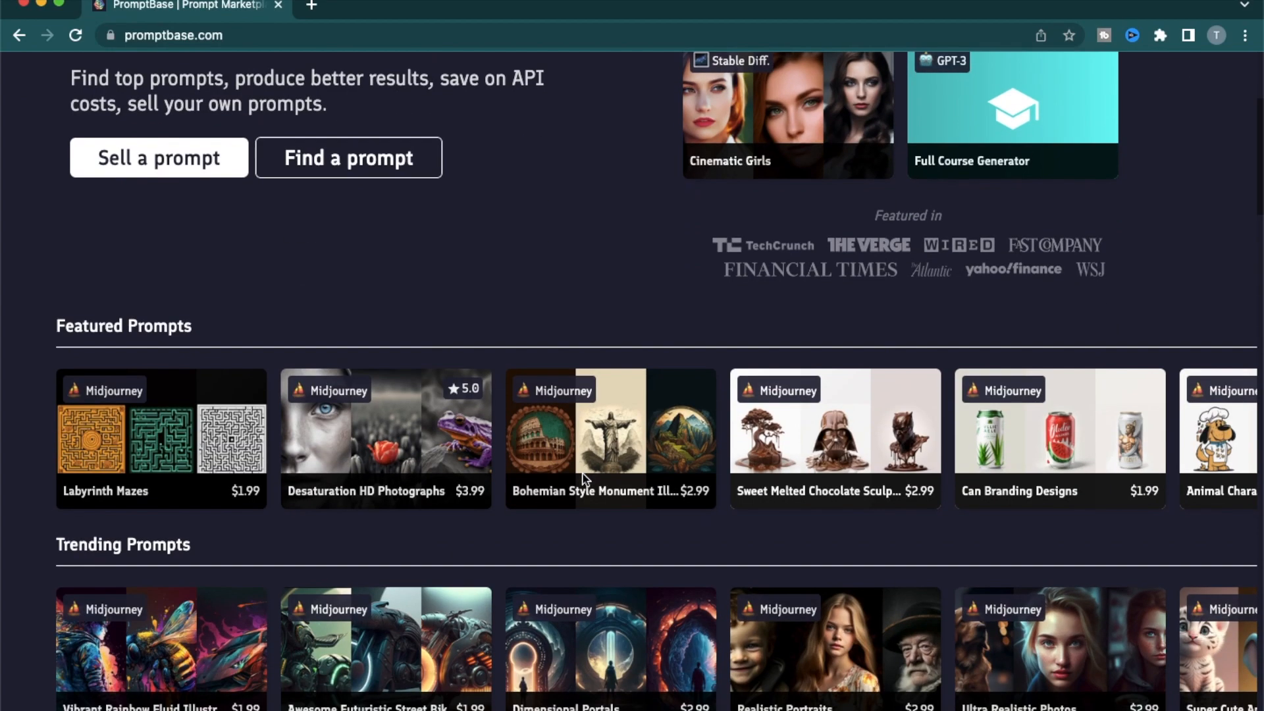
scroll(down, 3)
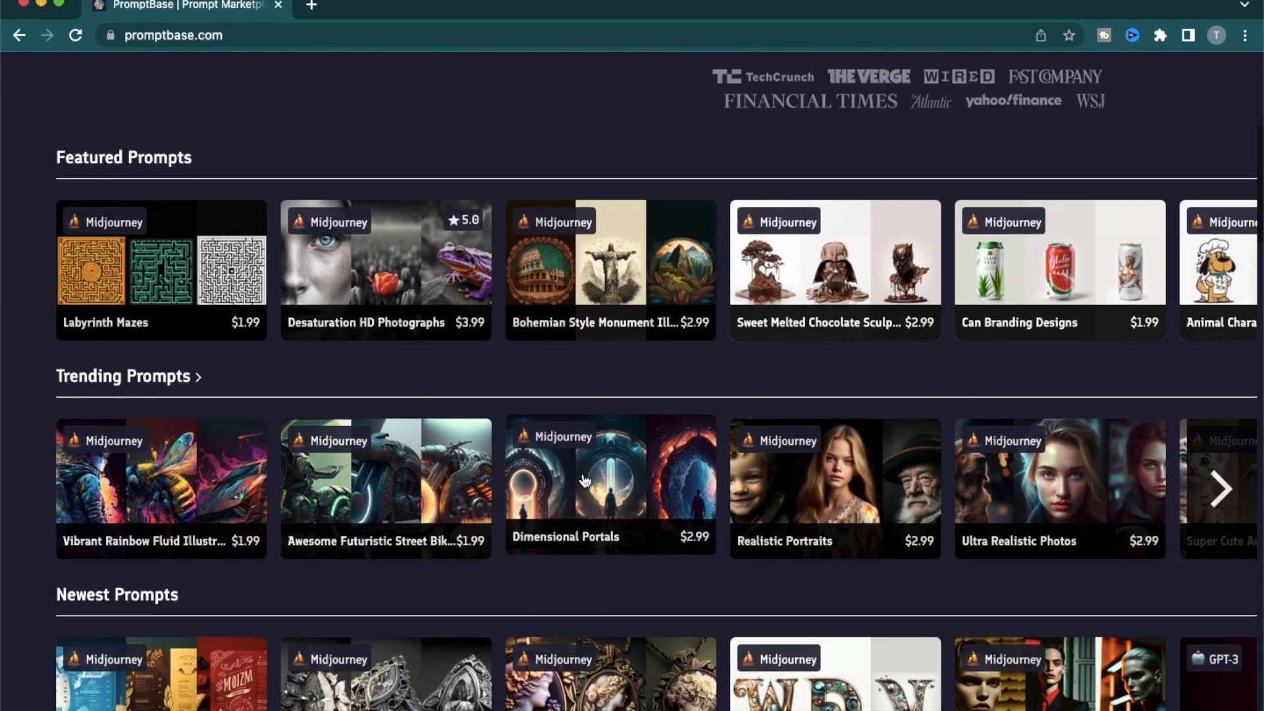
scroll(down, 3)
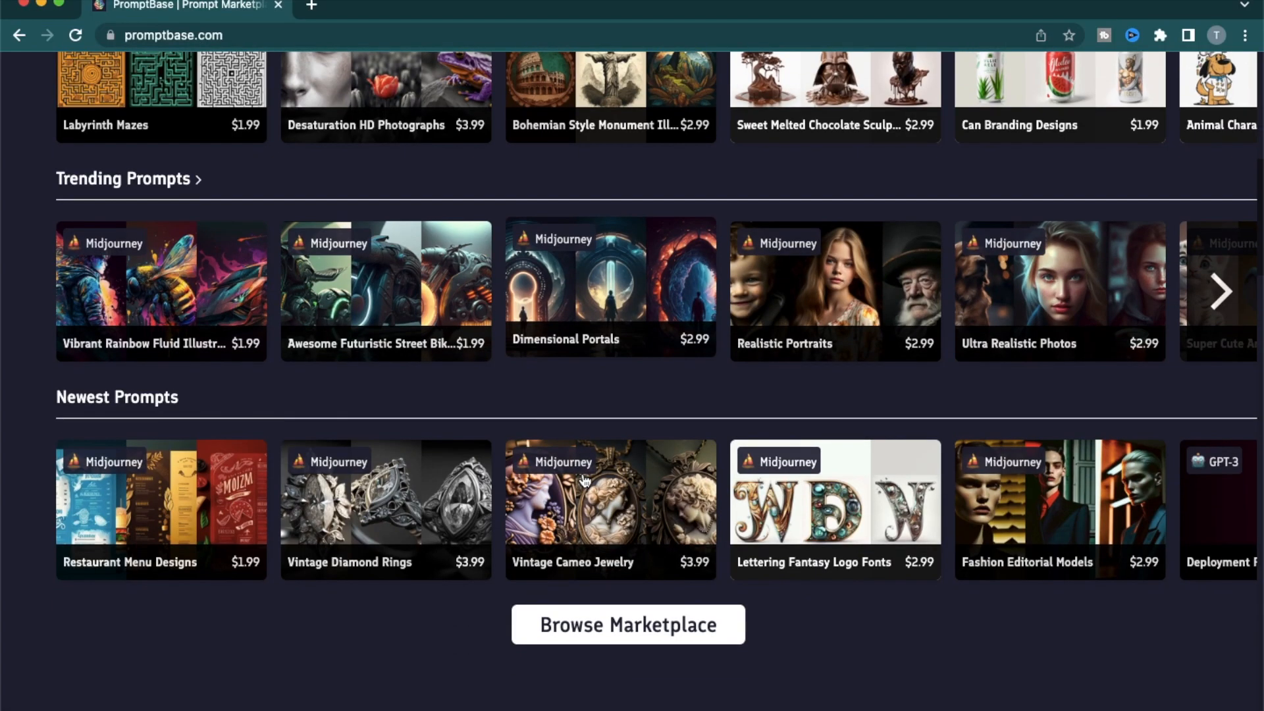
scroll(up, 3)
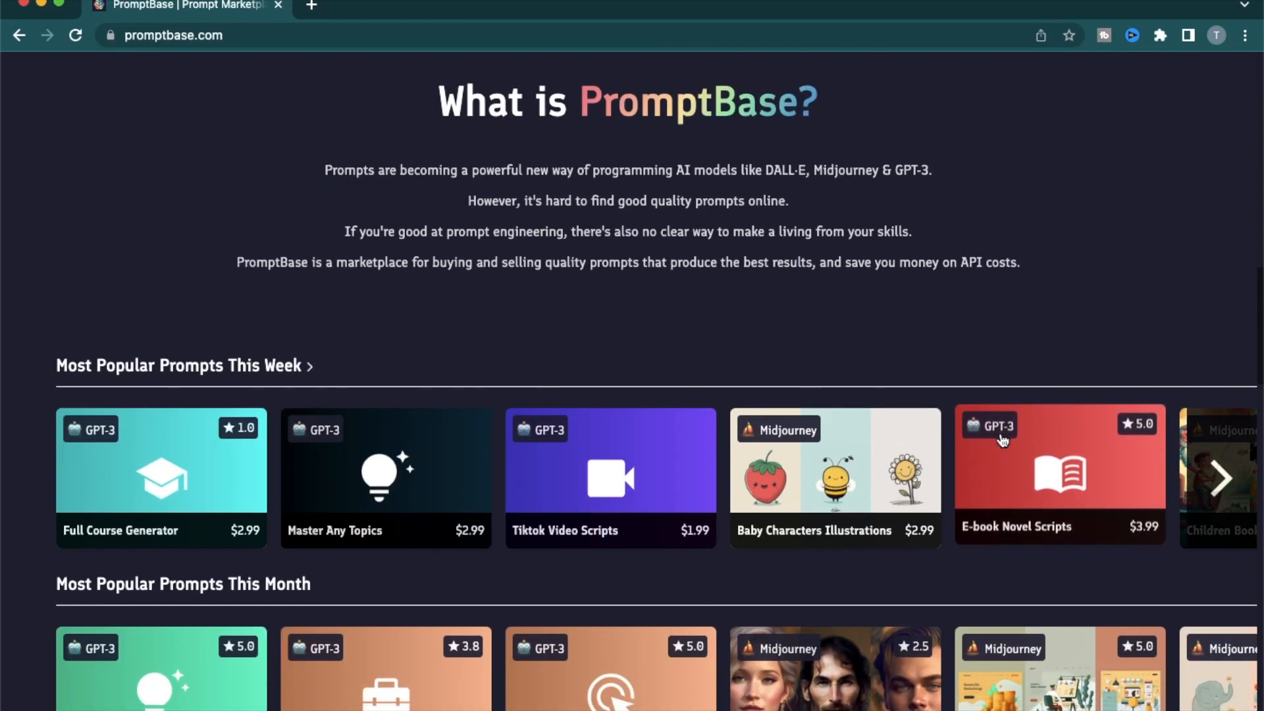
scroll(up, 3)
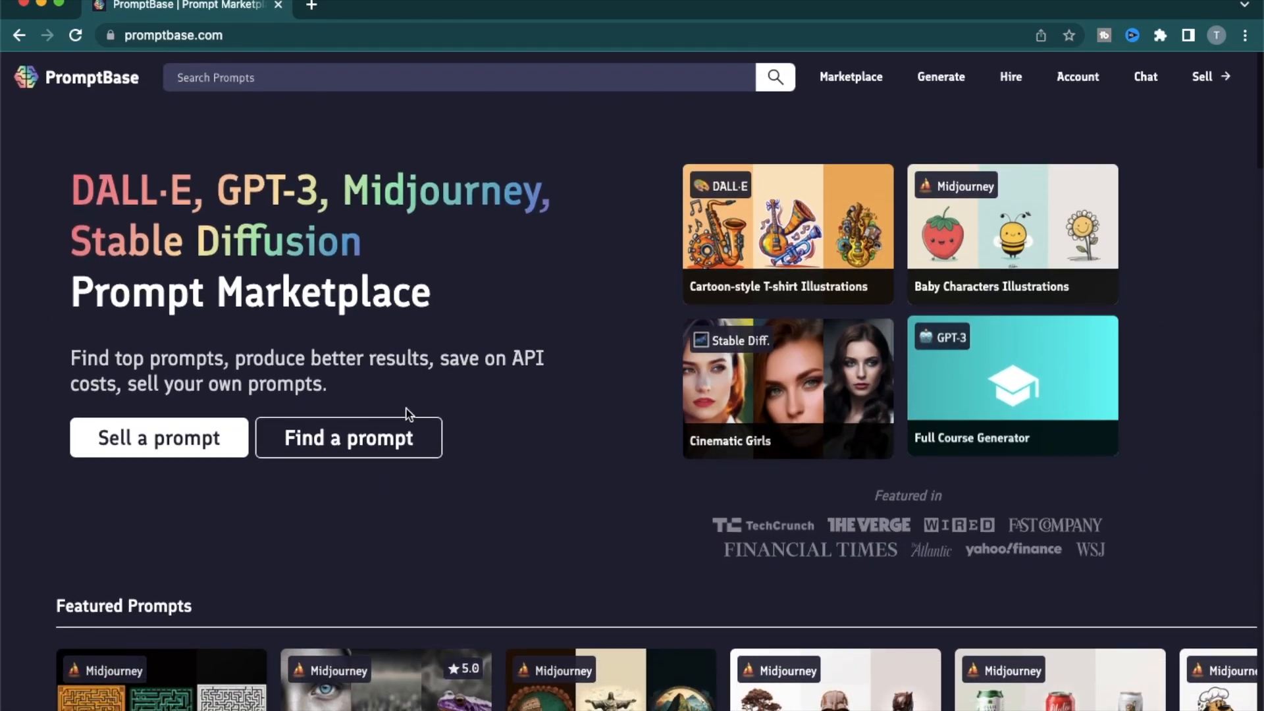
mouse_move(563, 451)
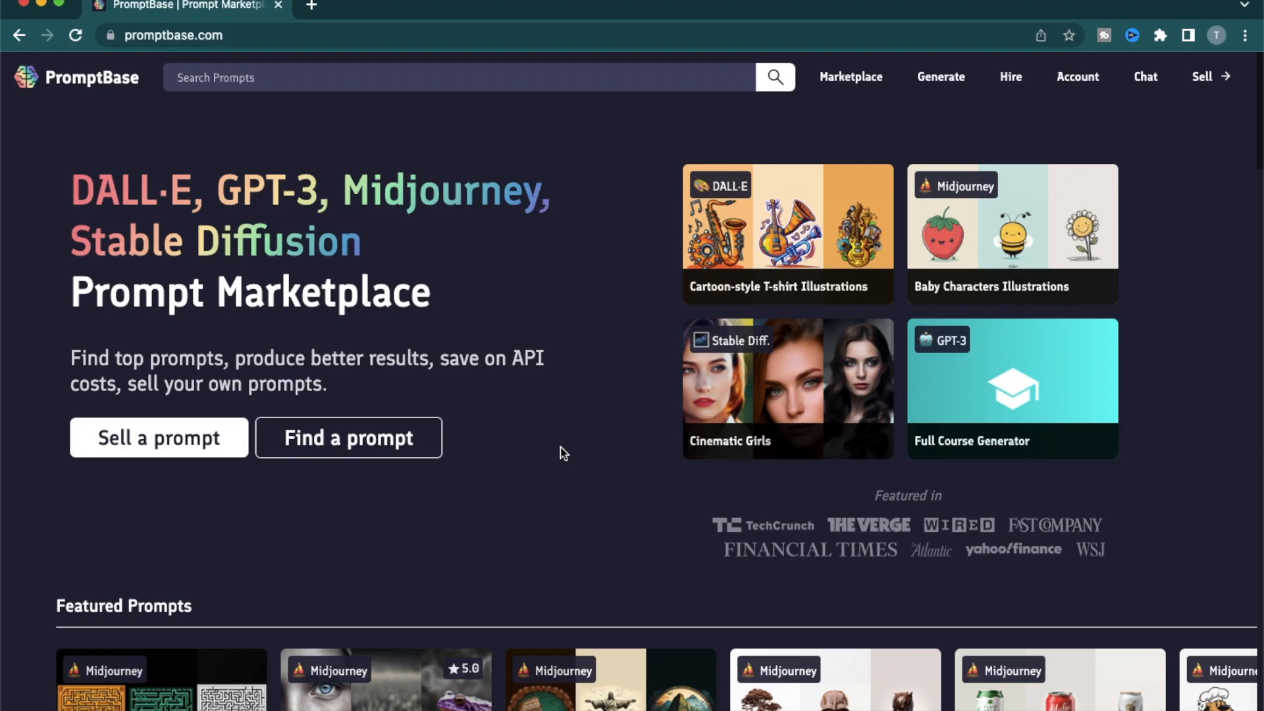
mouse_move(735, 196)
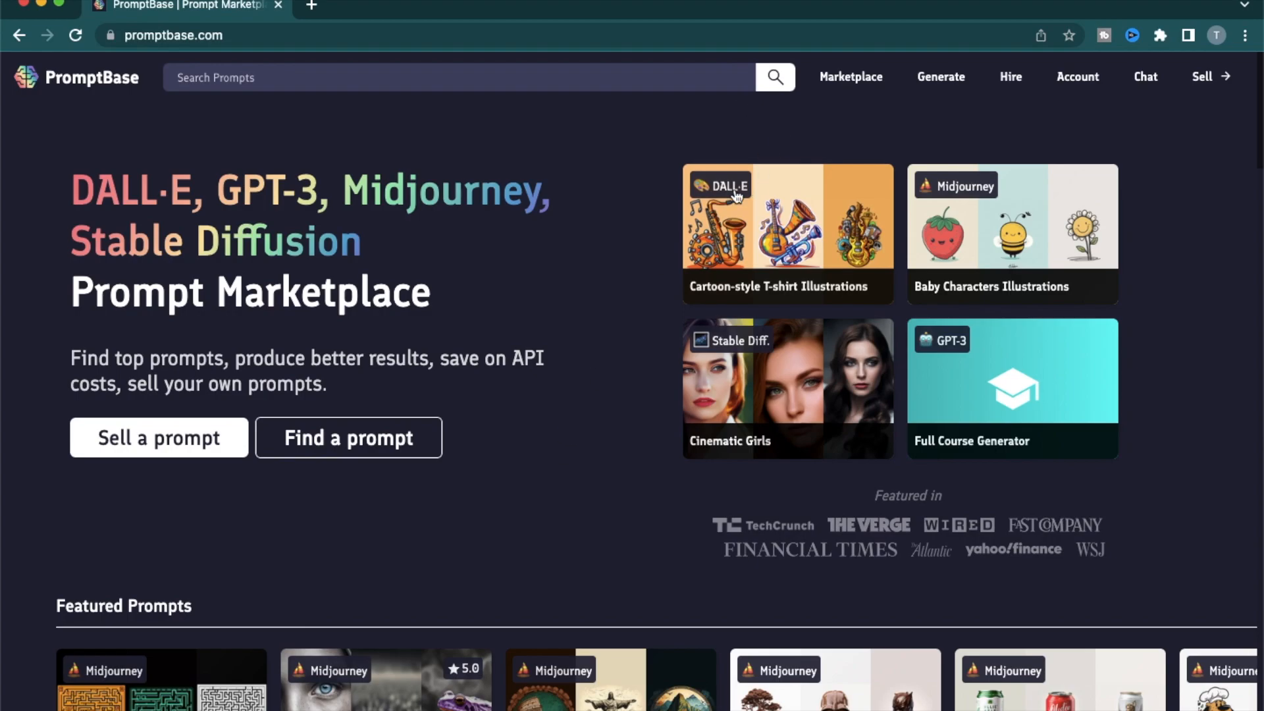